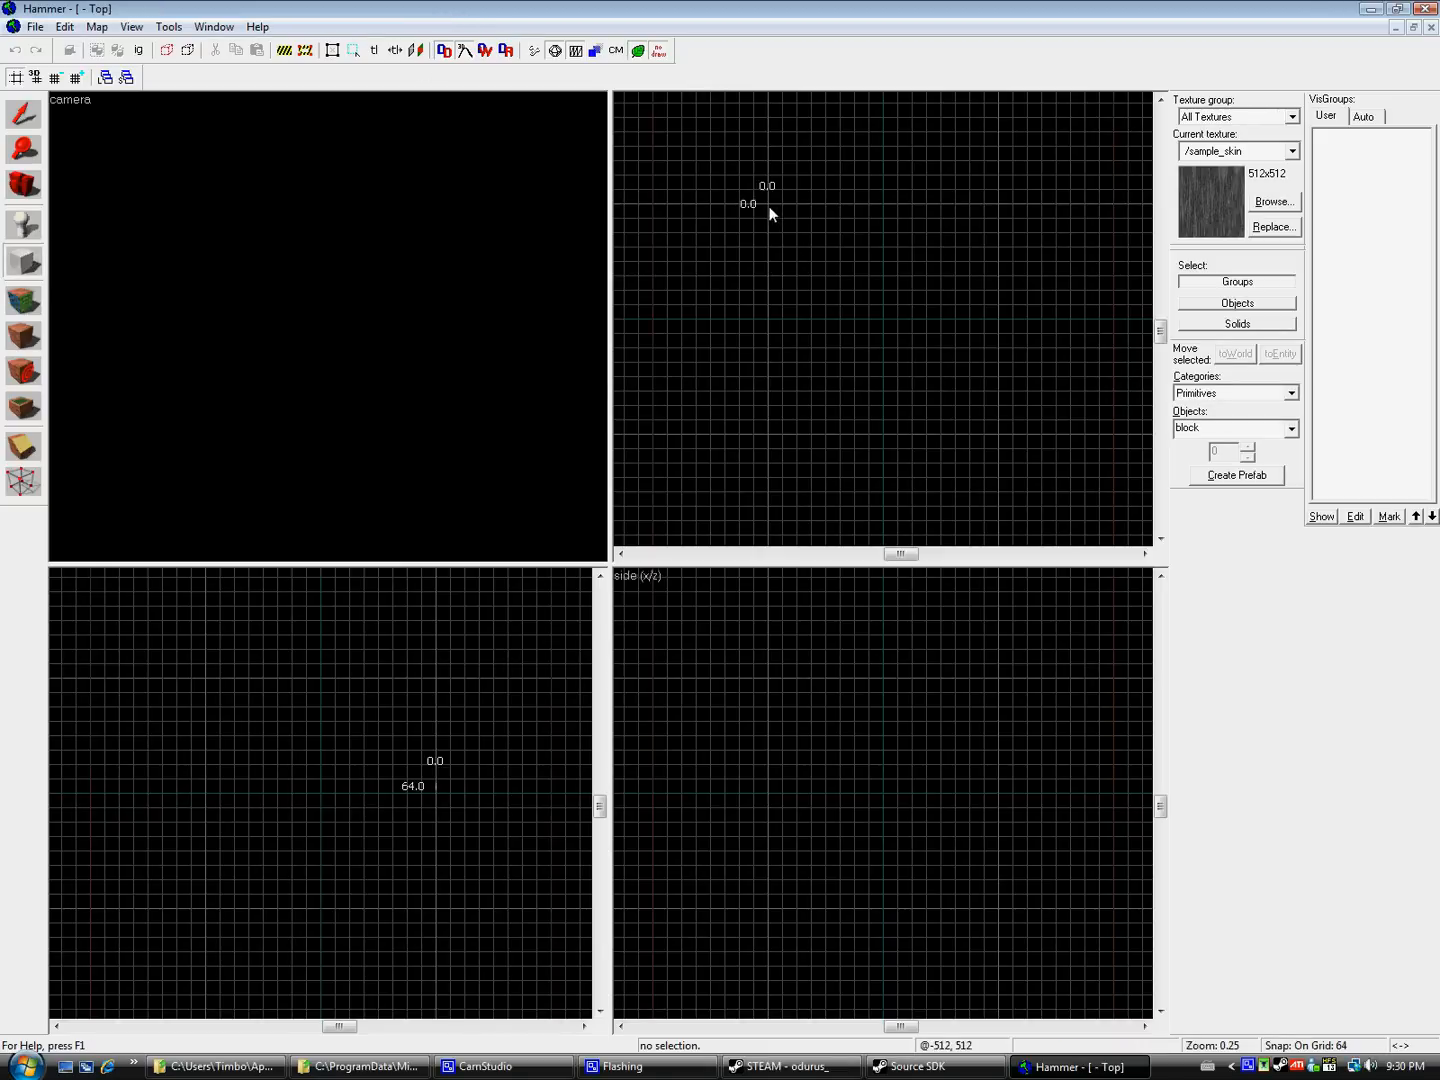
- Draw a wall block along the room edge, then reshape it into a 128x128 pillar
left_click_drag(768, 207, 998, 435)
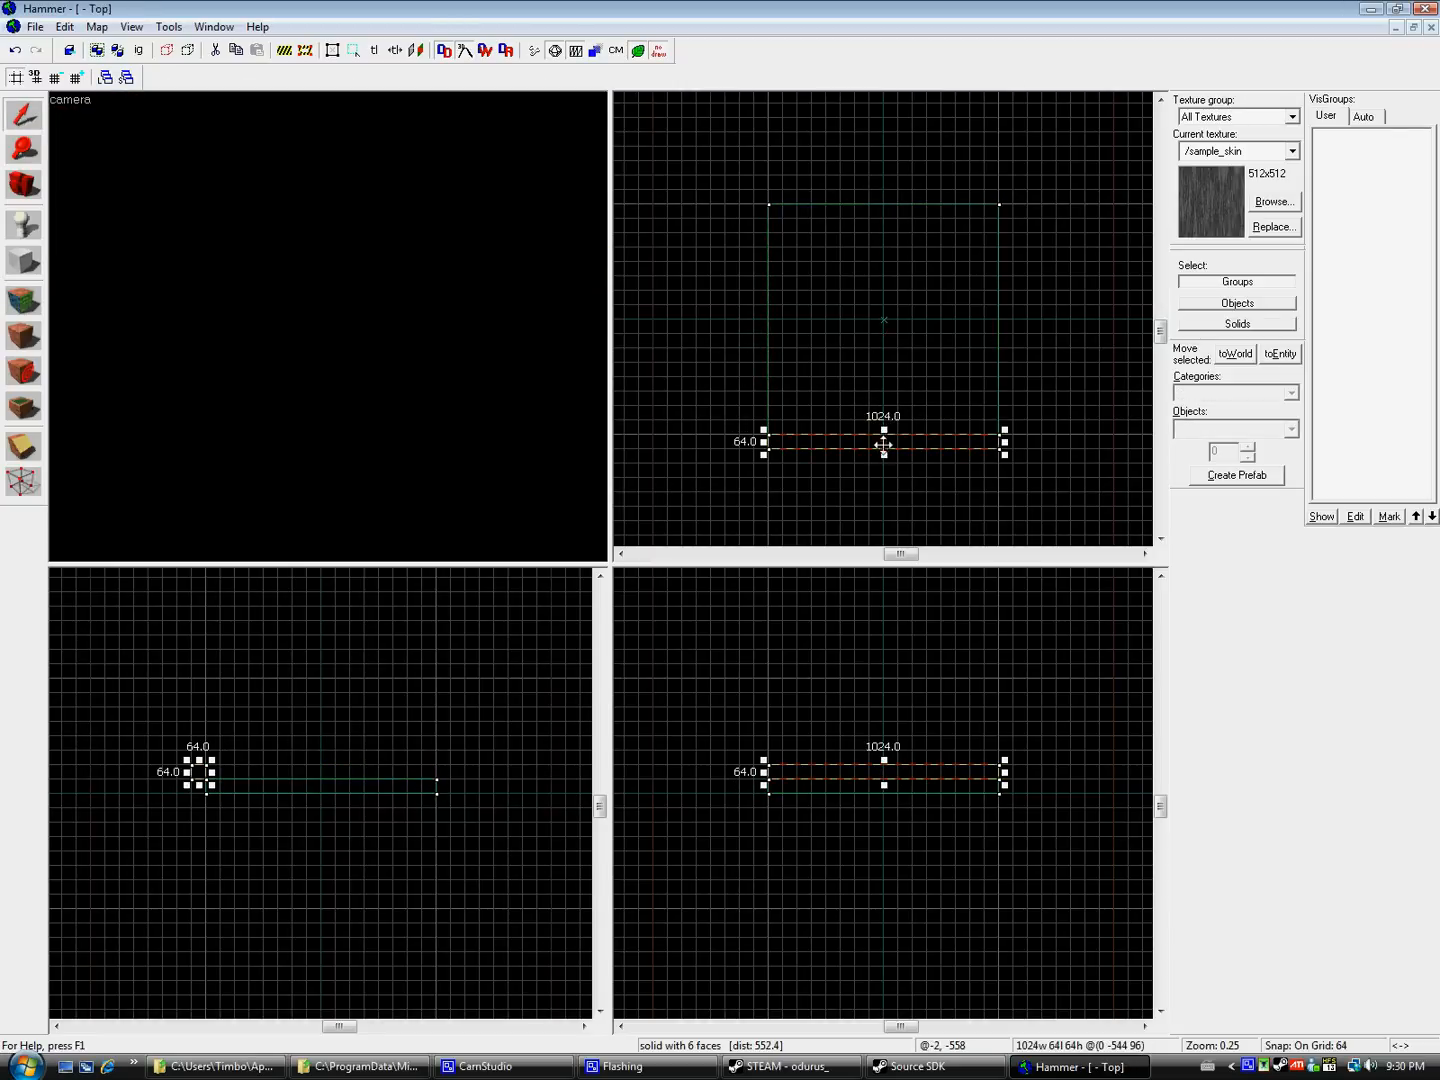
left_click_drag(883, 442, 870, 210)
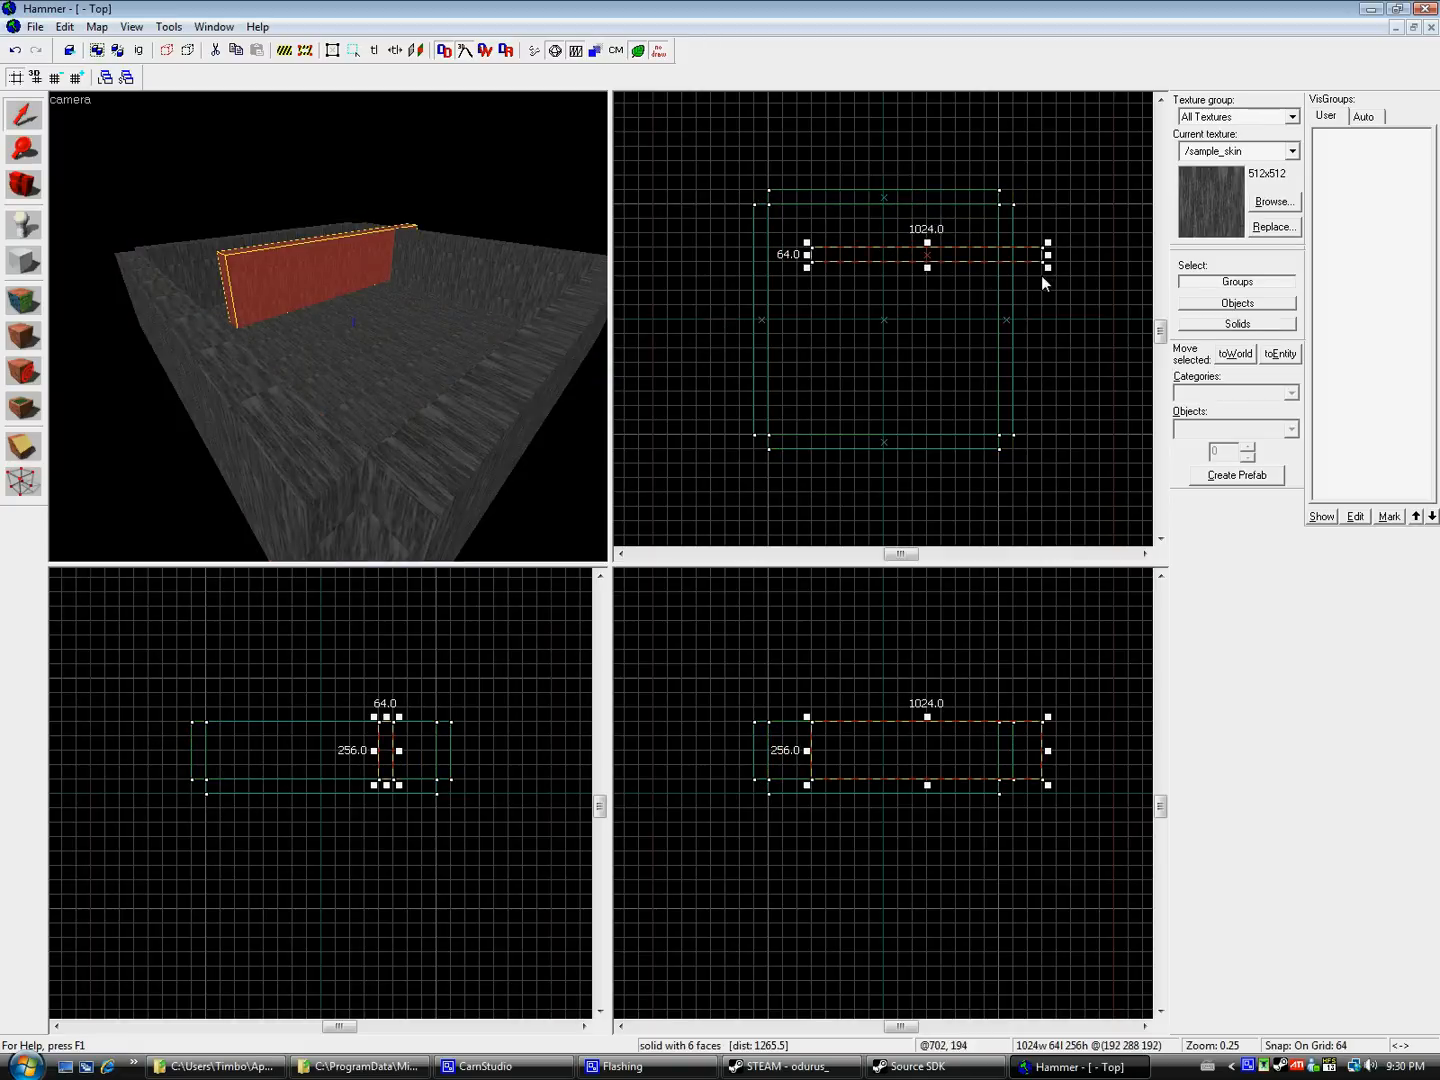
left_click_drag(1047, 254, 828, 263)
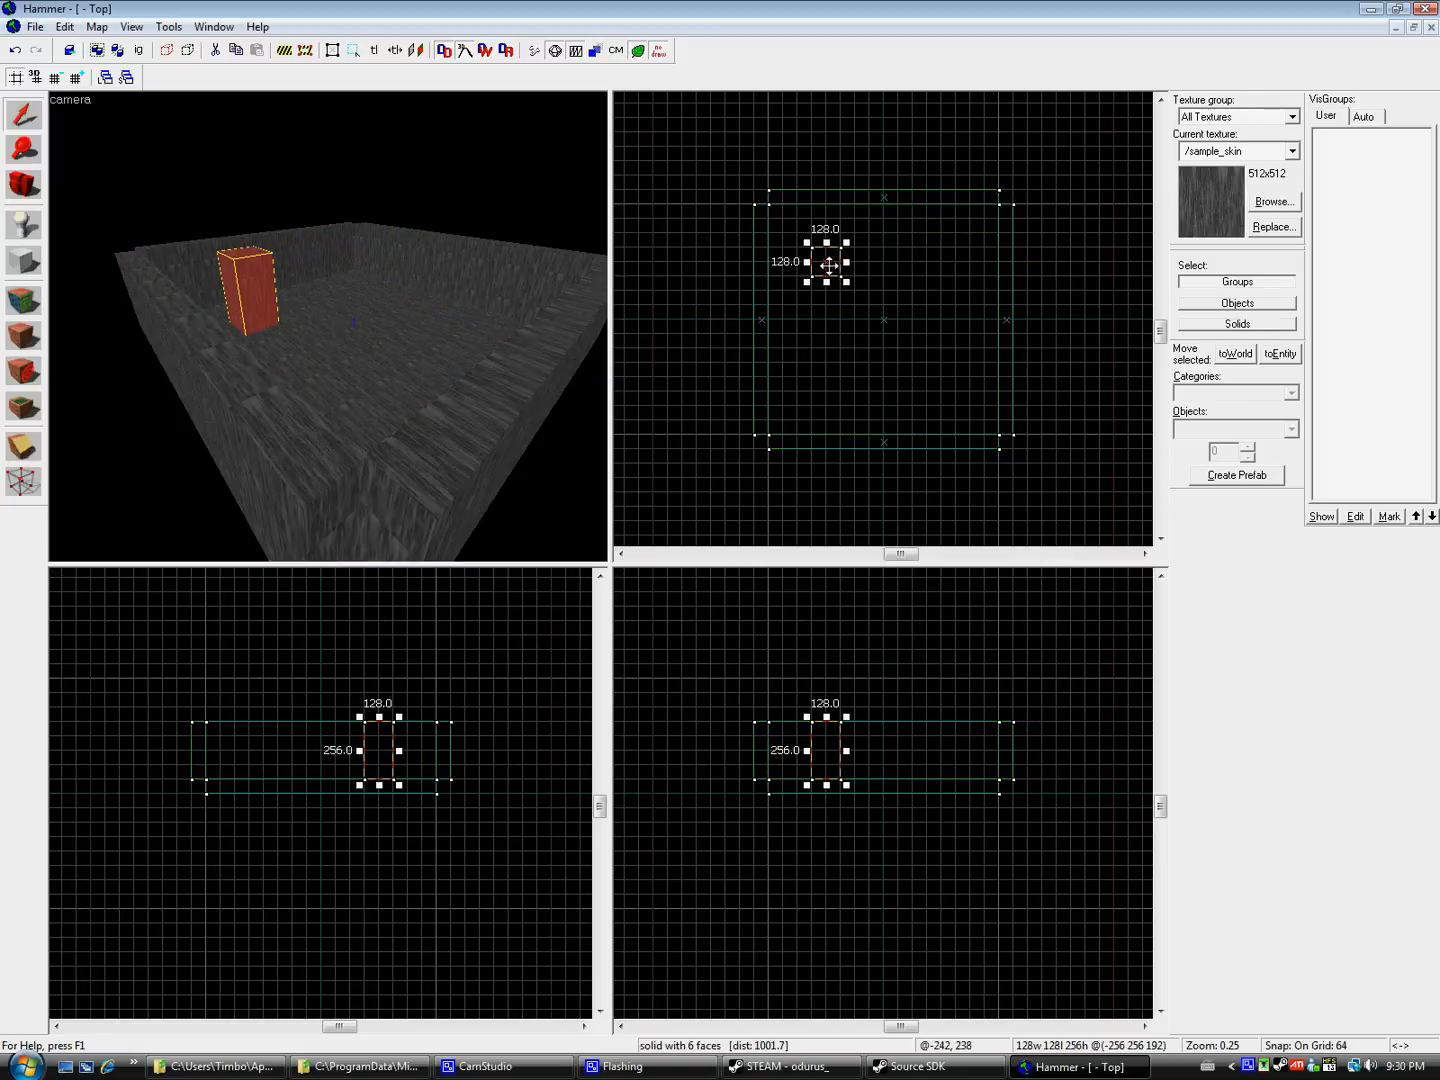
left_click_drag(826, 263, 925, 275)
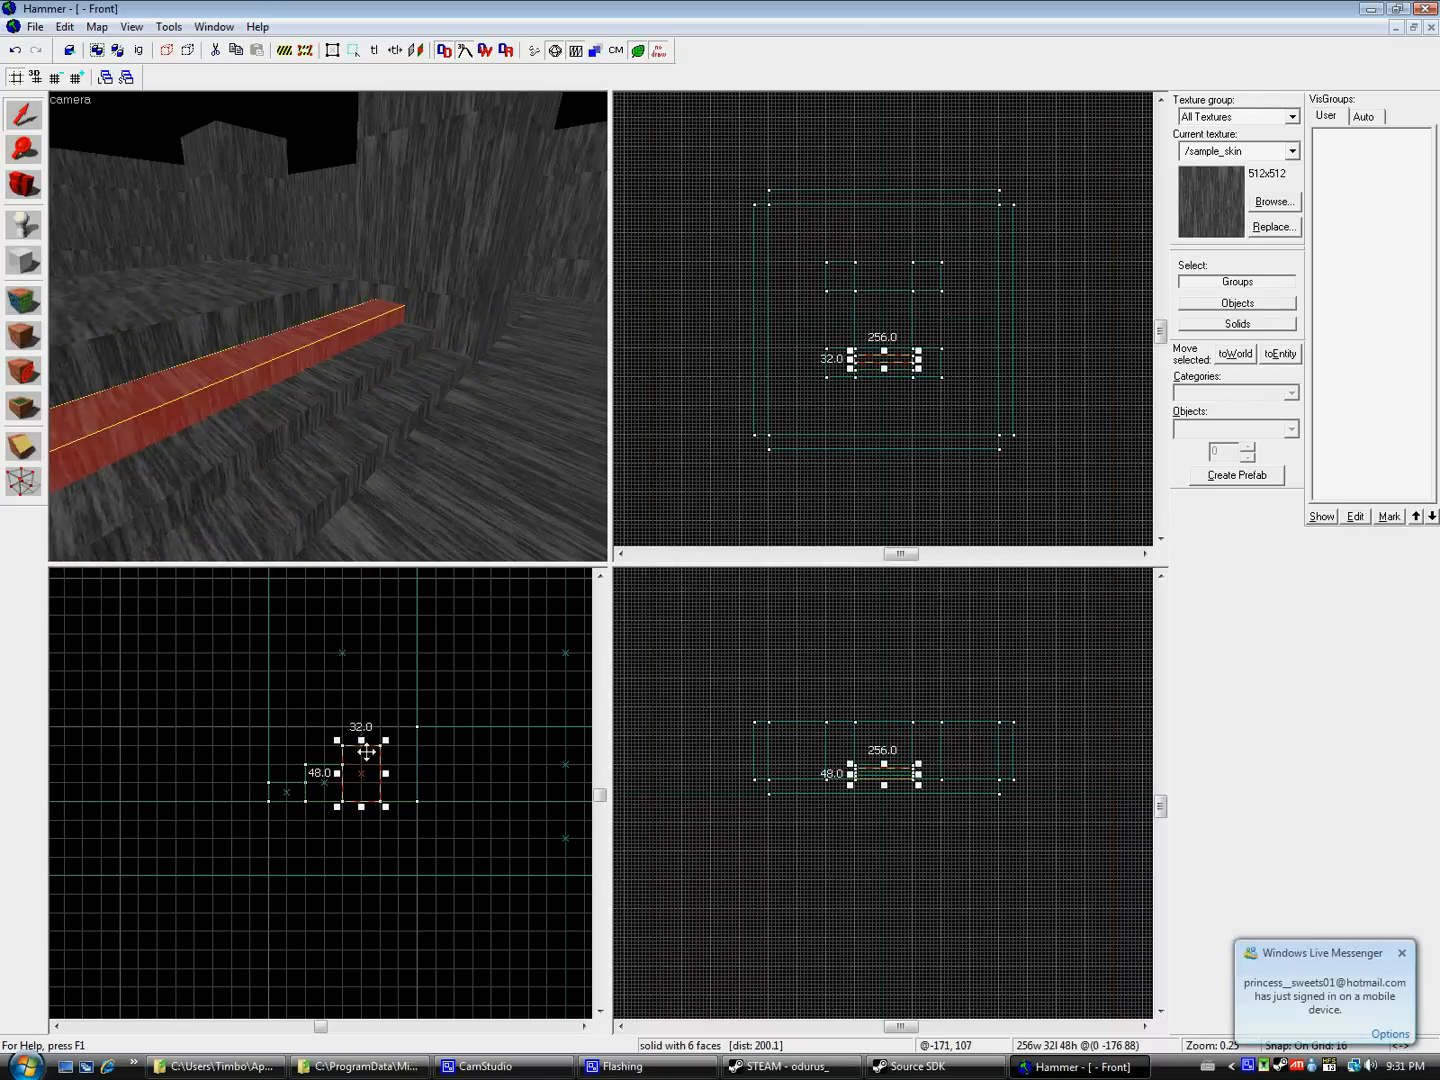
- Resize a thin step block to 256x32 for the staircase
left_click_drag(362, 772, 398, 772)
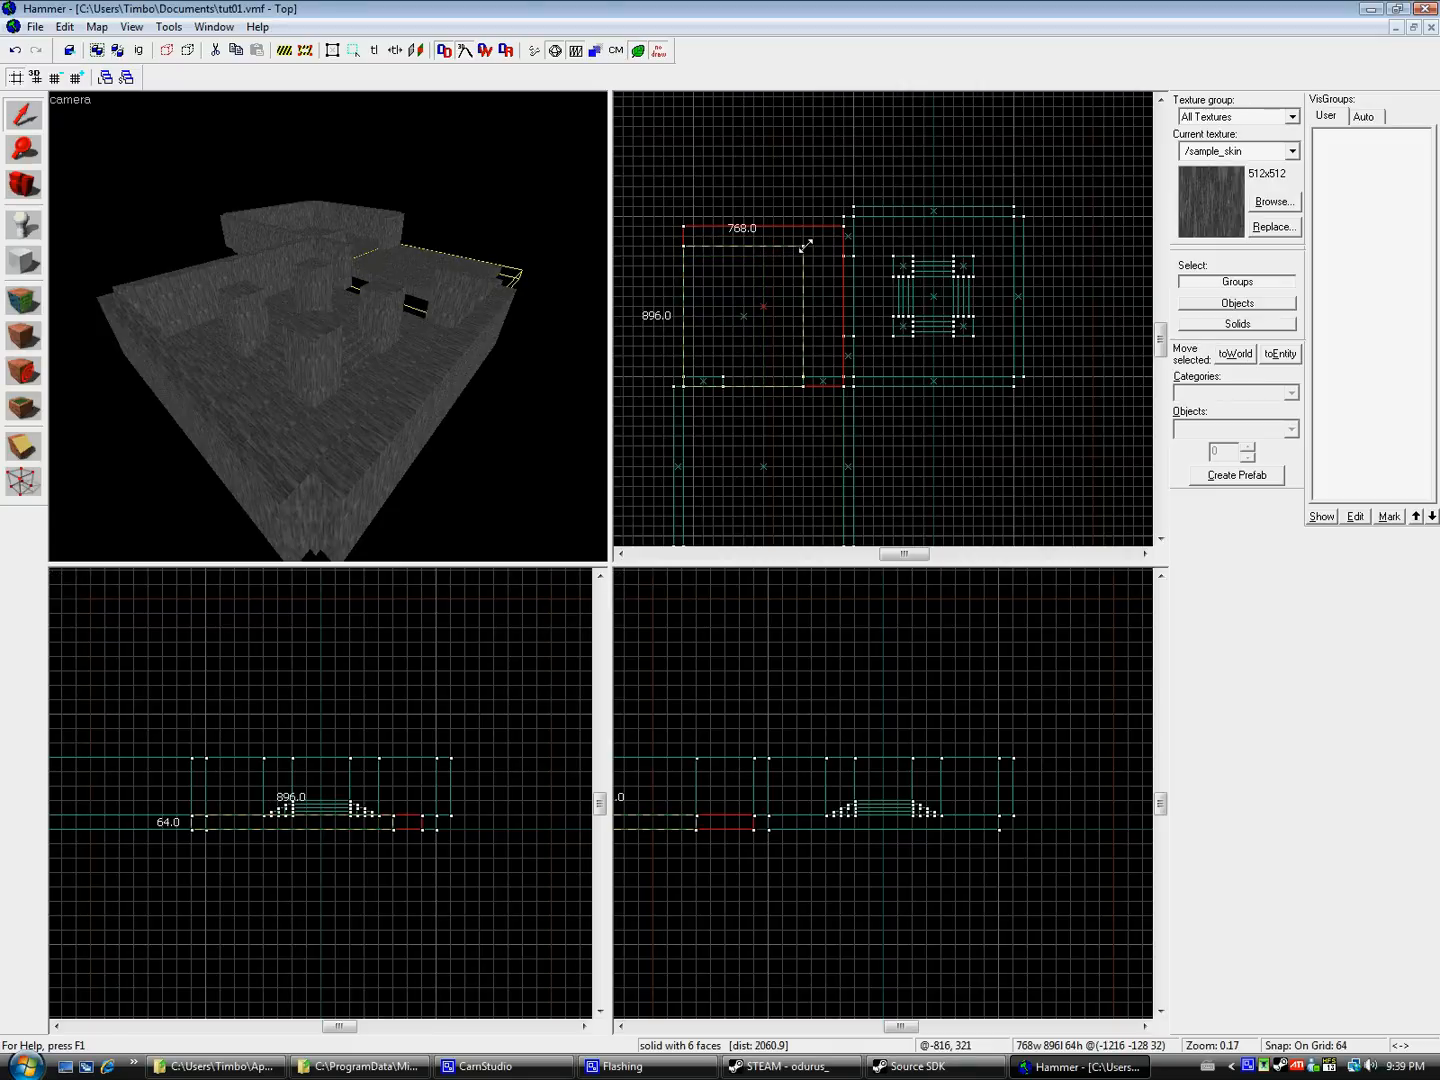
- Size the second area's new floor slab to 1024x1024 in the Top view
left_click_drag(850, 242, 715, 252)
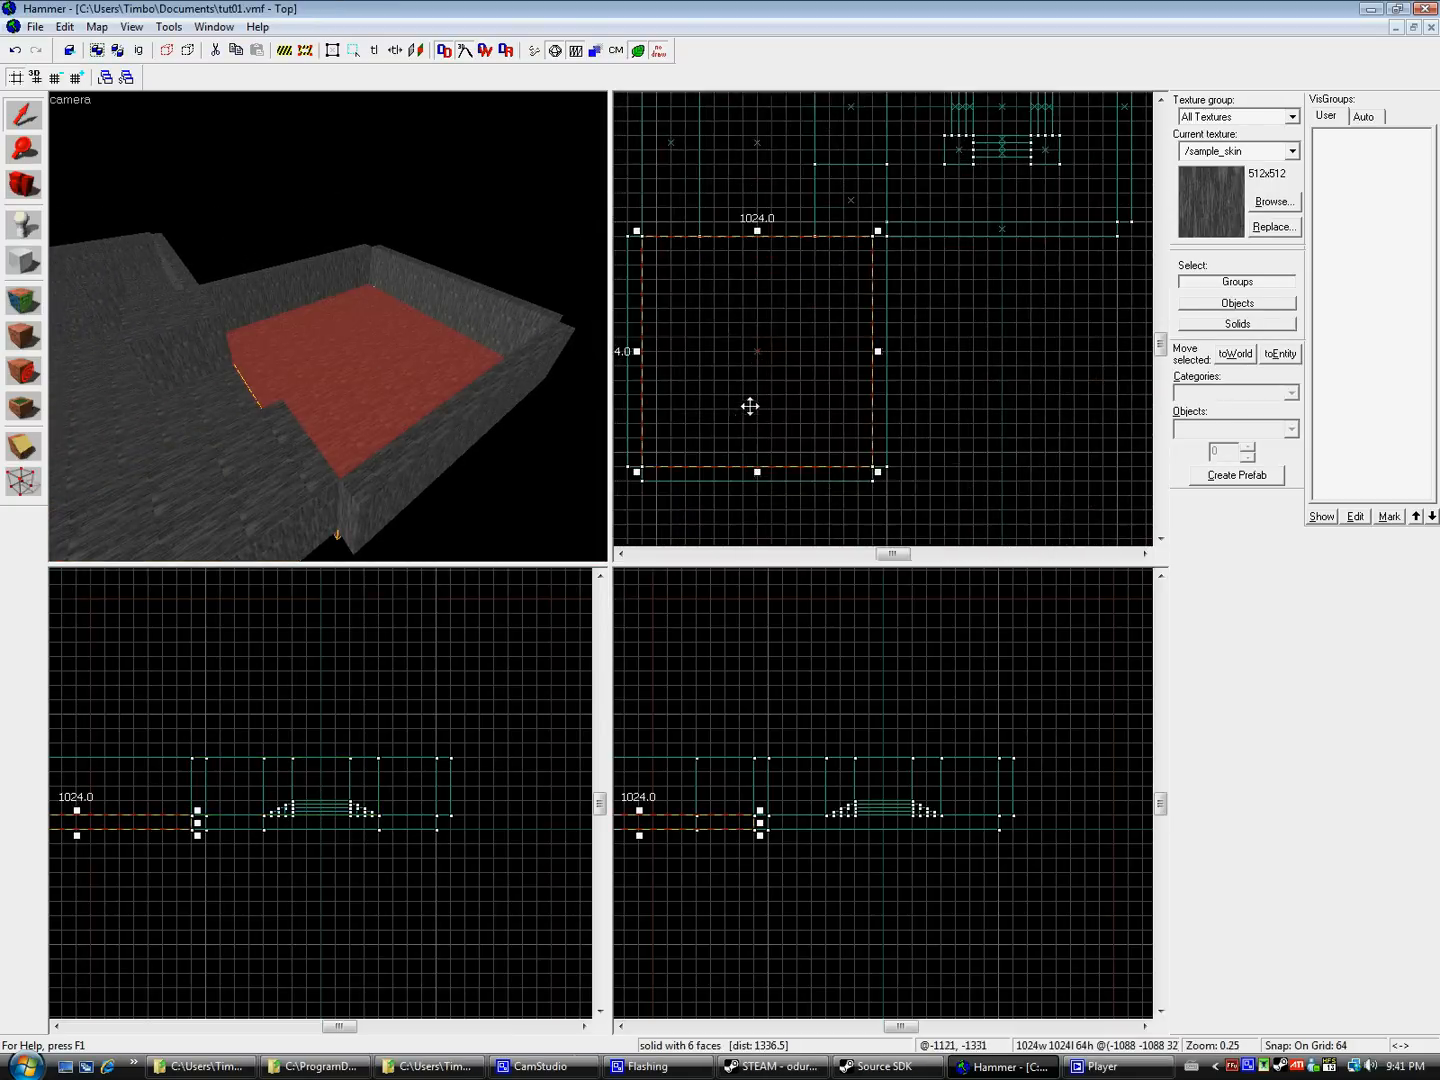
- Reposition the 1024-unit floor slab within the second area
left_click_drag(635, 351, 703, 351)
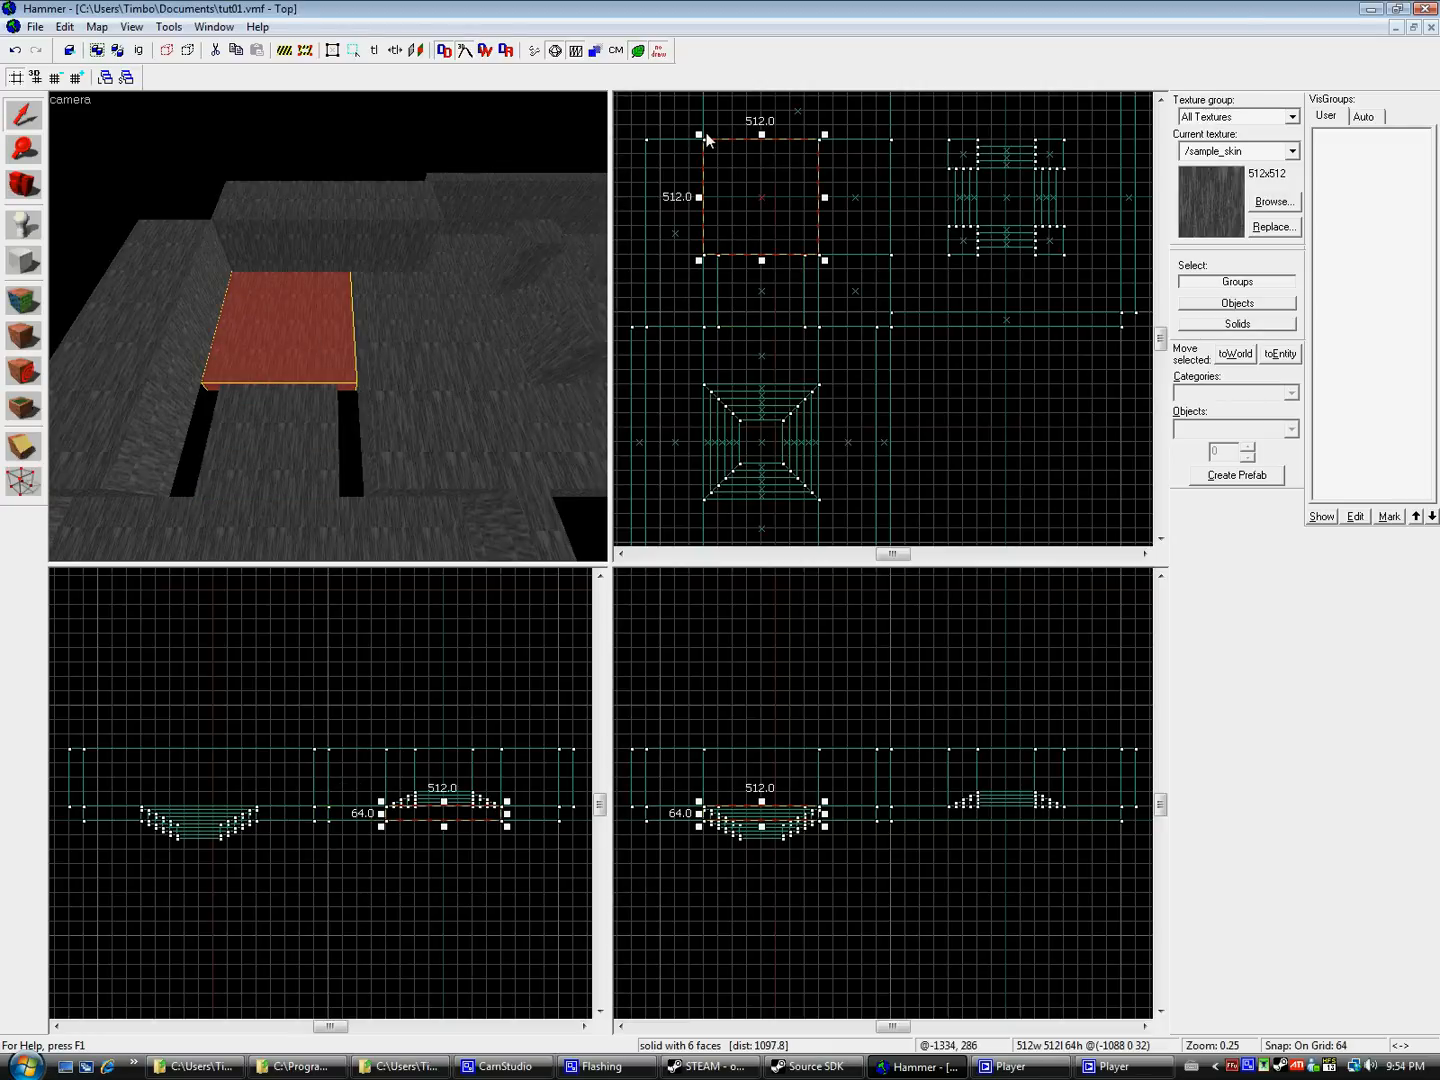
- Narrow the top-corner floor block to 320x448 and move the 384x320 block beneath it
left_click_drag(825, 134, 855, 134)
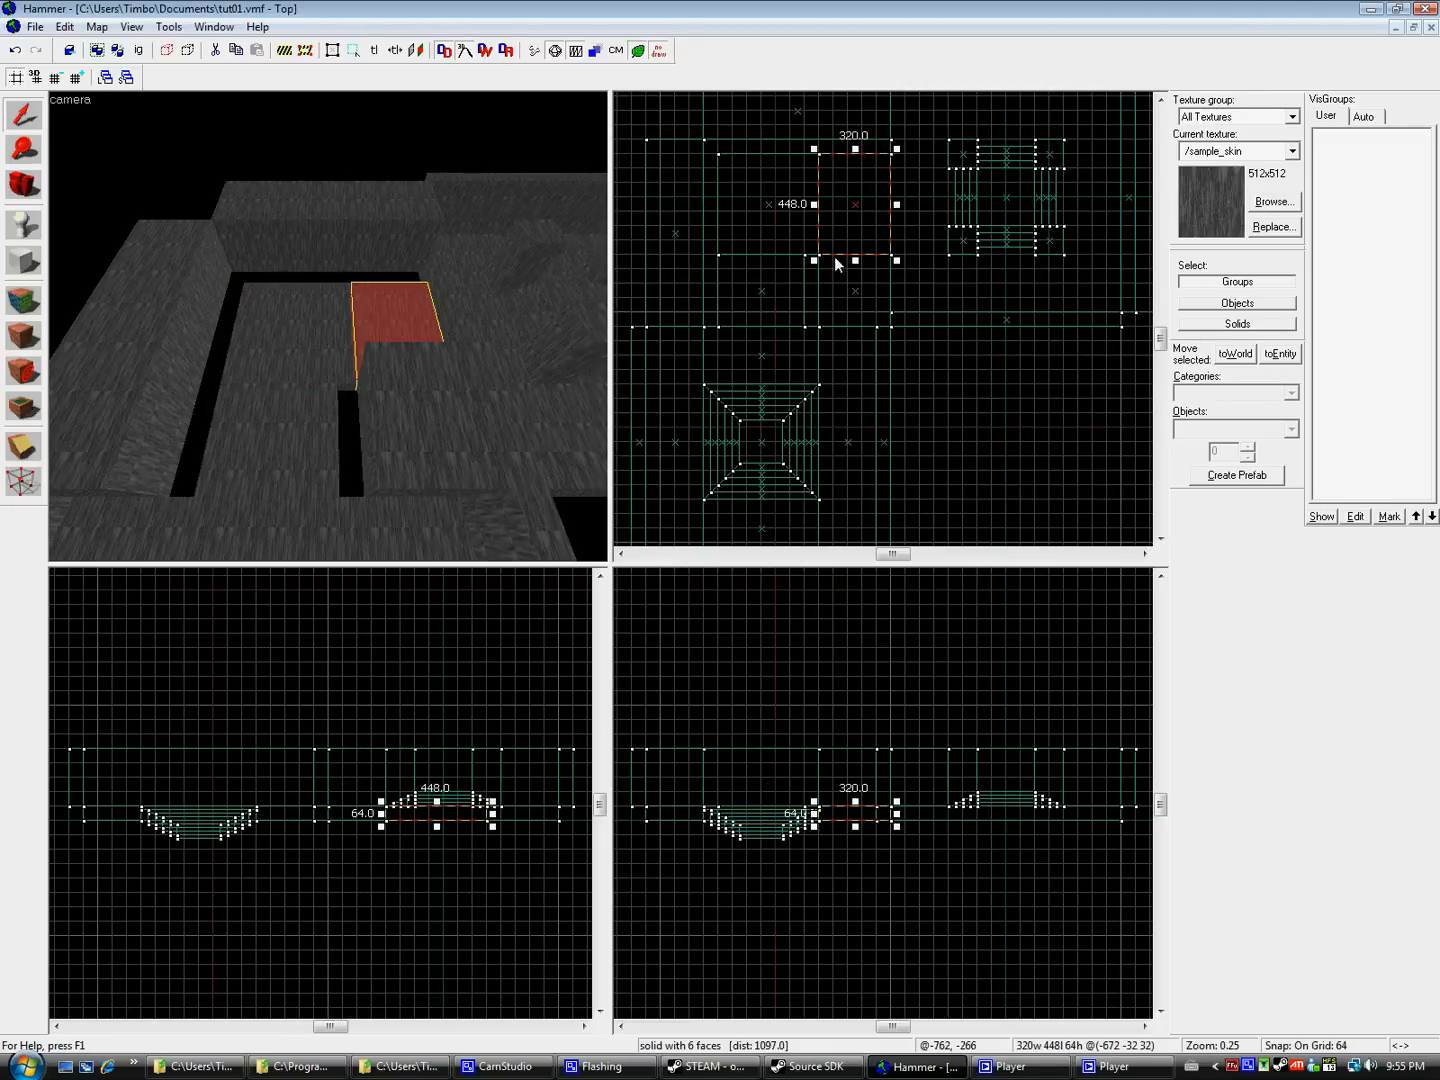
left_click_drag(815, 260, 815, 245)
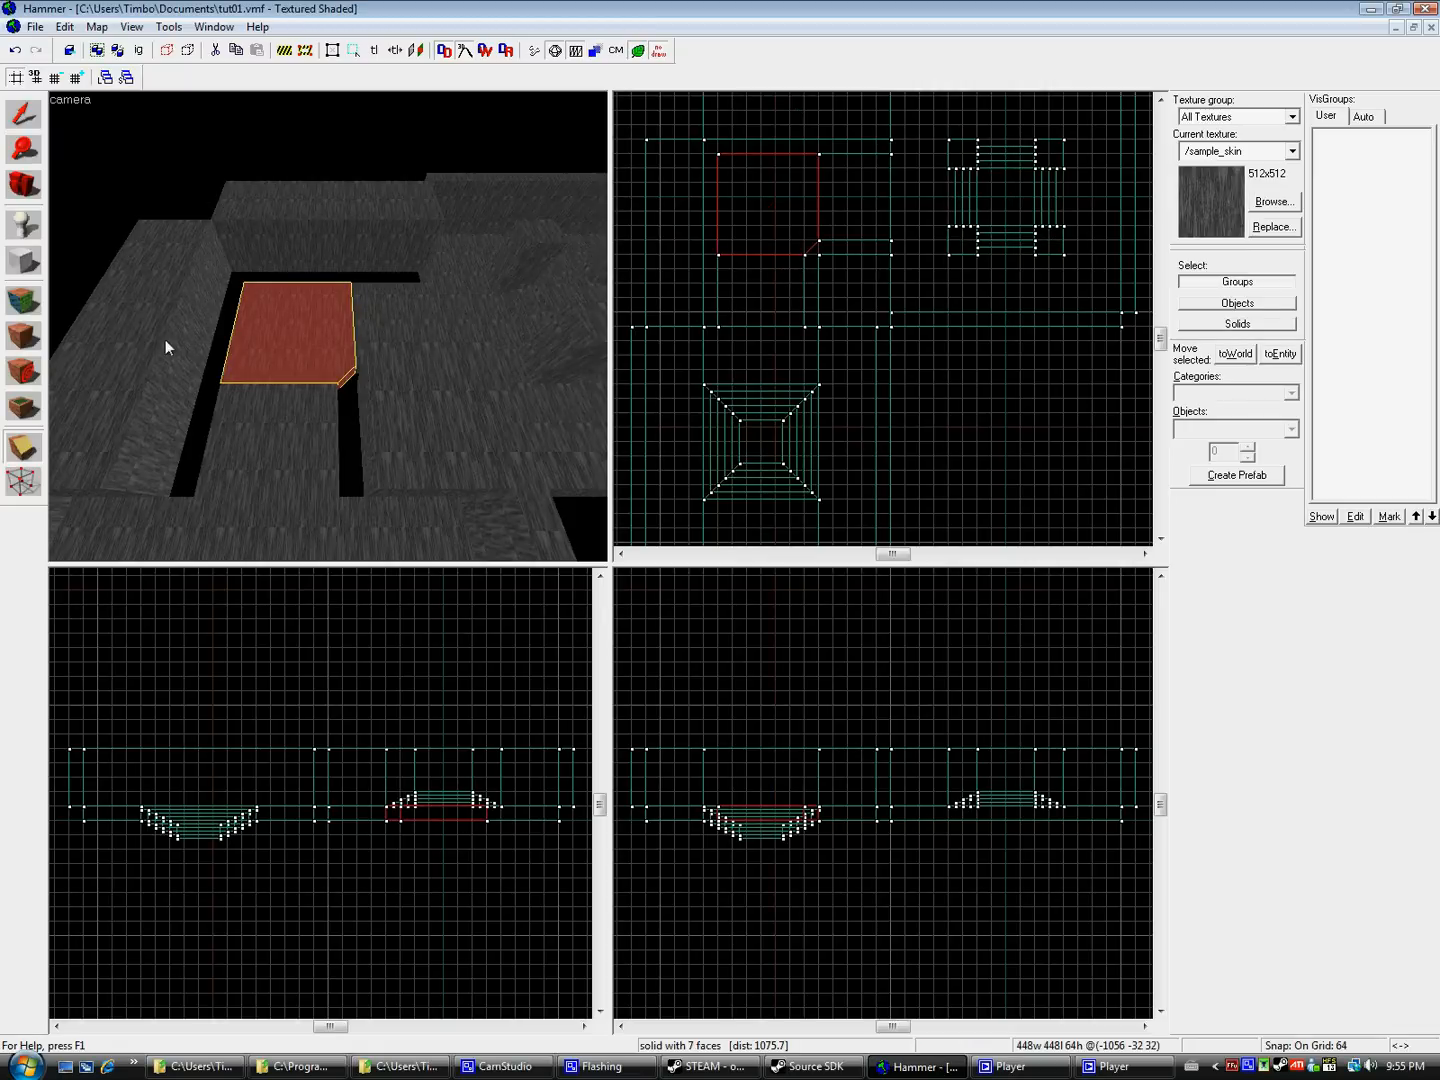
mouse_move(22, 165)
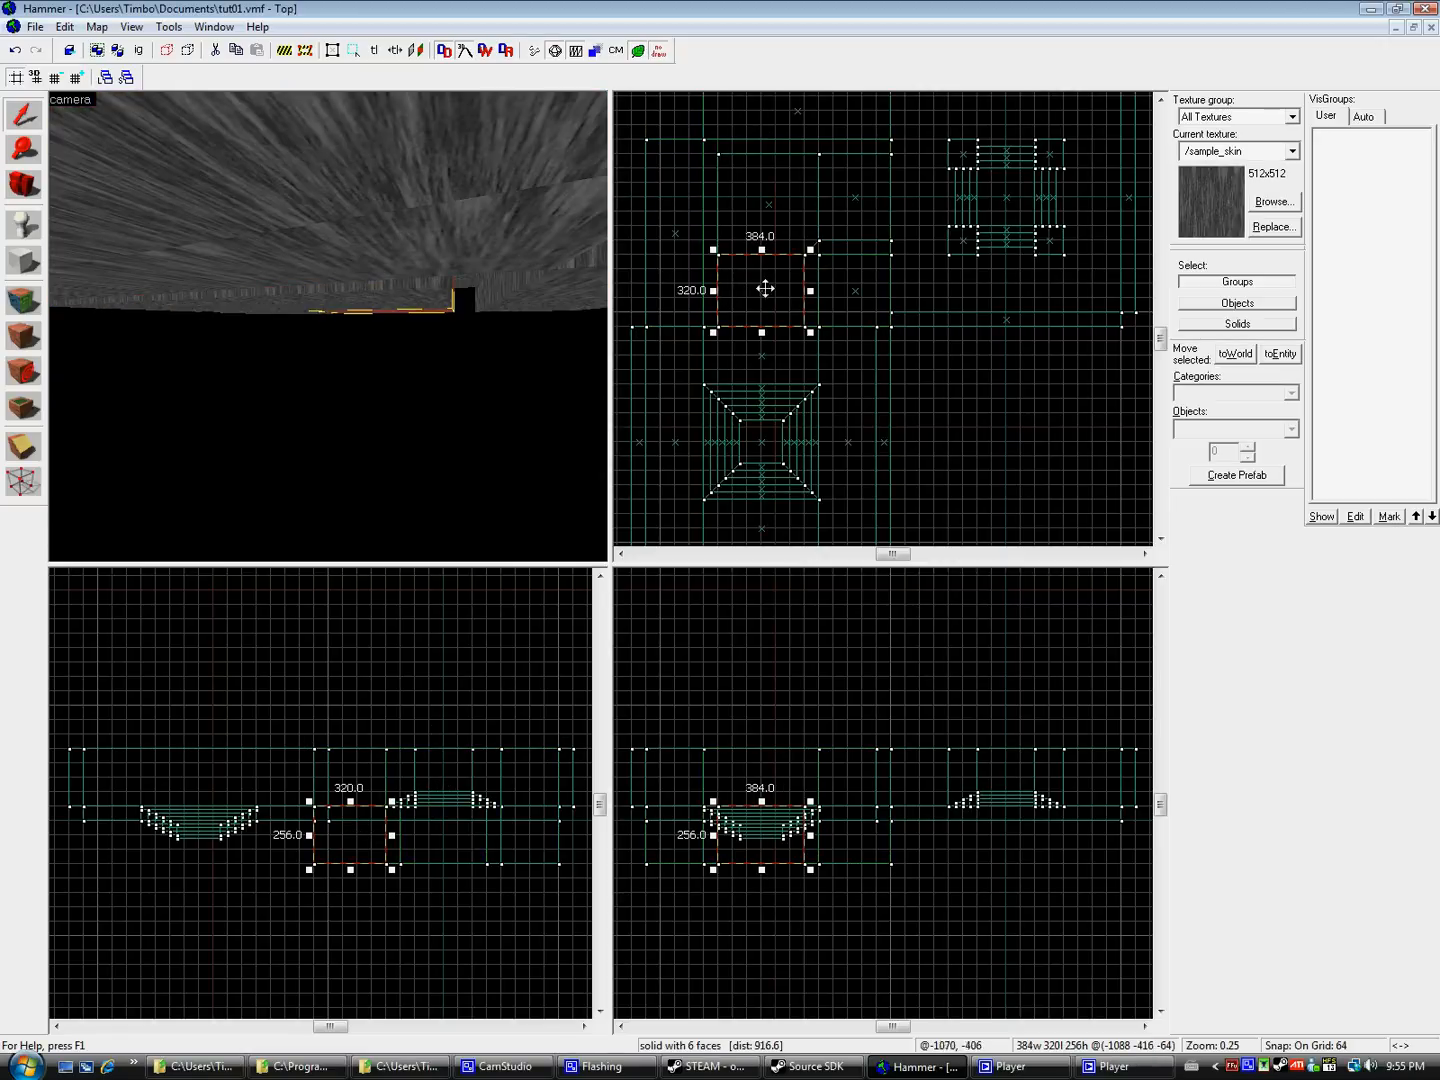
left_click_drag(765, 290, 748, 175)
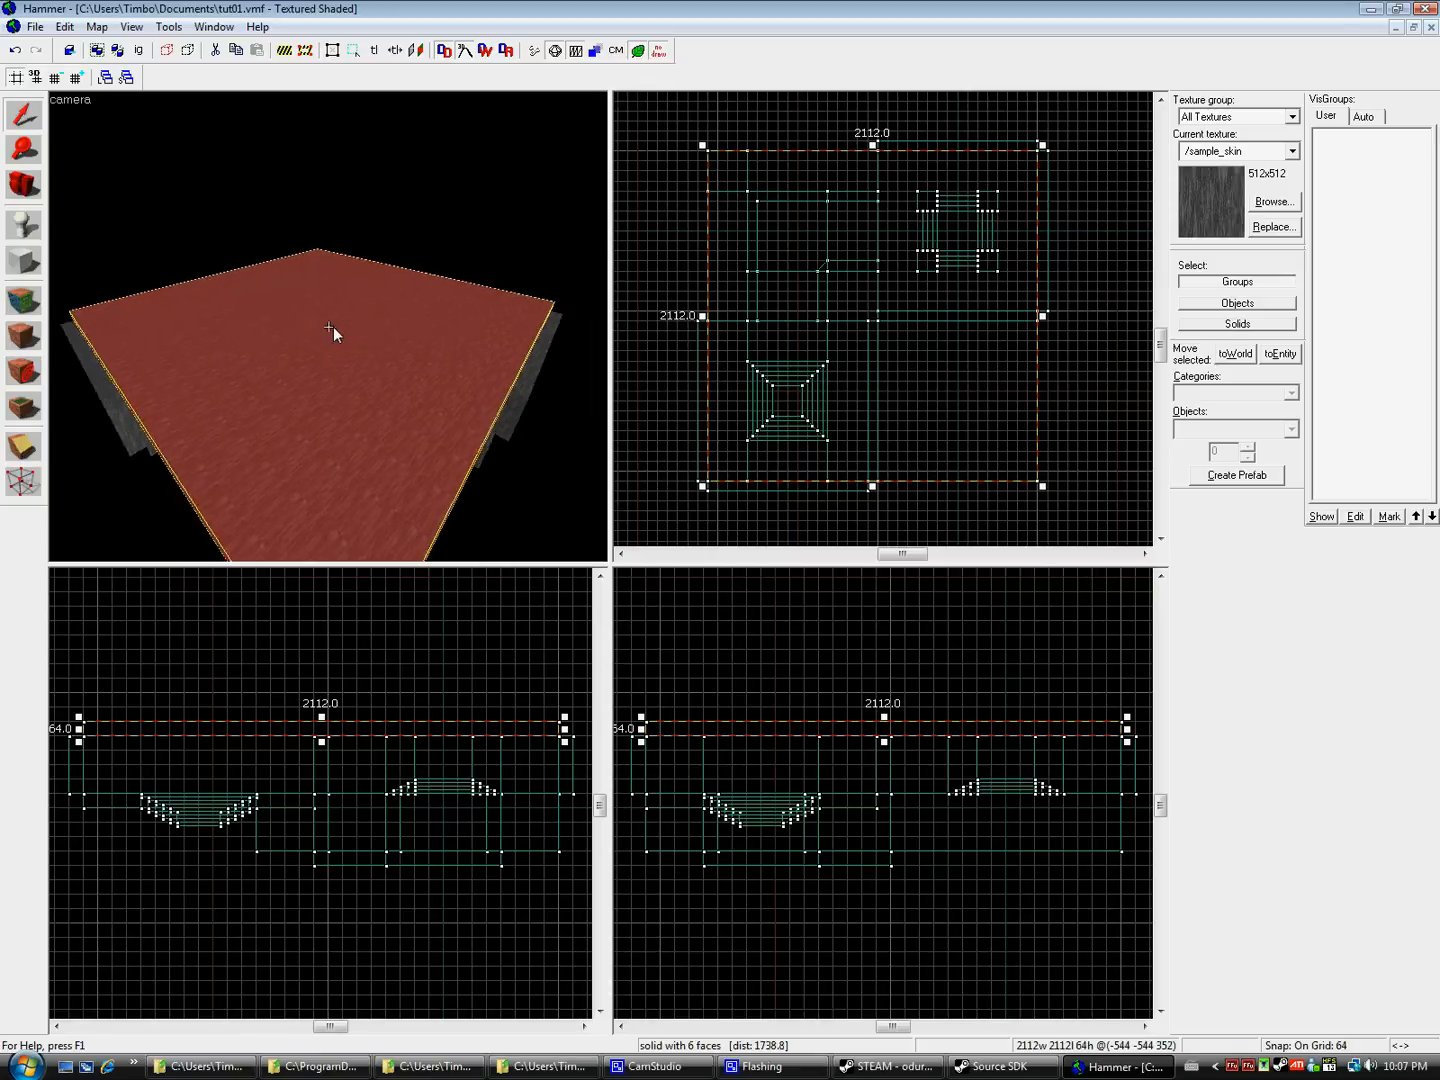
- Add a 2112x2112, 64-tall slab covering the entire map
left_click(637, 99)
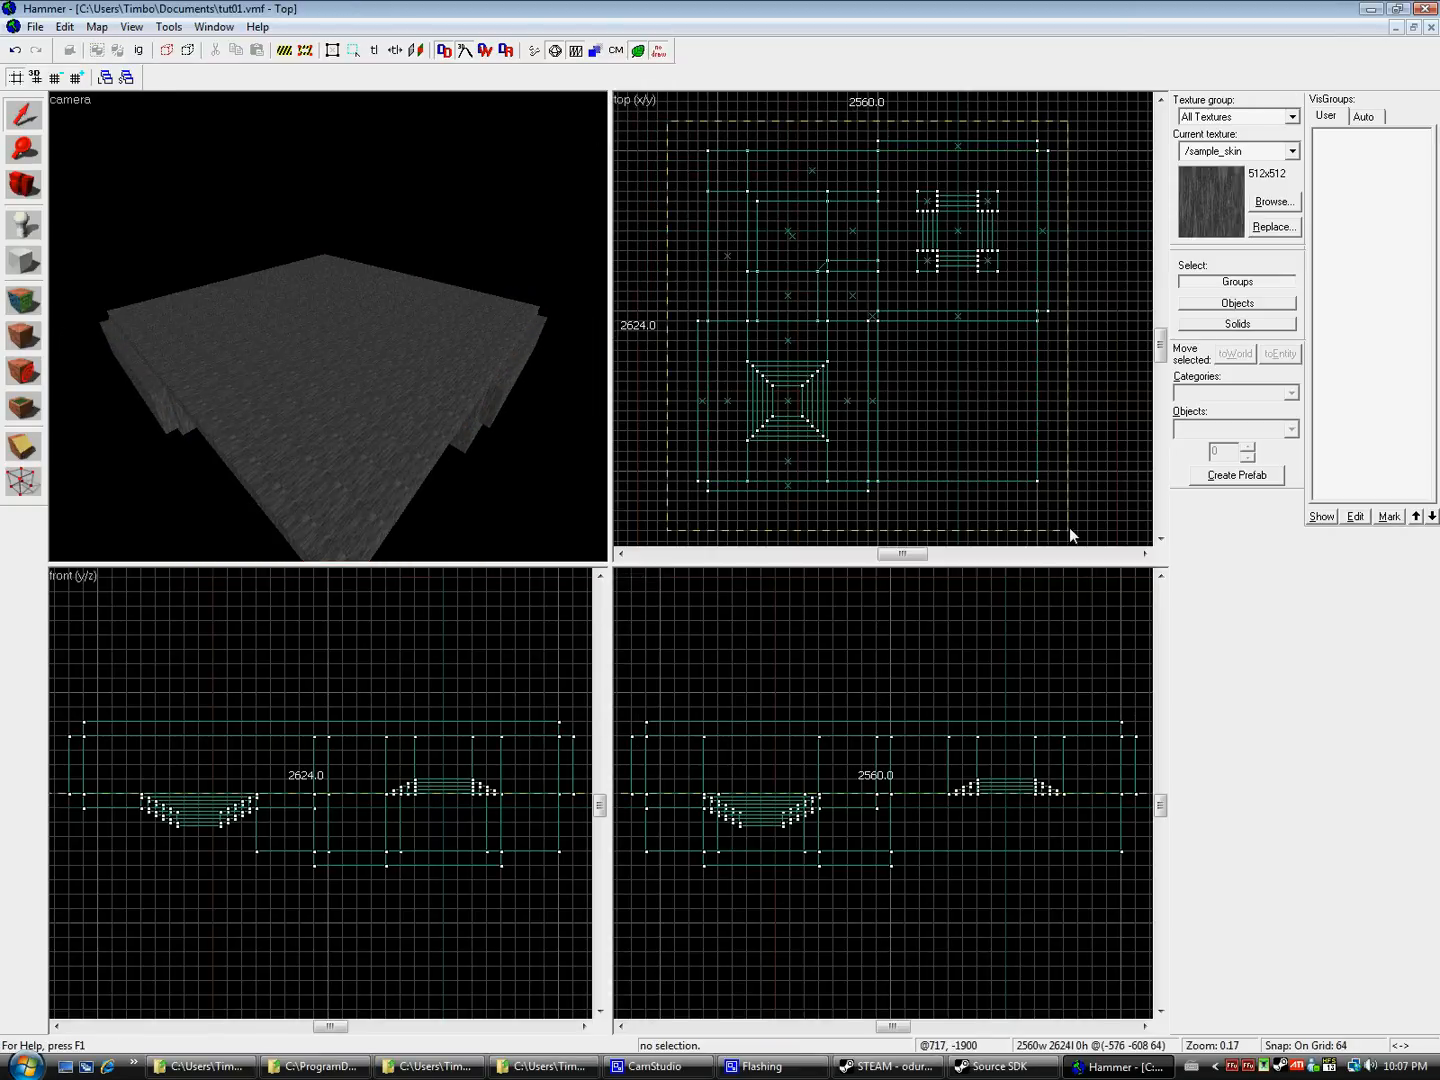
left_click(1274, 201)
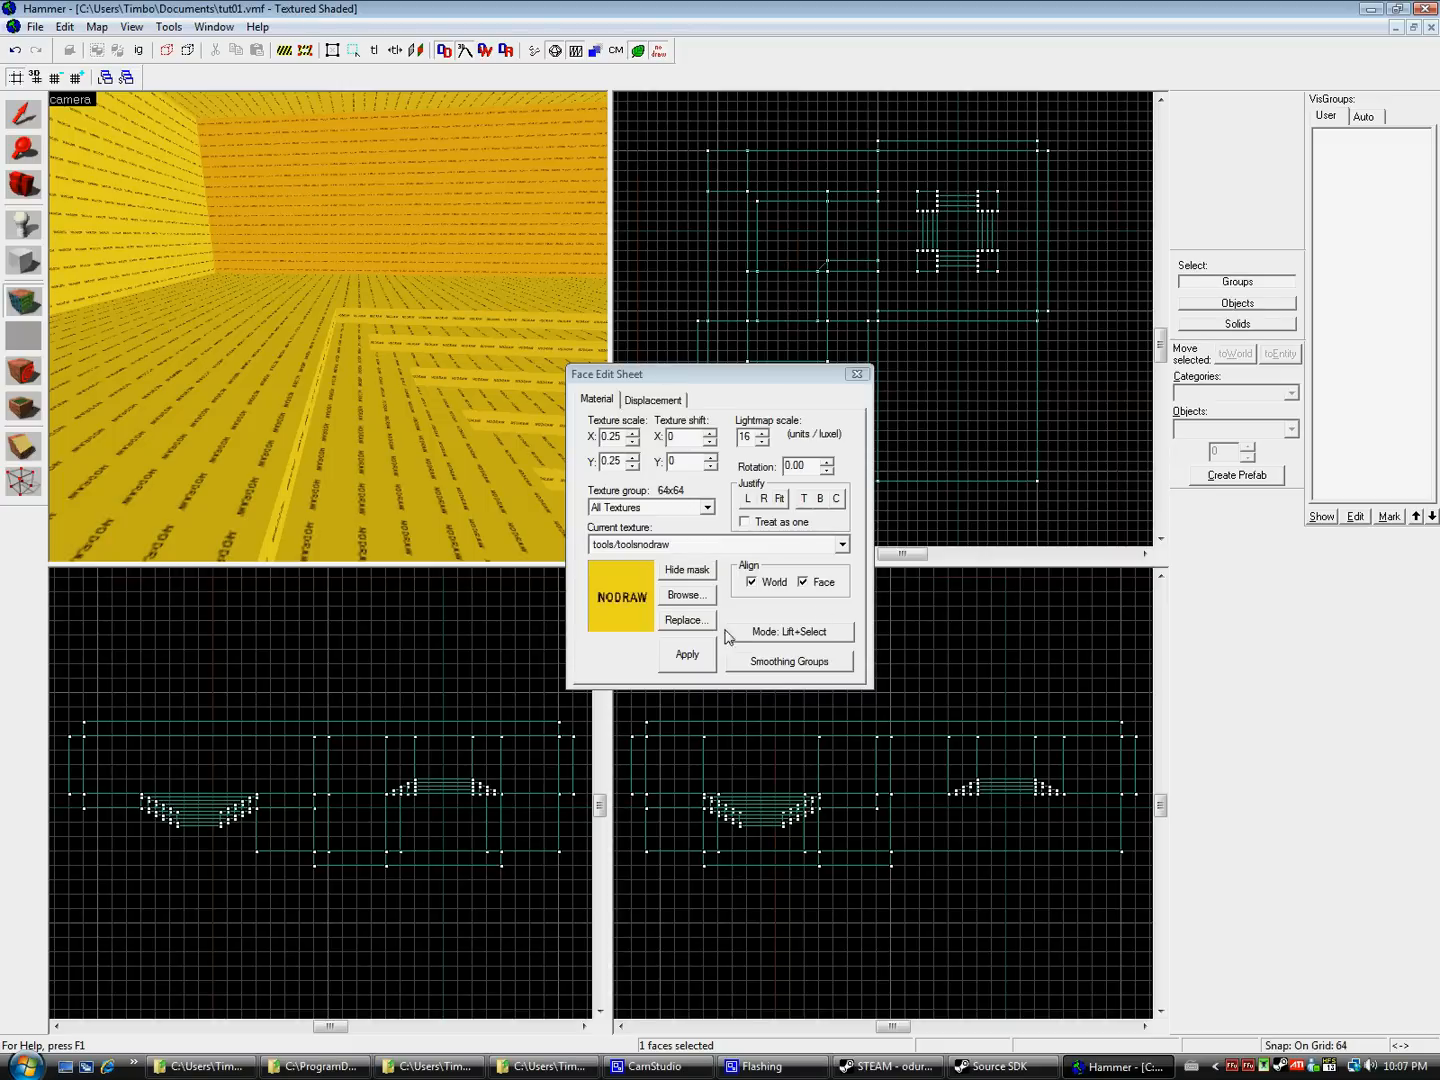
- Compile tut01 with Normal BSP, no VIS or RAD, then open tut01.bsp
left_click(686, 595)
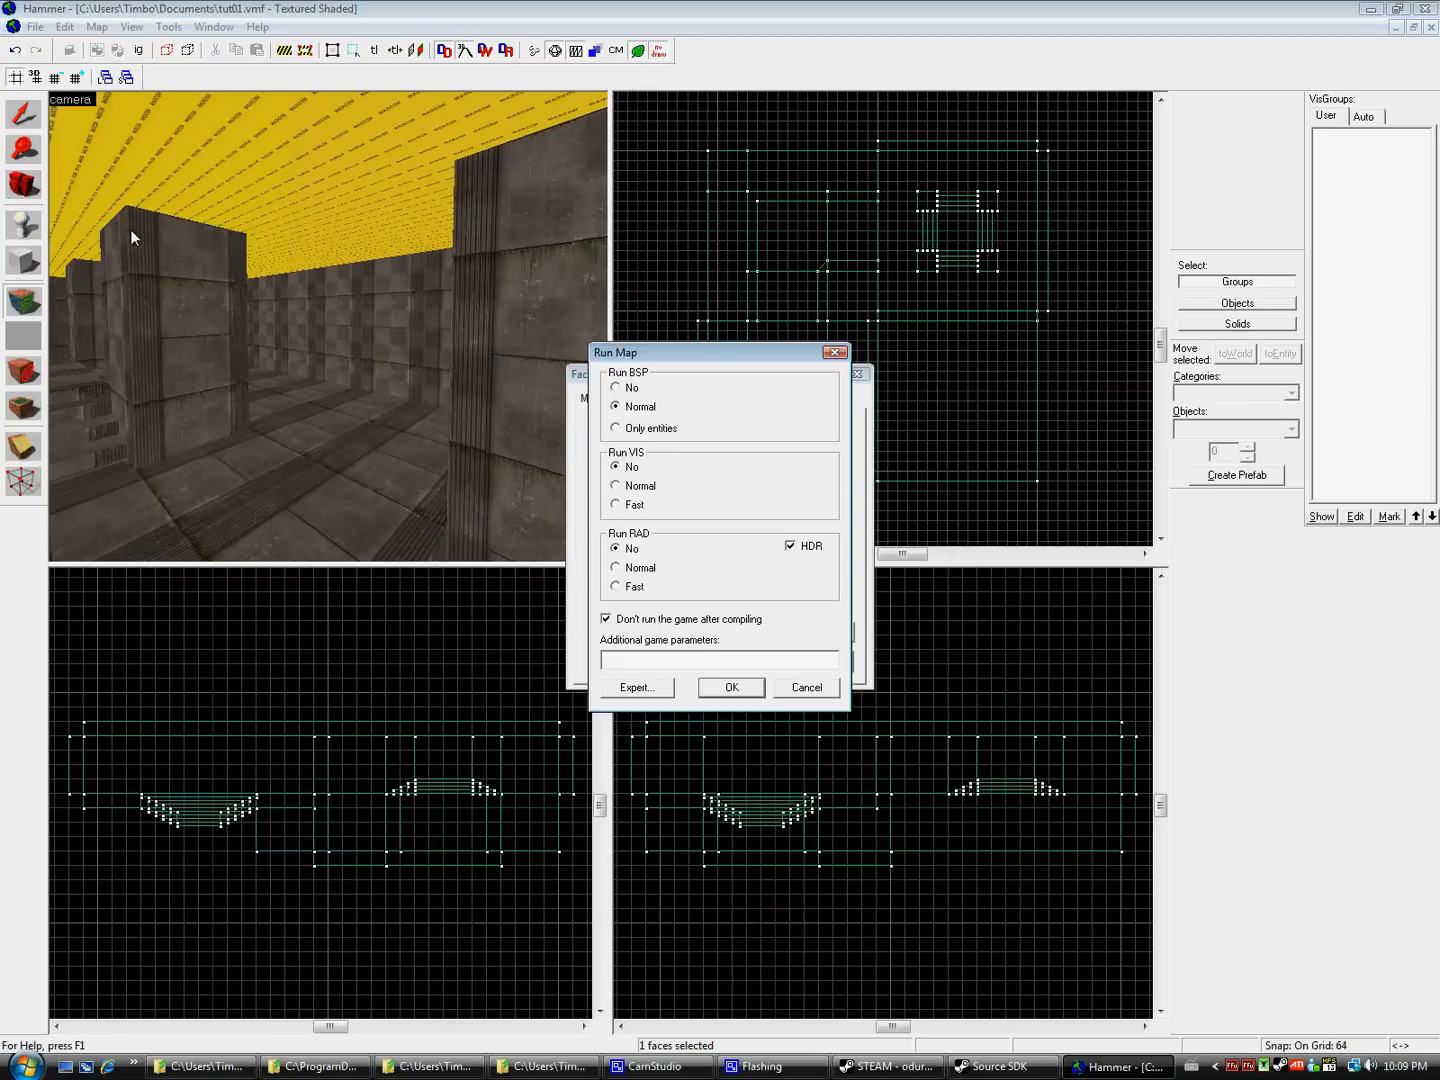
left_click(731, 687)
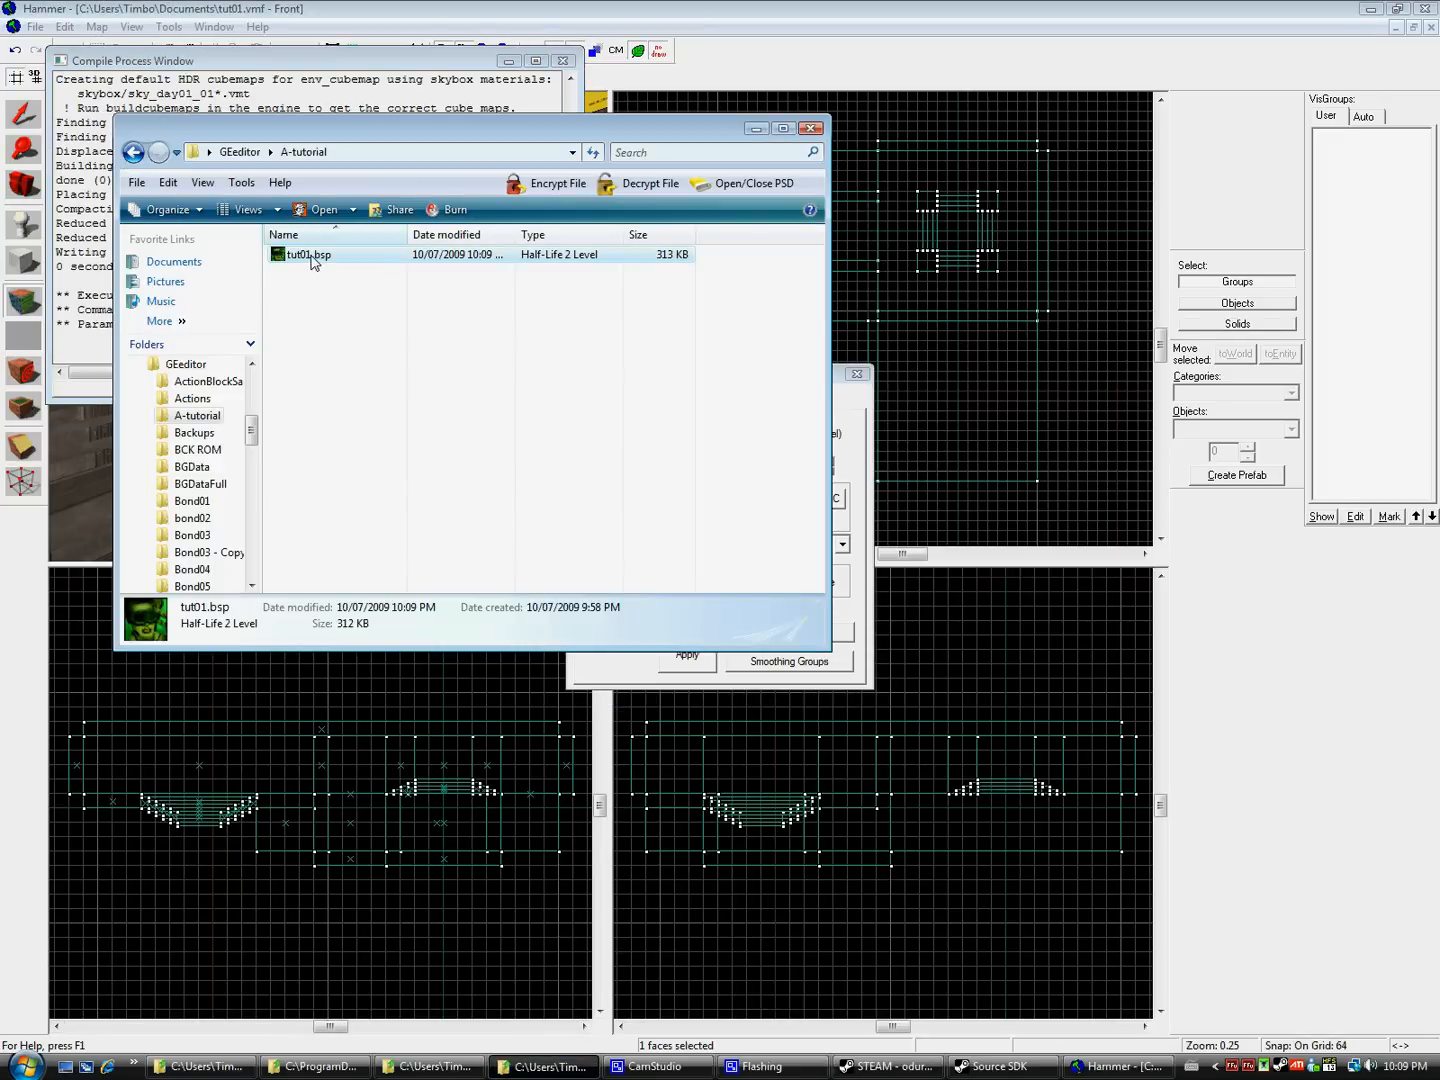
double_click(308, 254)
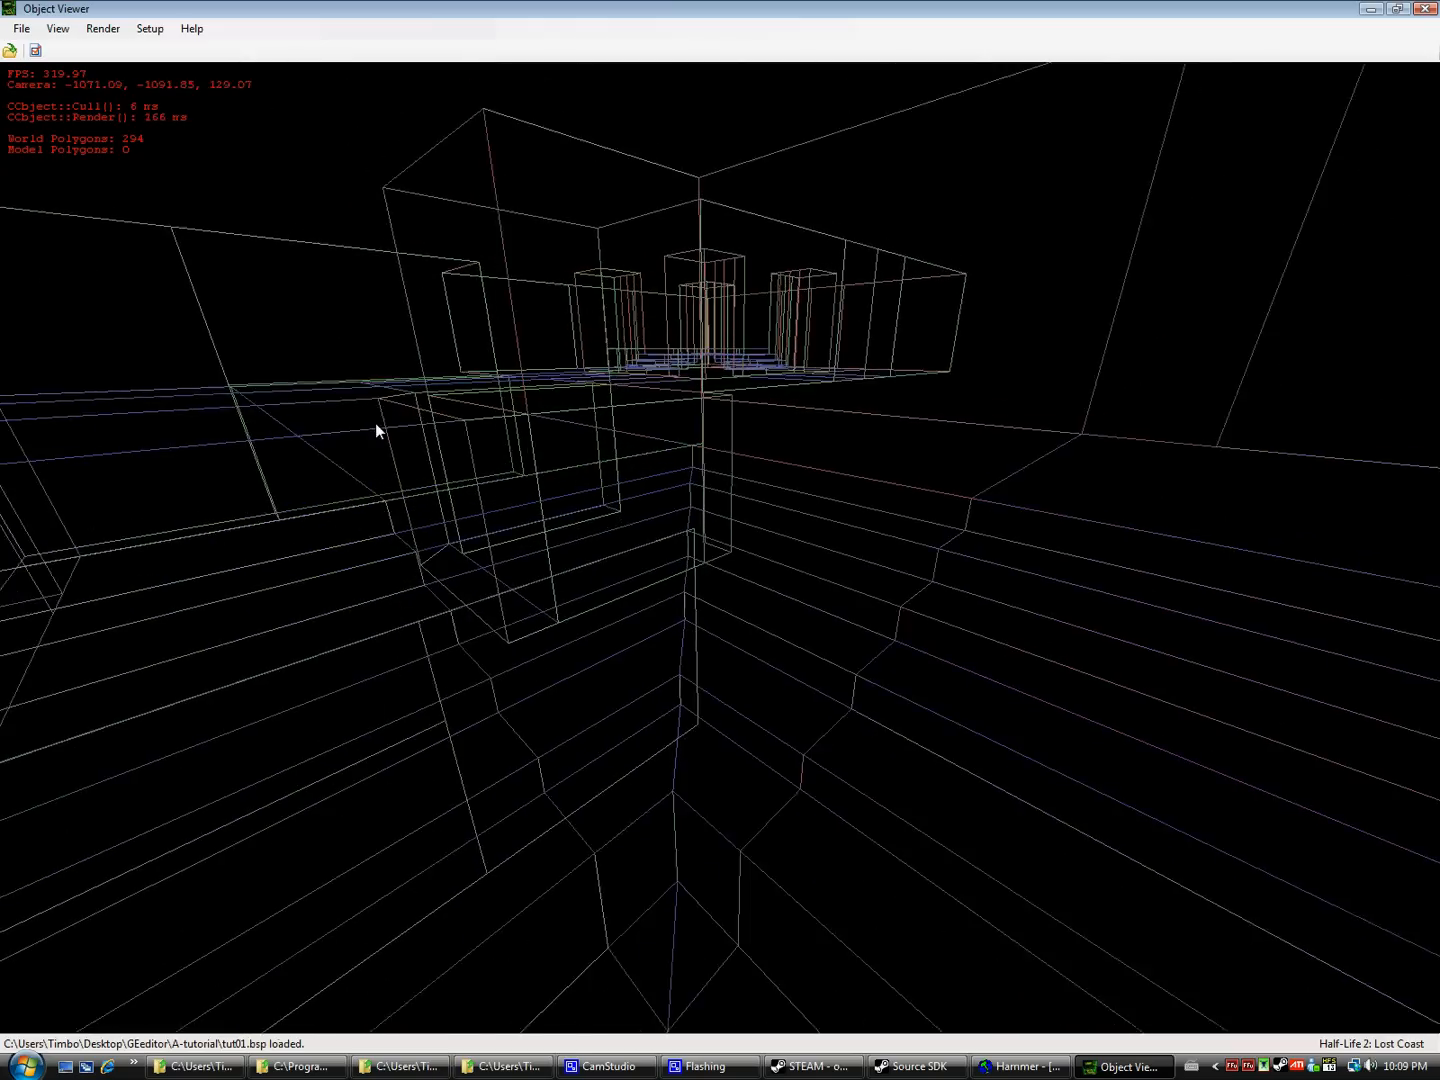
- Export the loaded map from Crafty as tutorial.obj
left_click(20, 28)
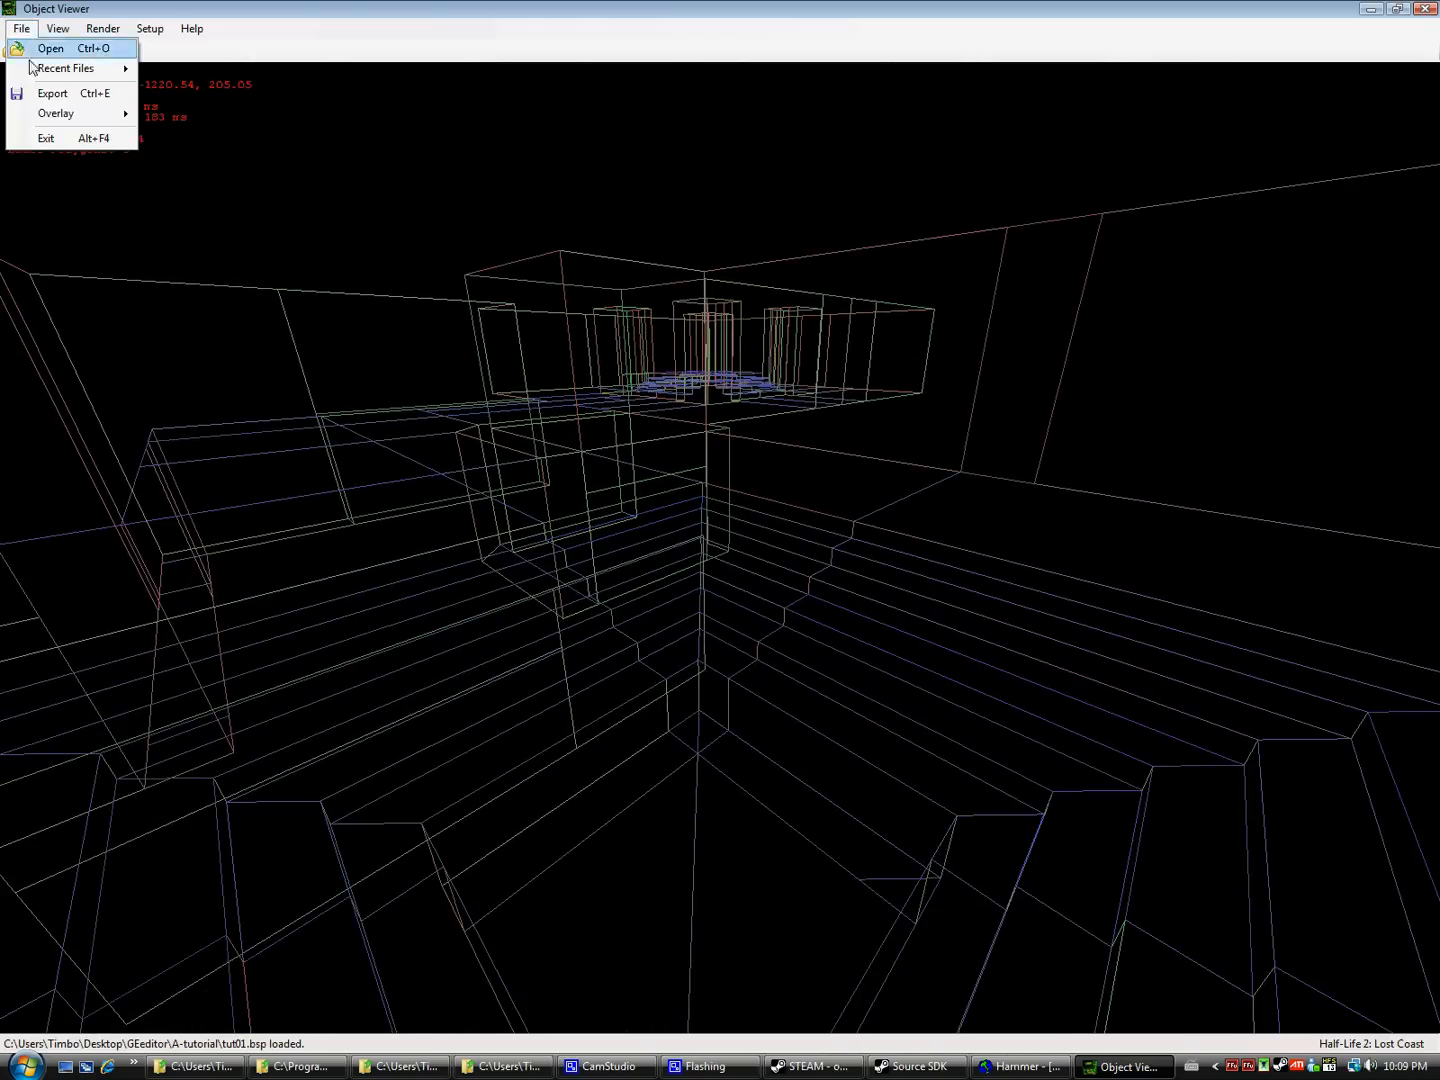
left_click(52, 93)
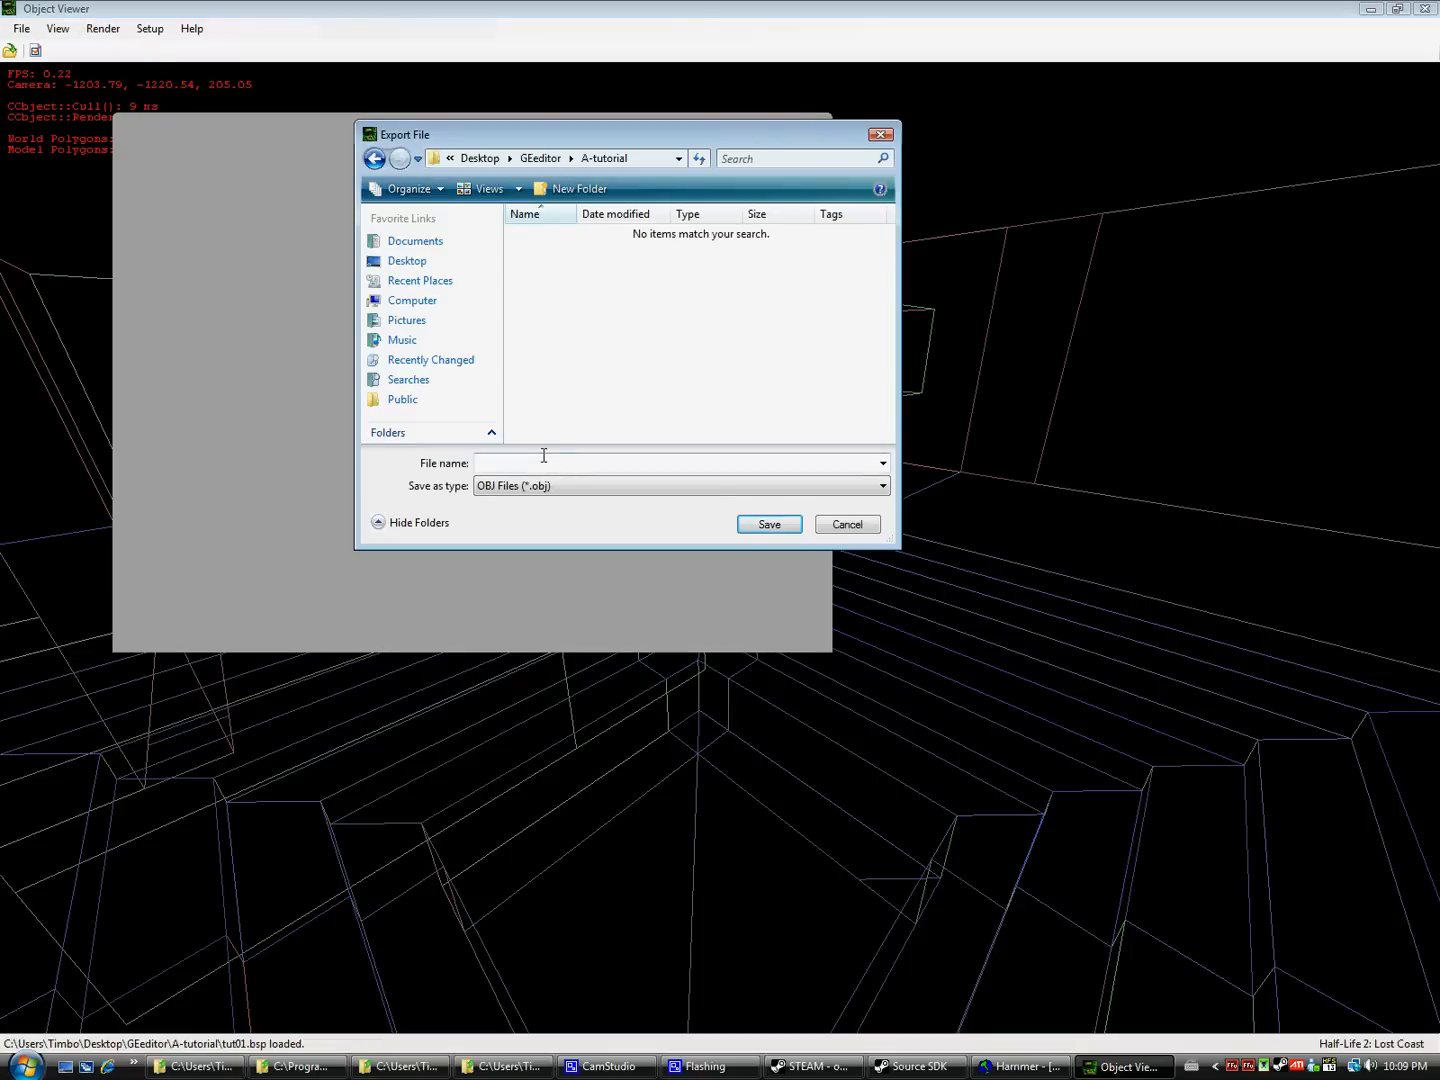
type("tutorial")
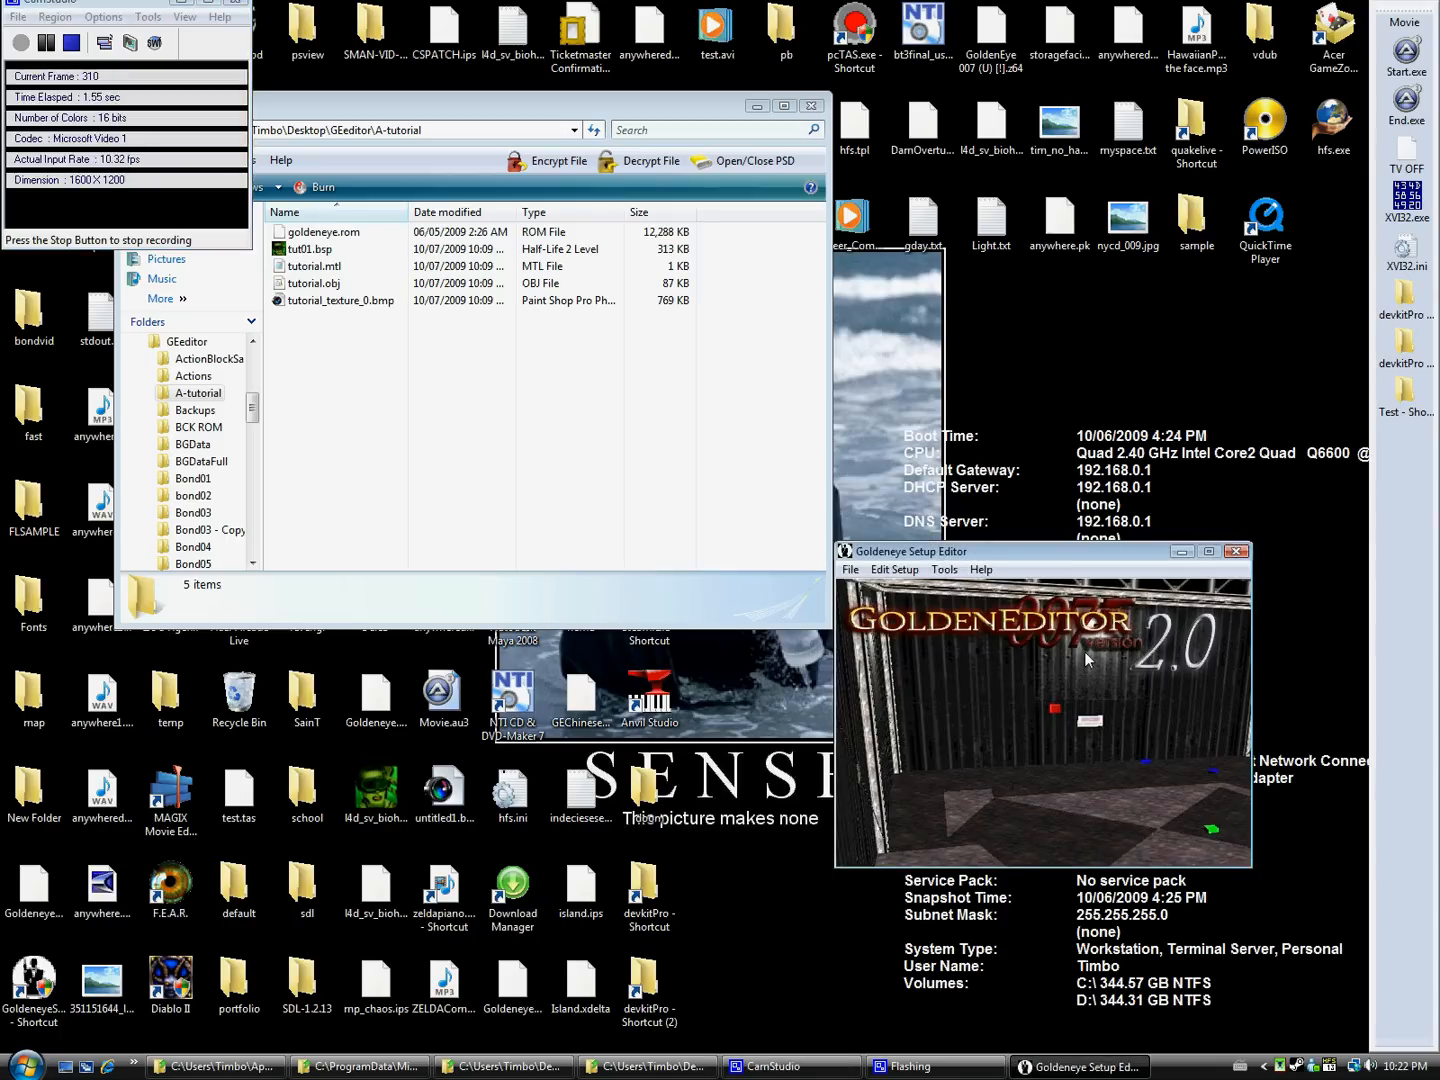
- Browse the ROM textures in Image Tools and save the grey one as greay-0122.bmp
left_click(943, 569)
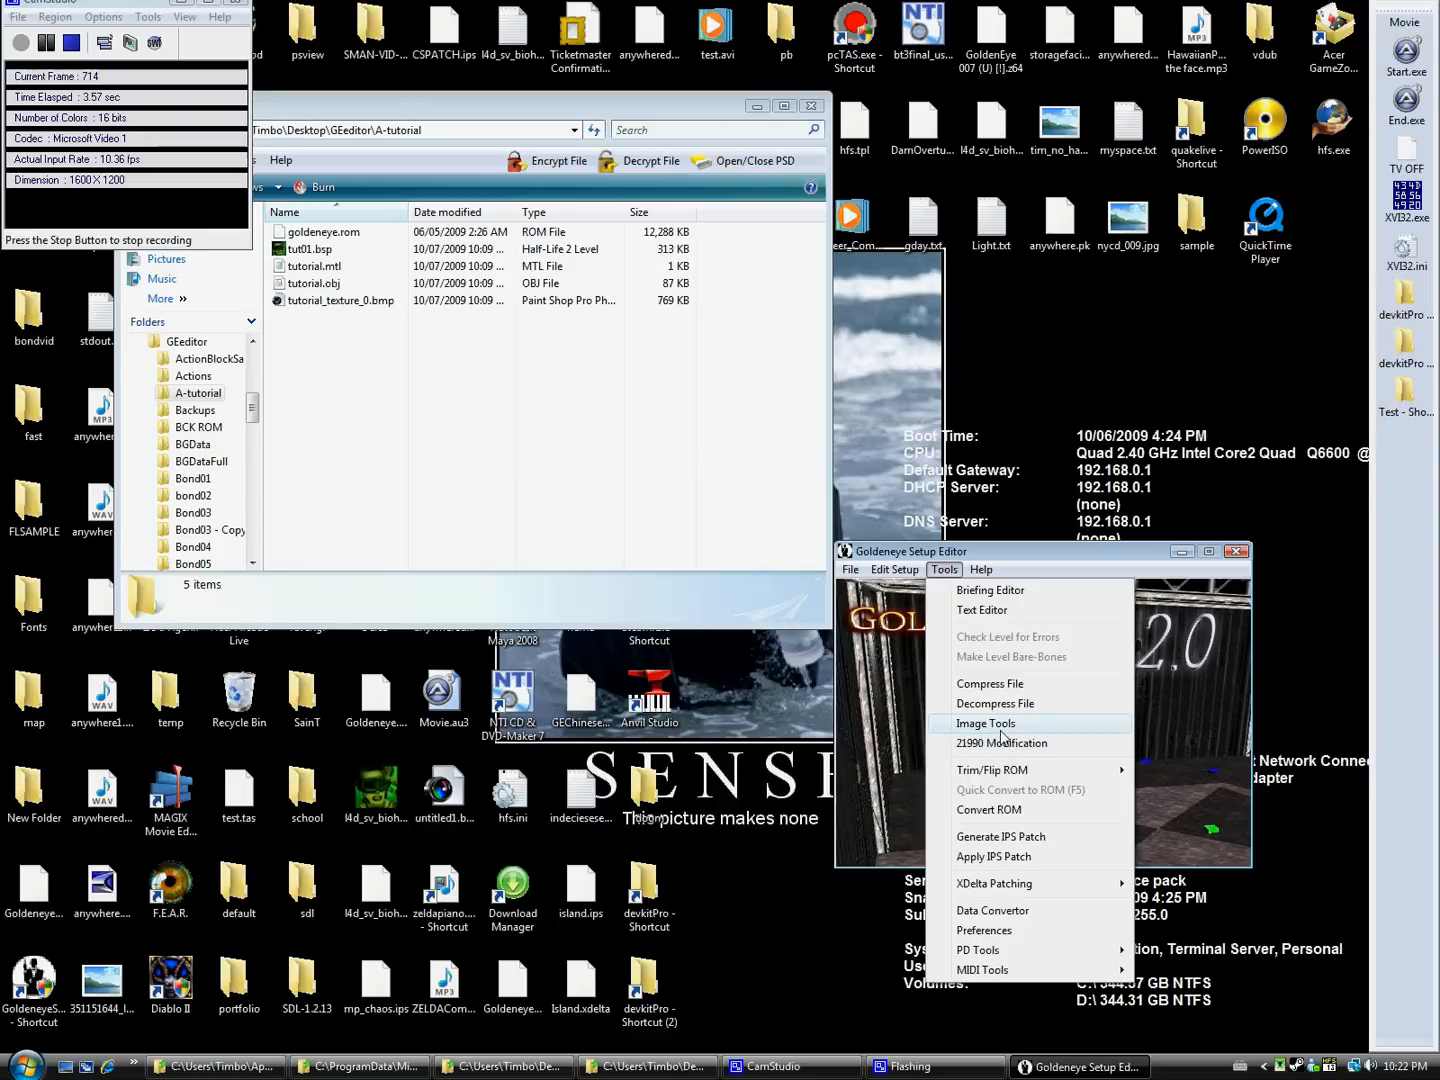
left_click(985, 723)
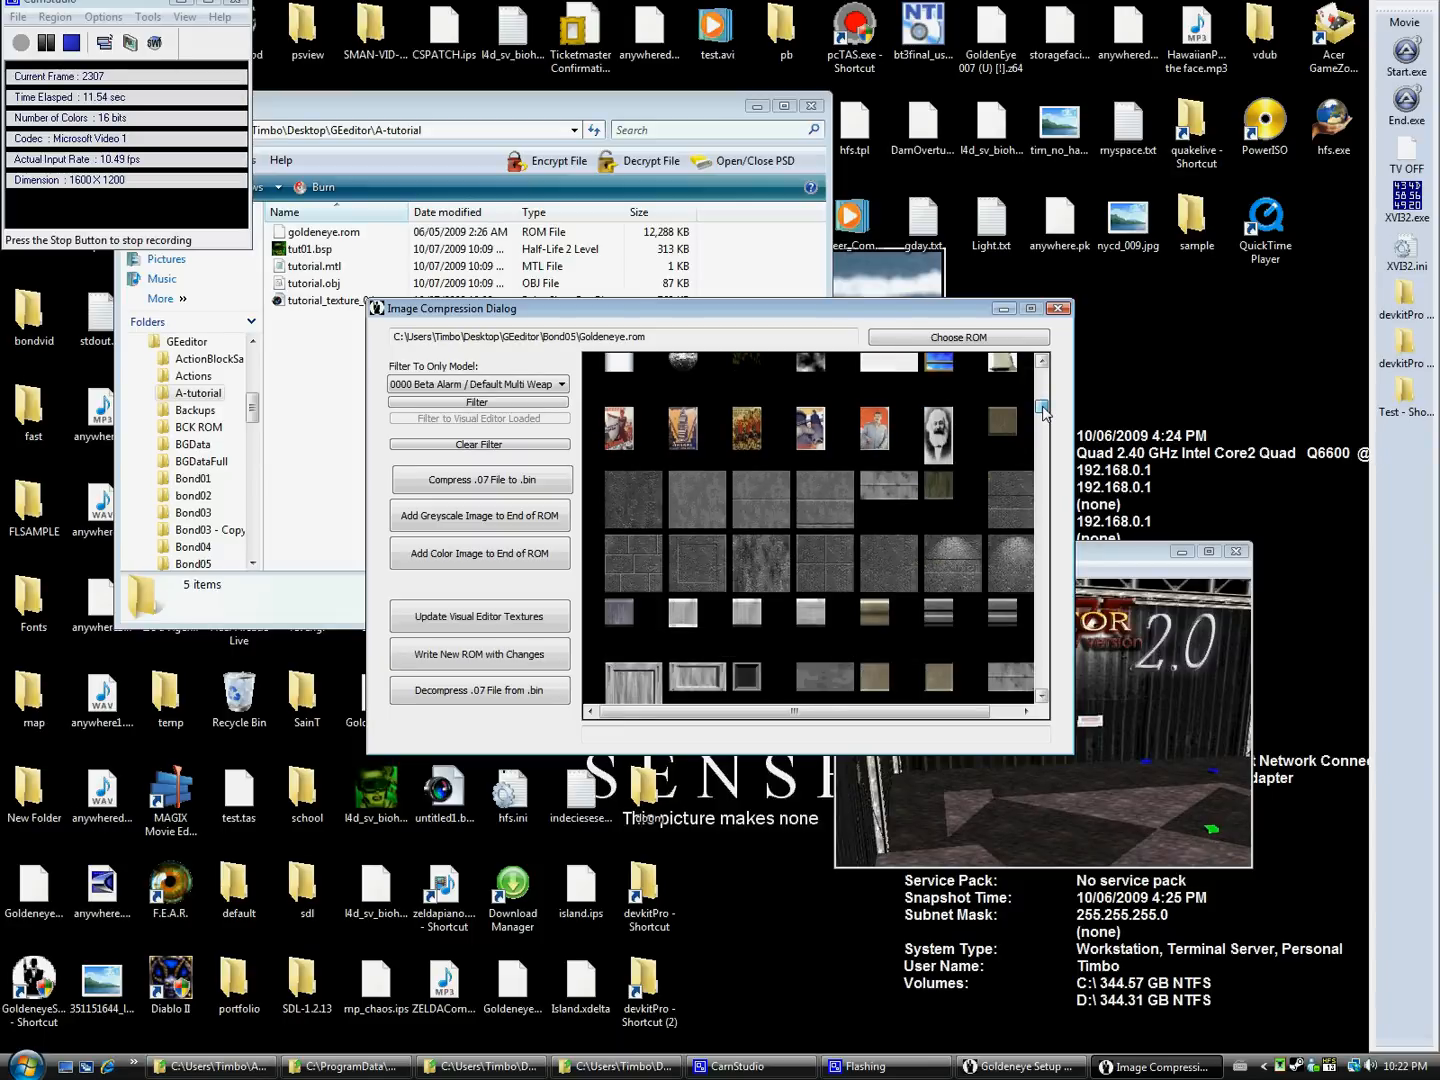
left_click(824, 562)
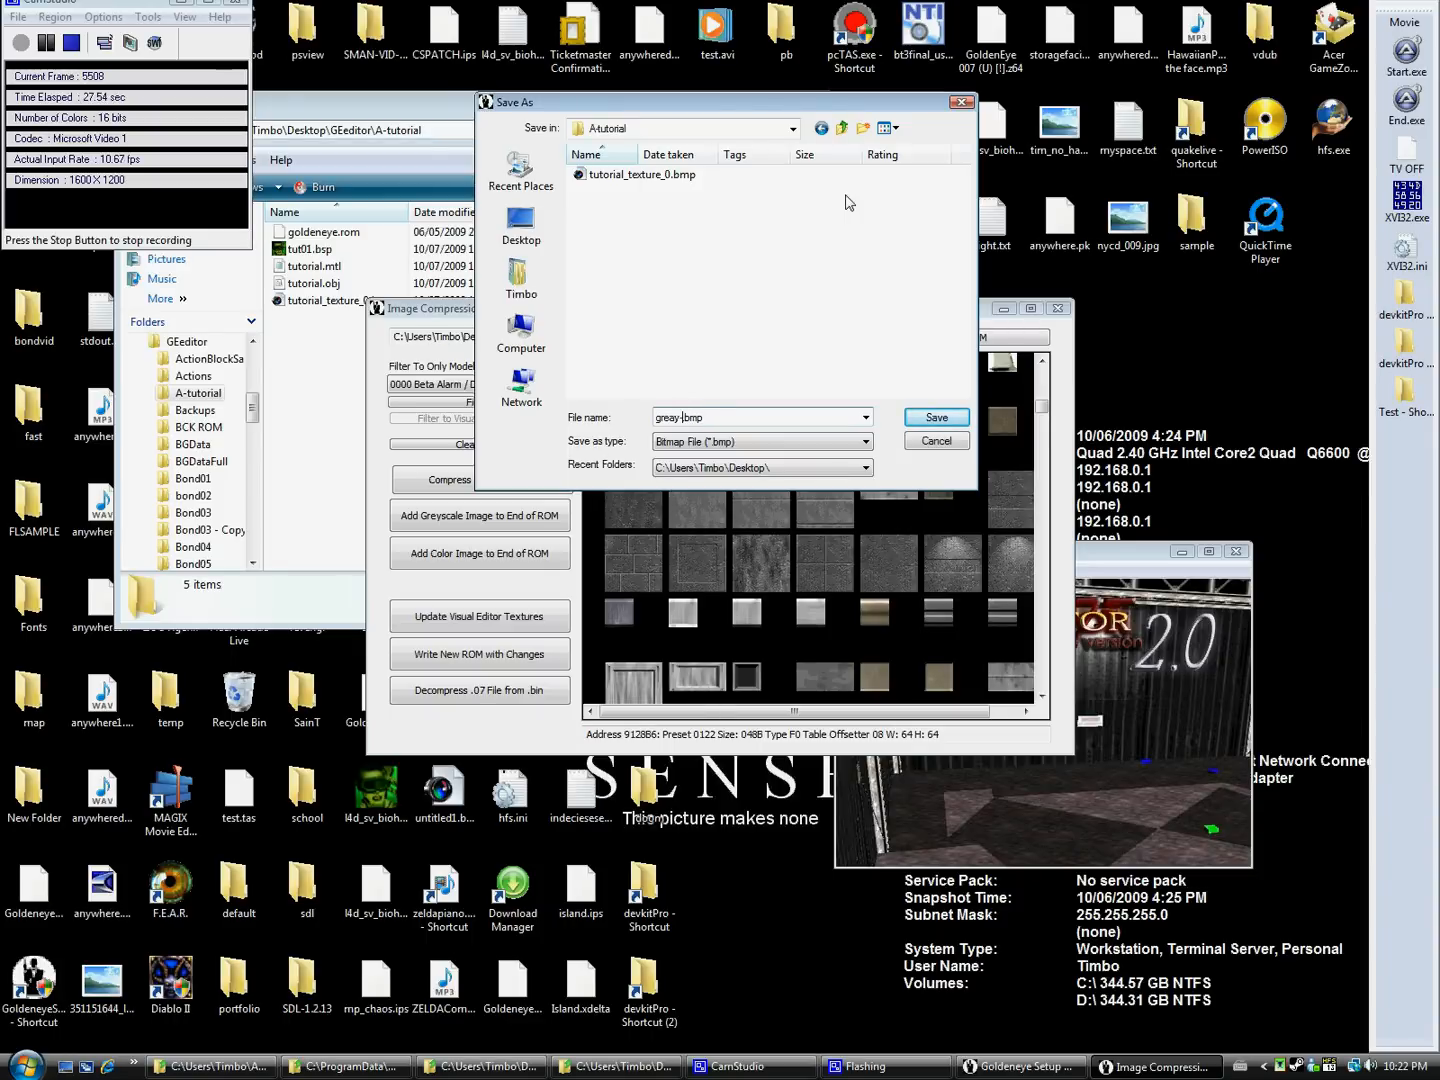
type("-012")
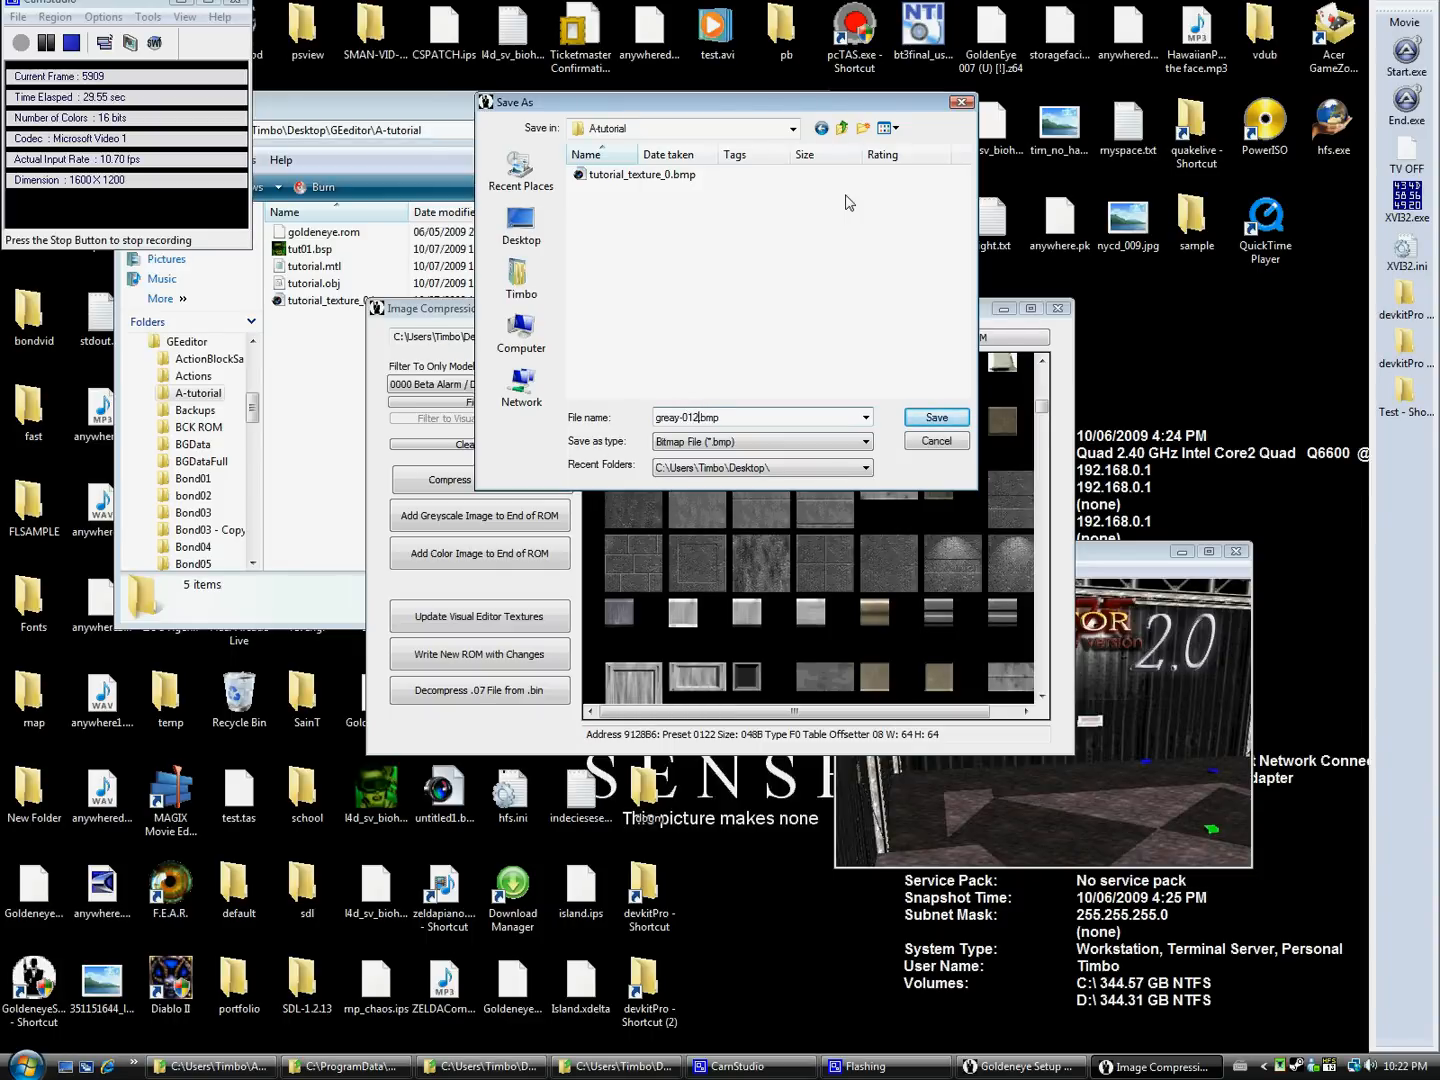
type("2")
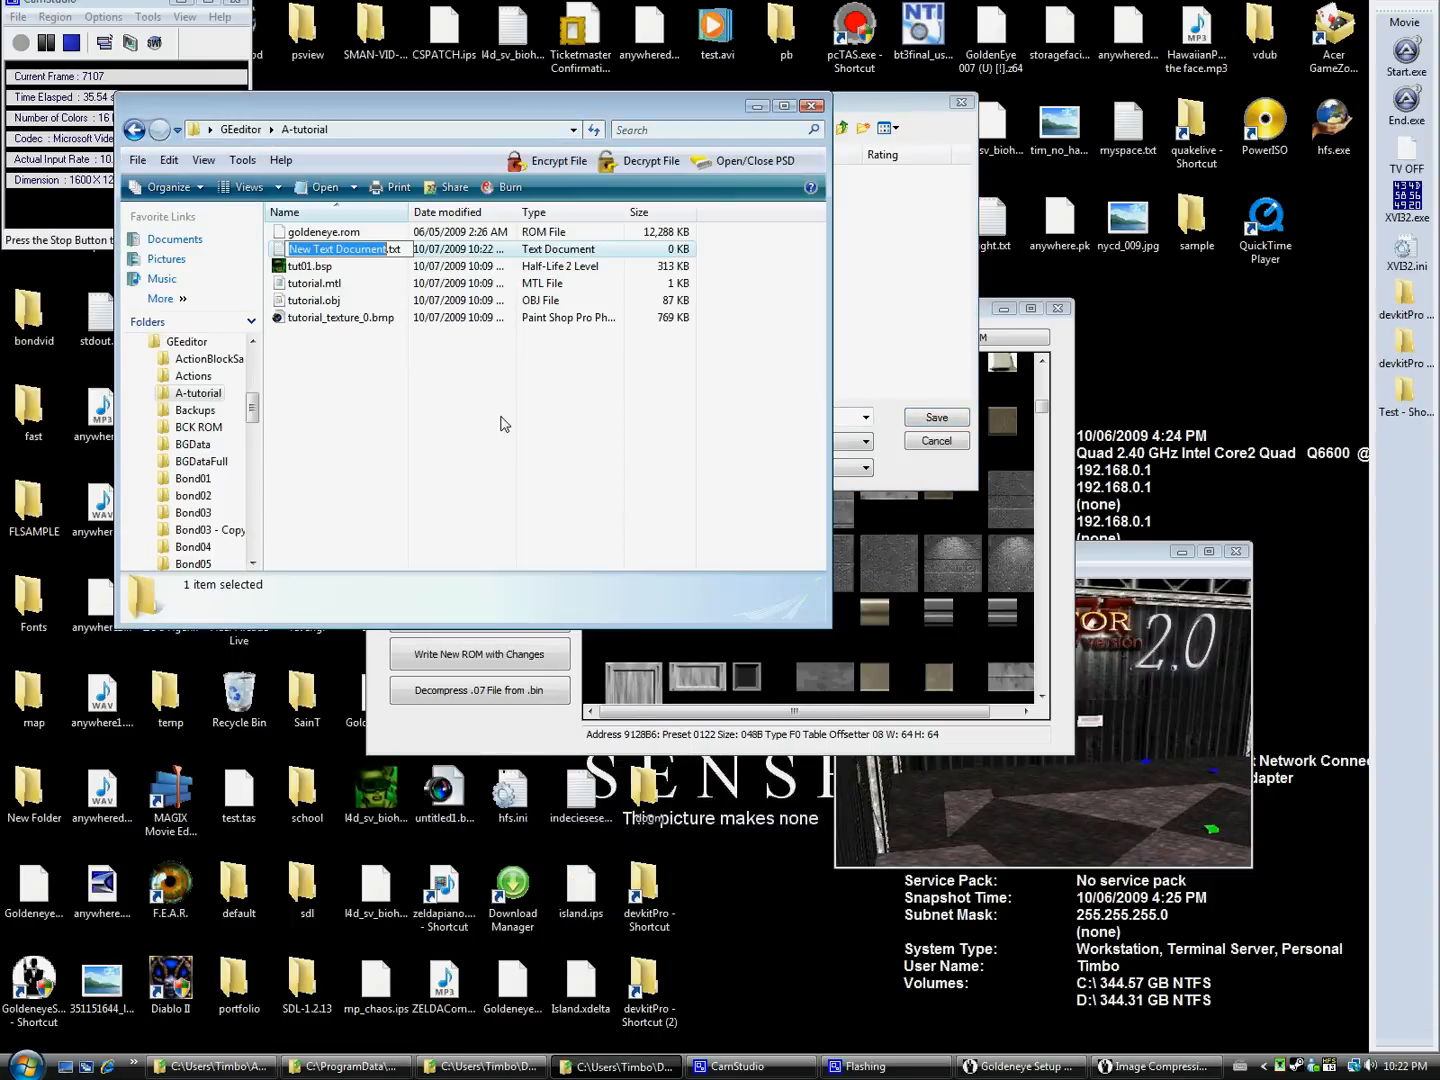
- Name the new text document textures.txt and open it in Notepad
type("textures.txt")
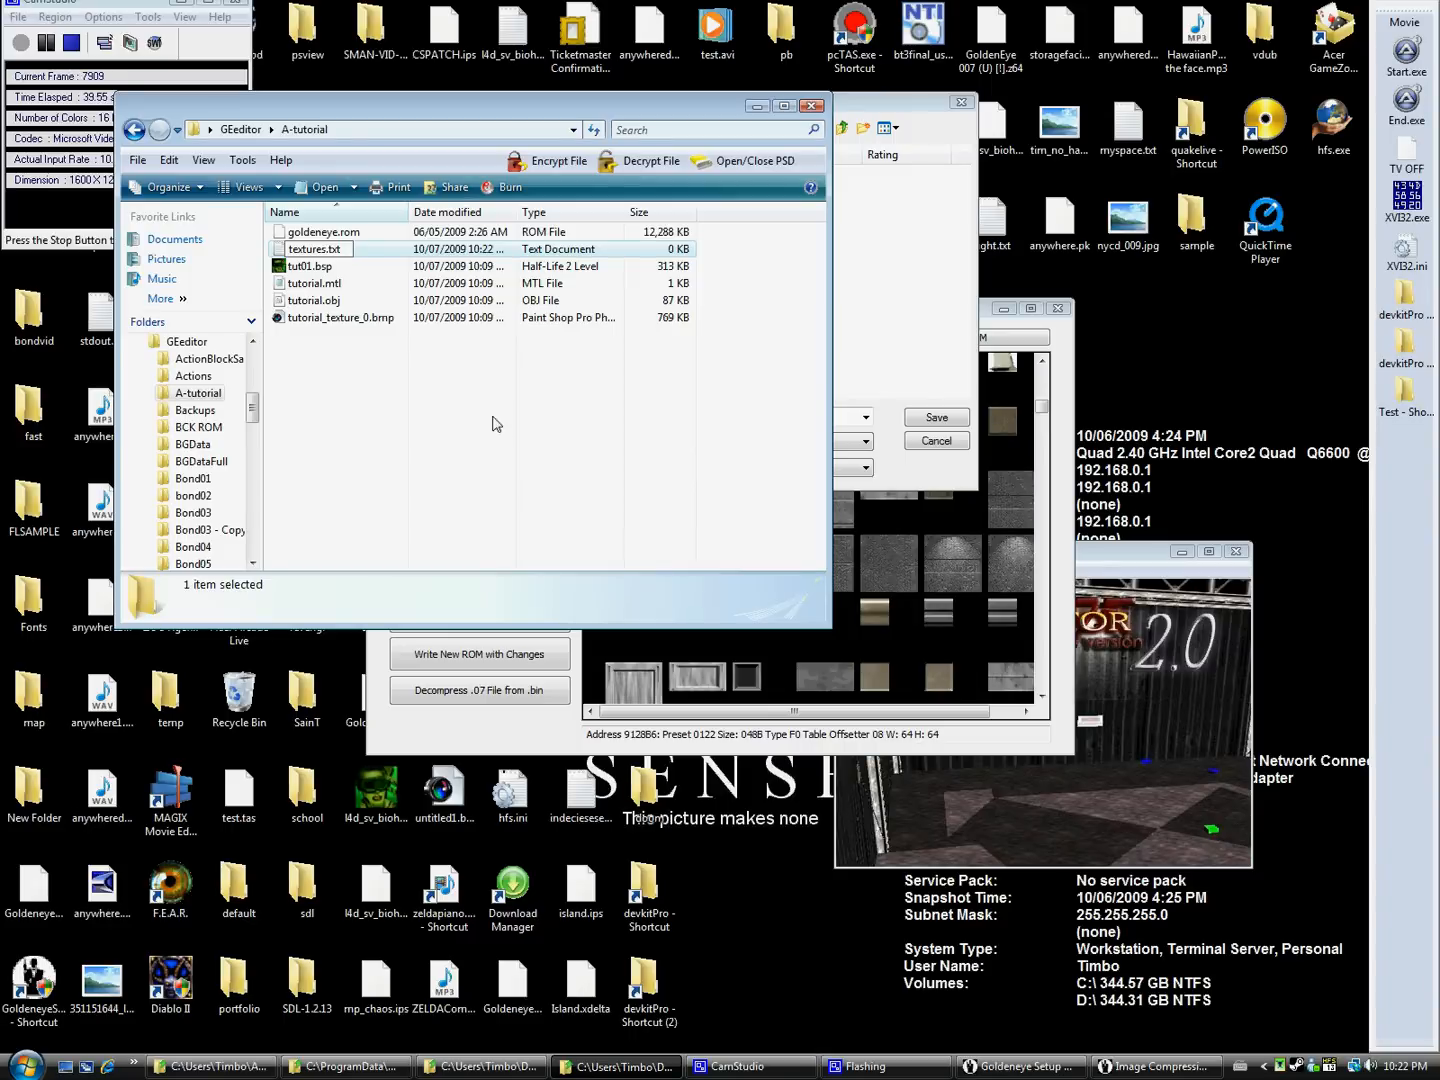
double_click(313, 249)
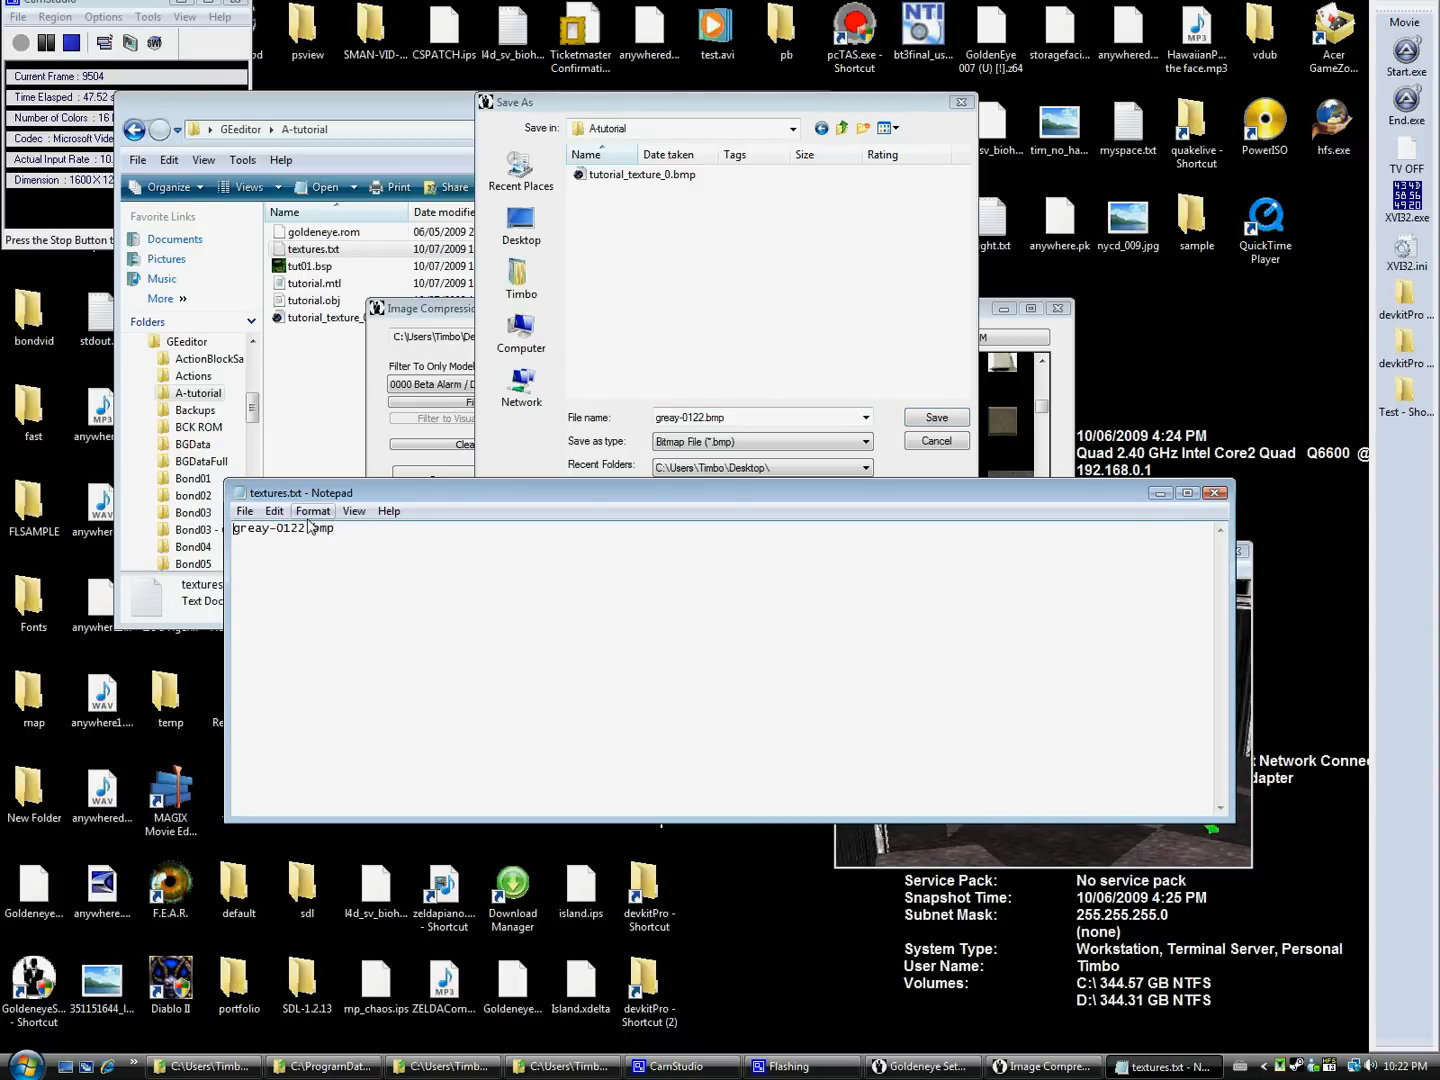
- Prefix the pasted greay-0122.bmp entry in textures.txt with the code 0122
type("0122")
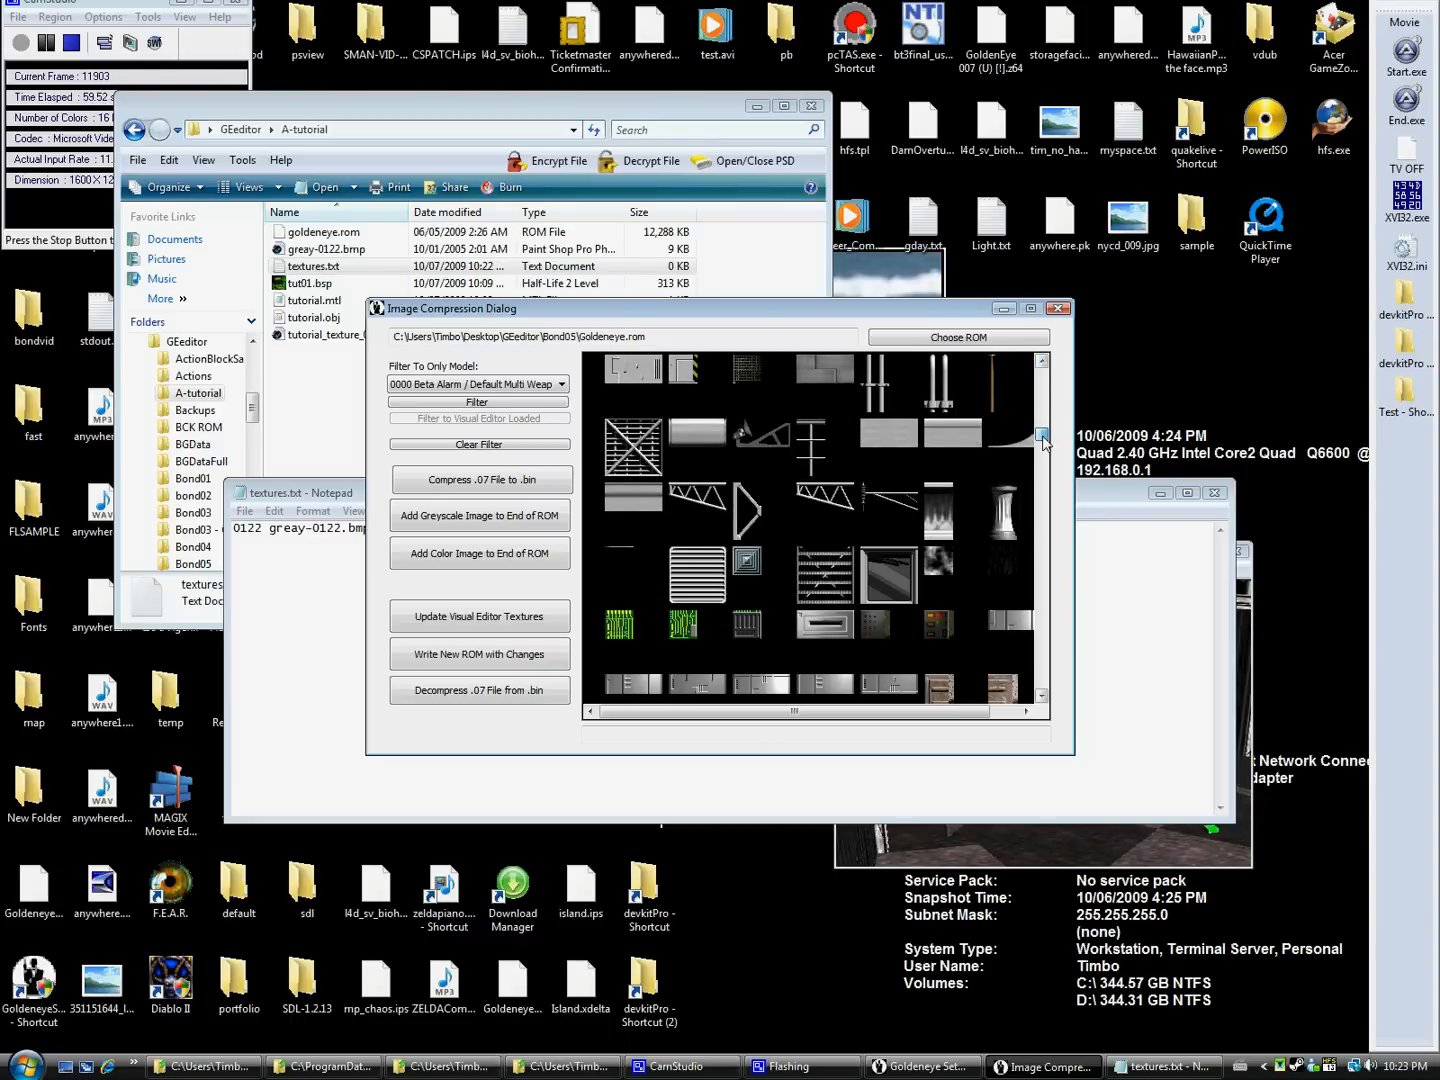
- Export the rail texture as rail-0209.bmp and add it to textures.txt
right_click(825, 432)
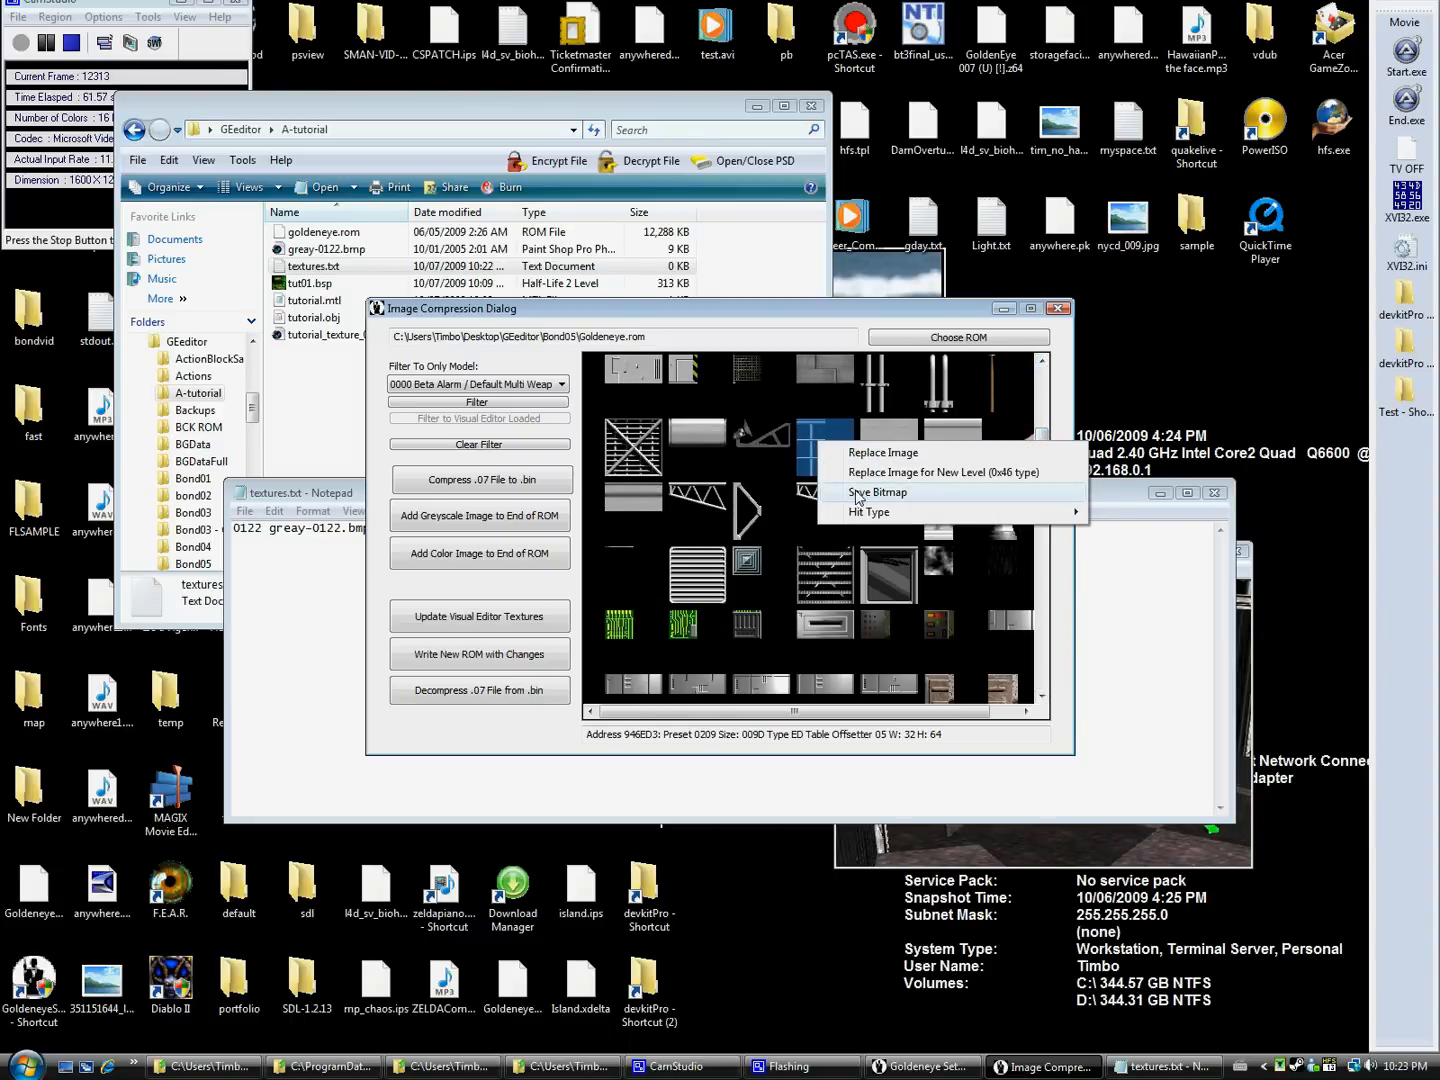
left_click(878, 492)
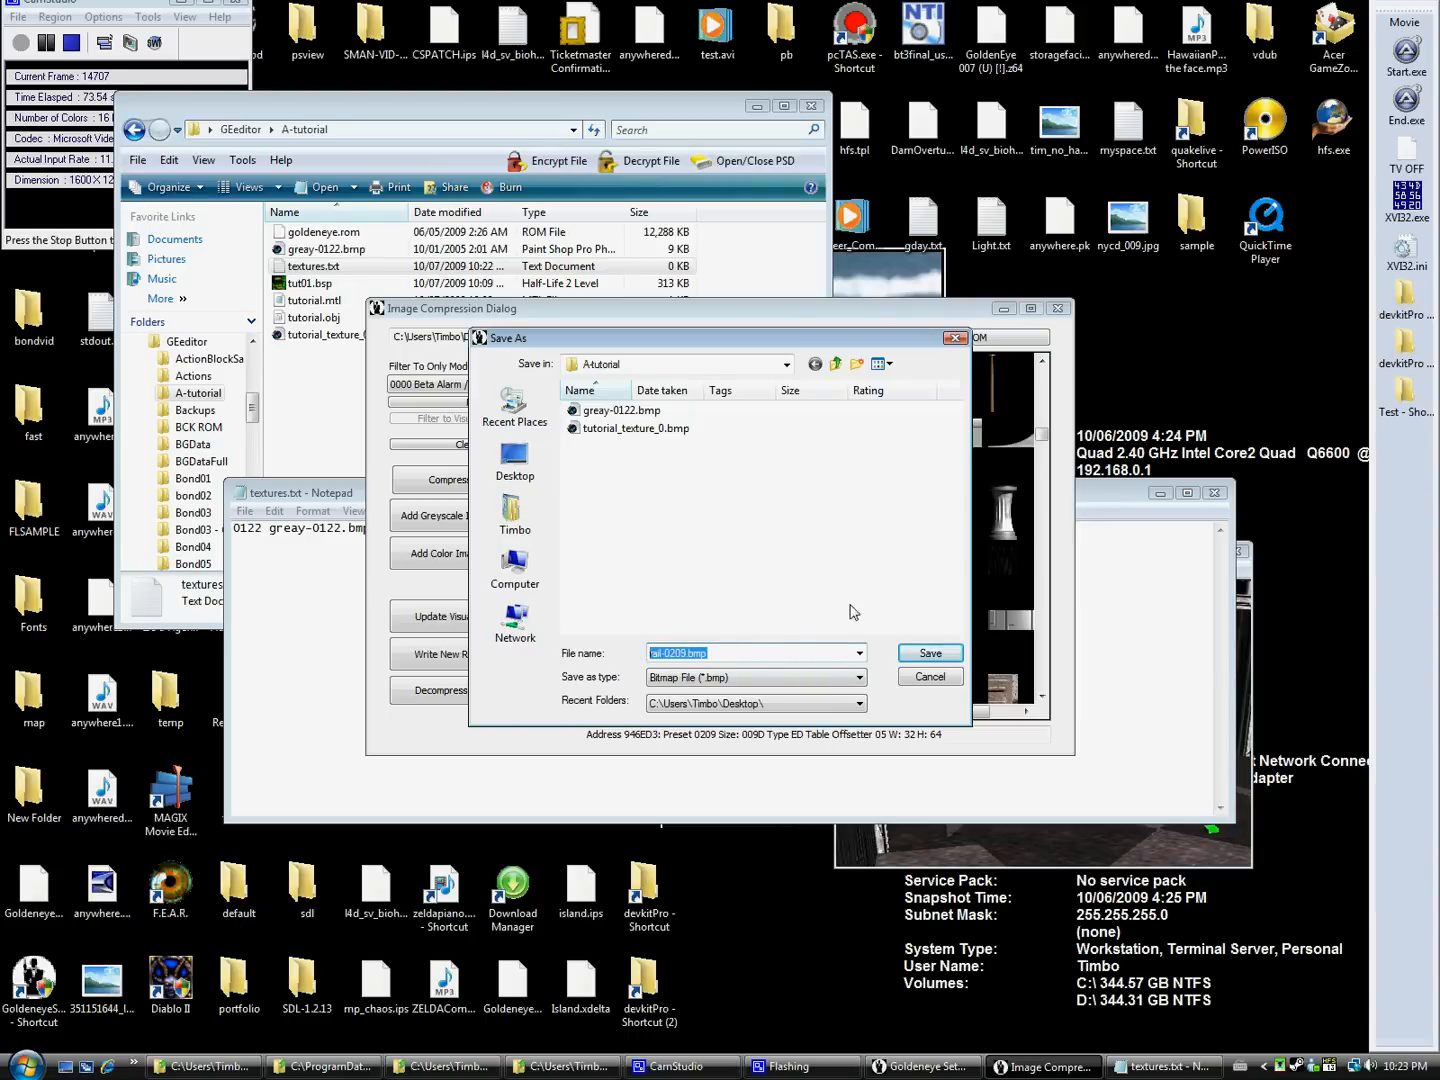
left_click(926, 652)
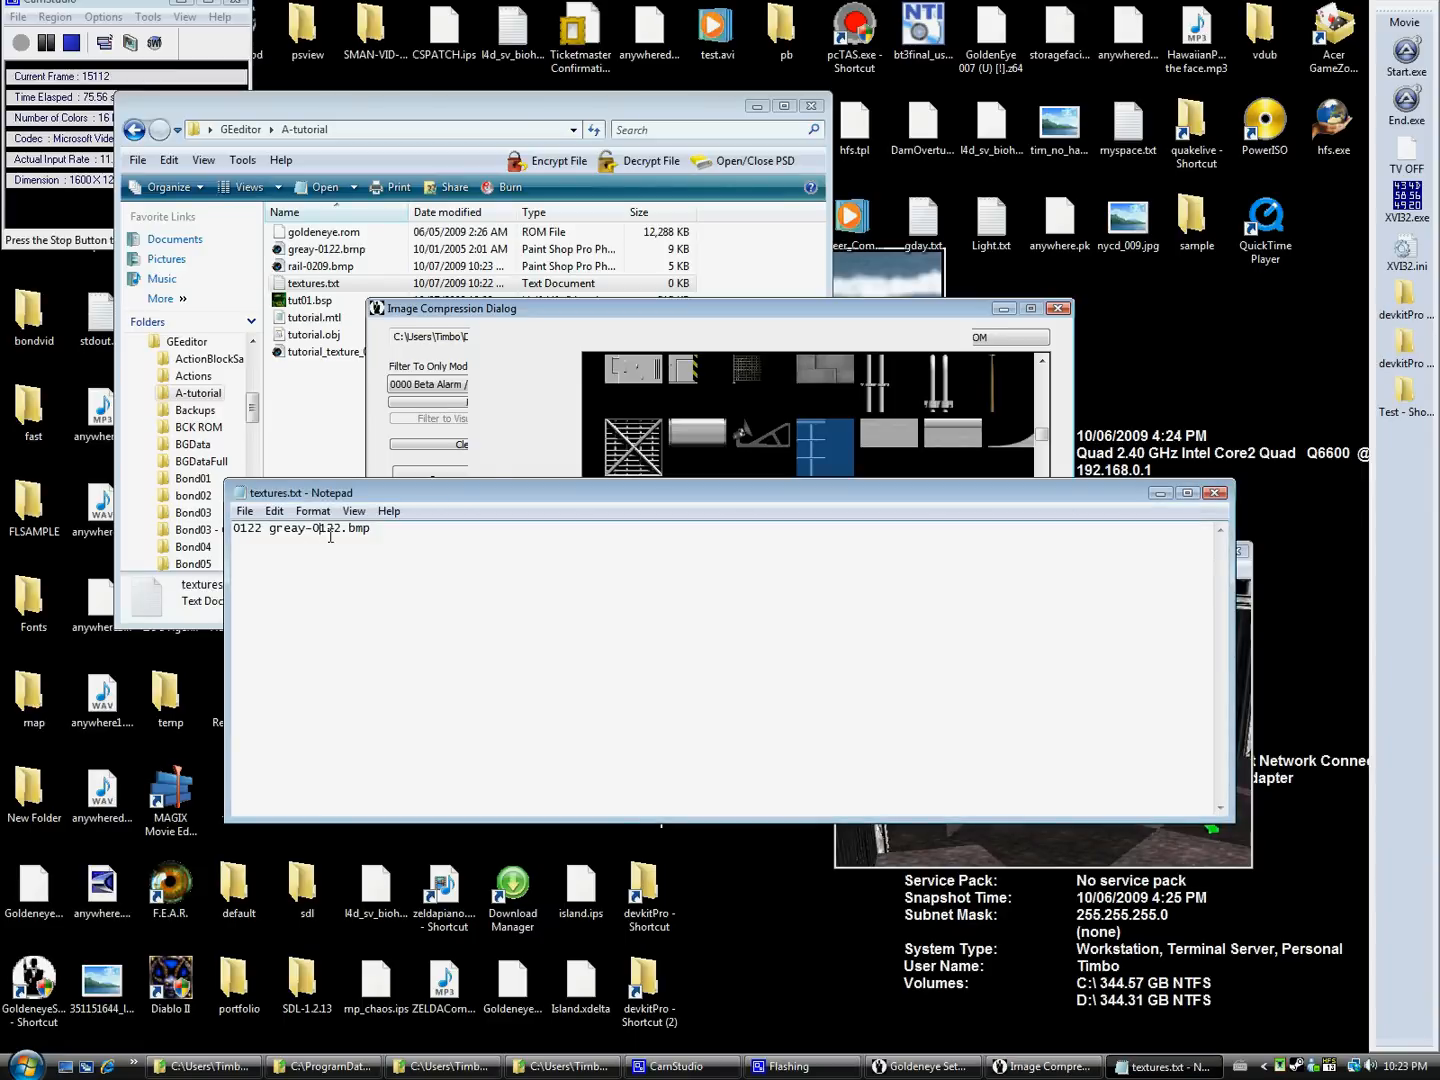
type("rail-0209.bmp")
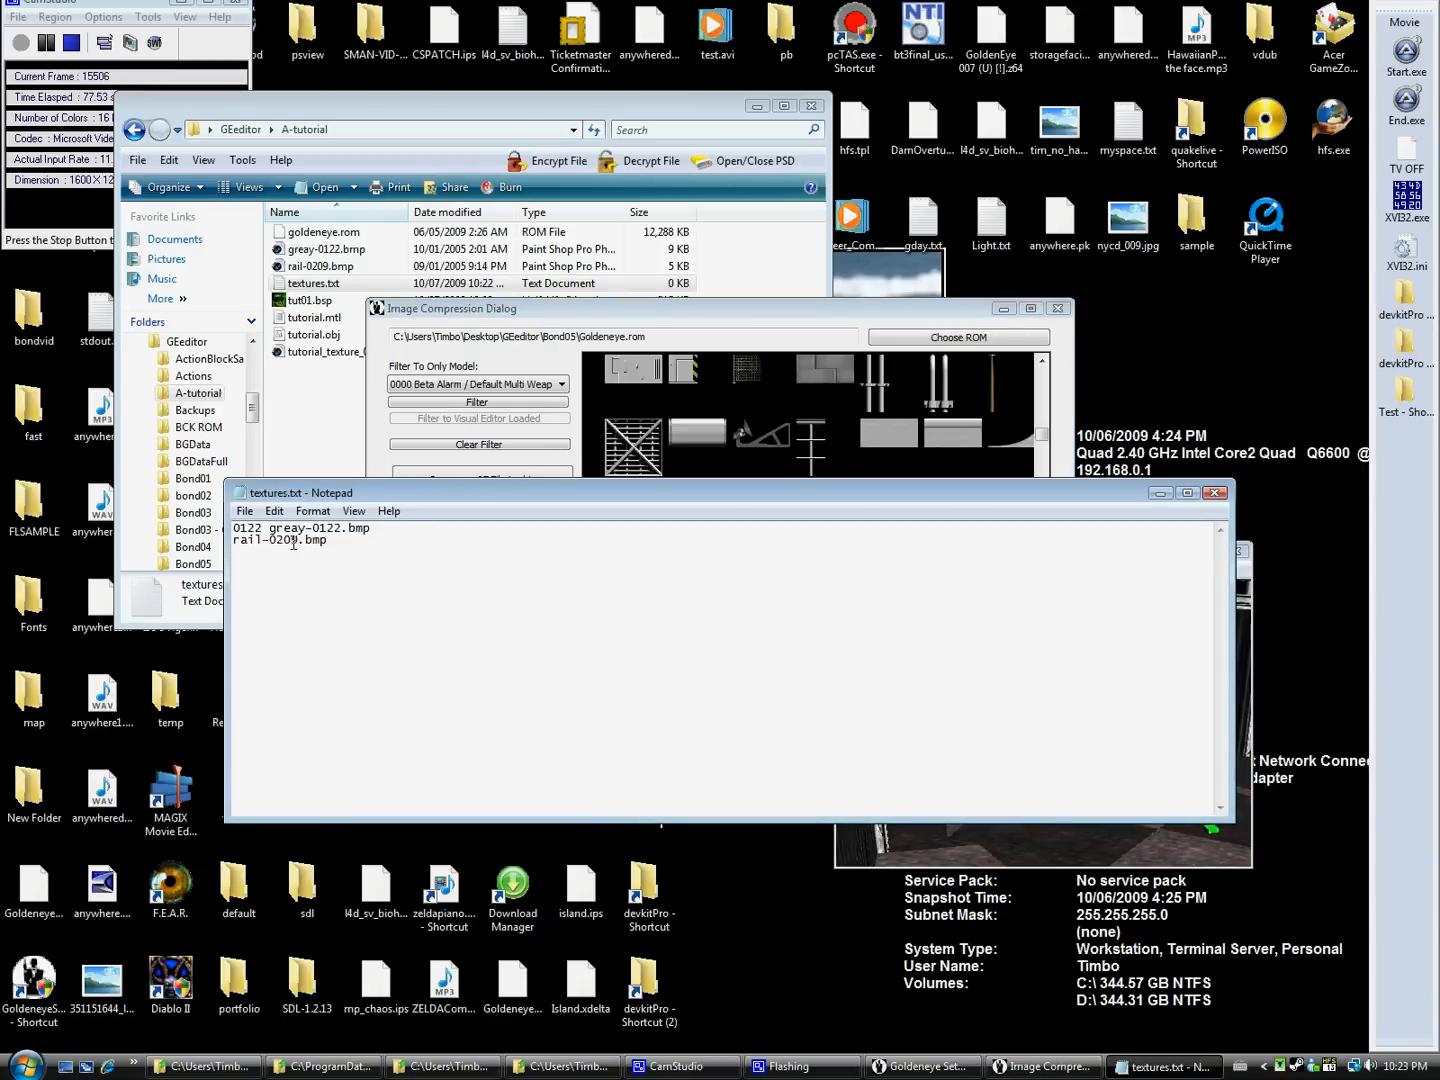
double_click(283, 540)
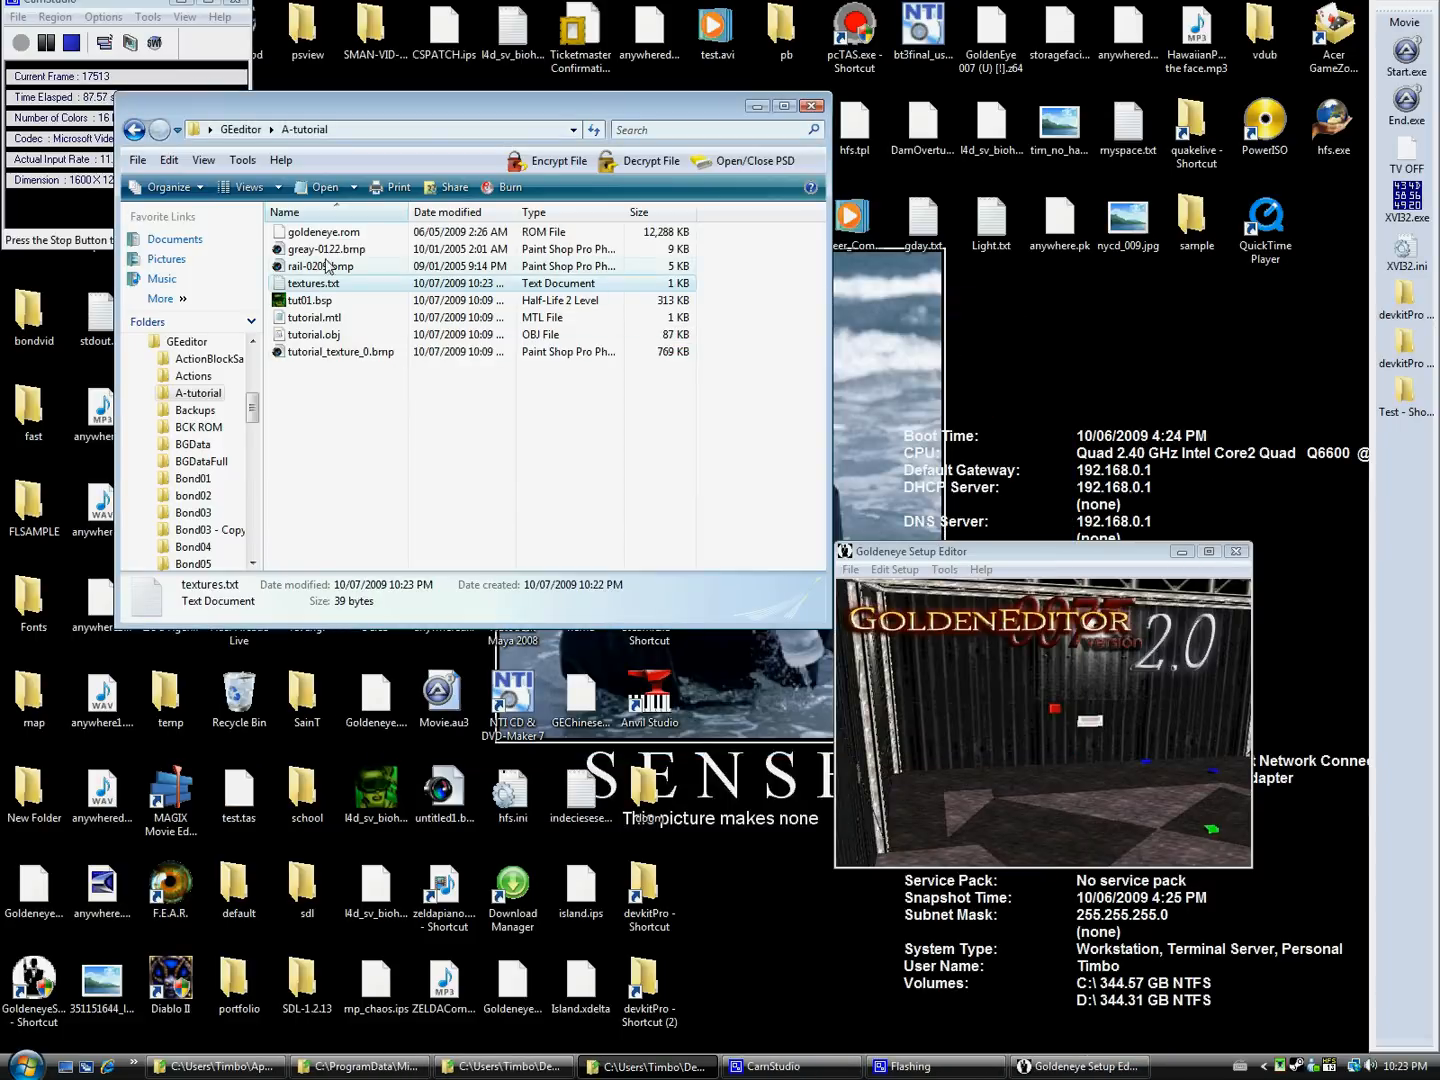
- View greay-0122.bmp and then rail-0209.bmp in Paint, closing each image
right_click(327, 248)
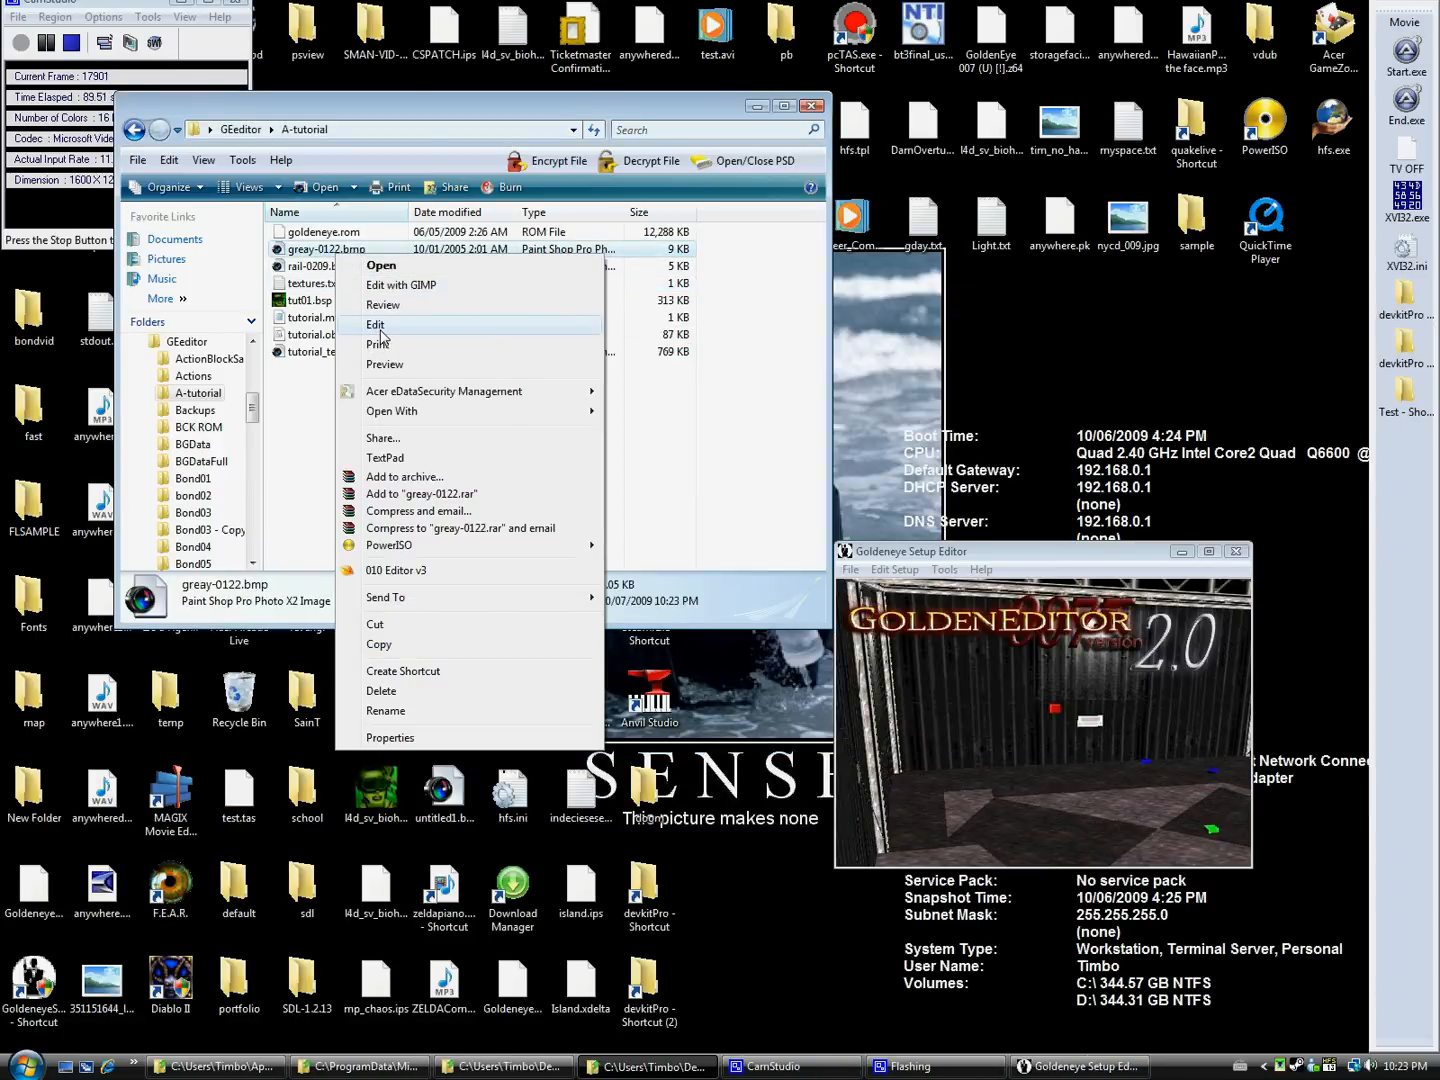
left_click(376, 324)
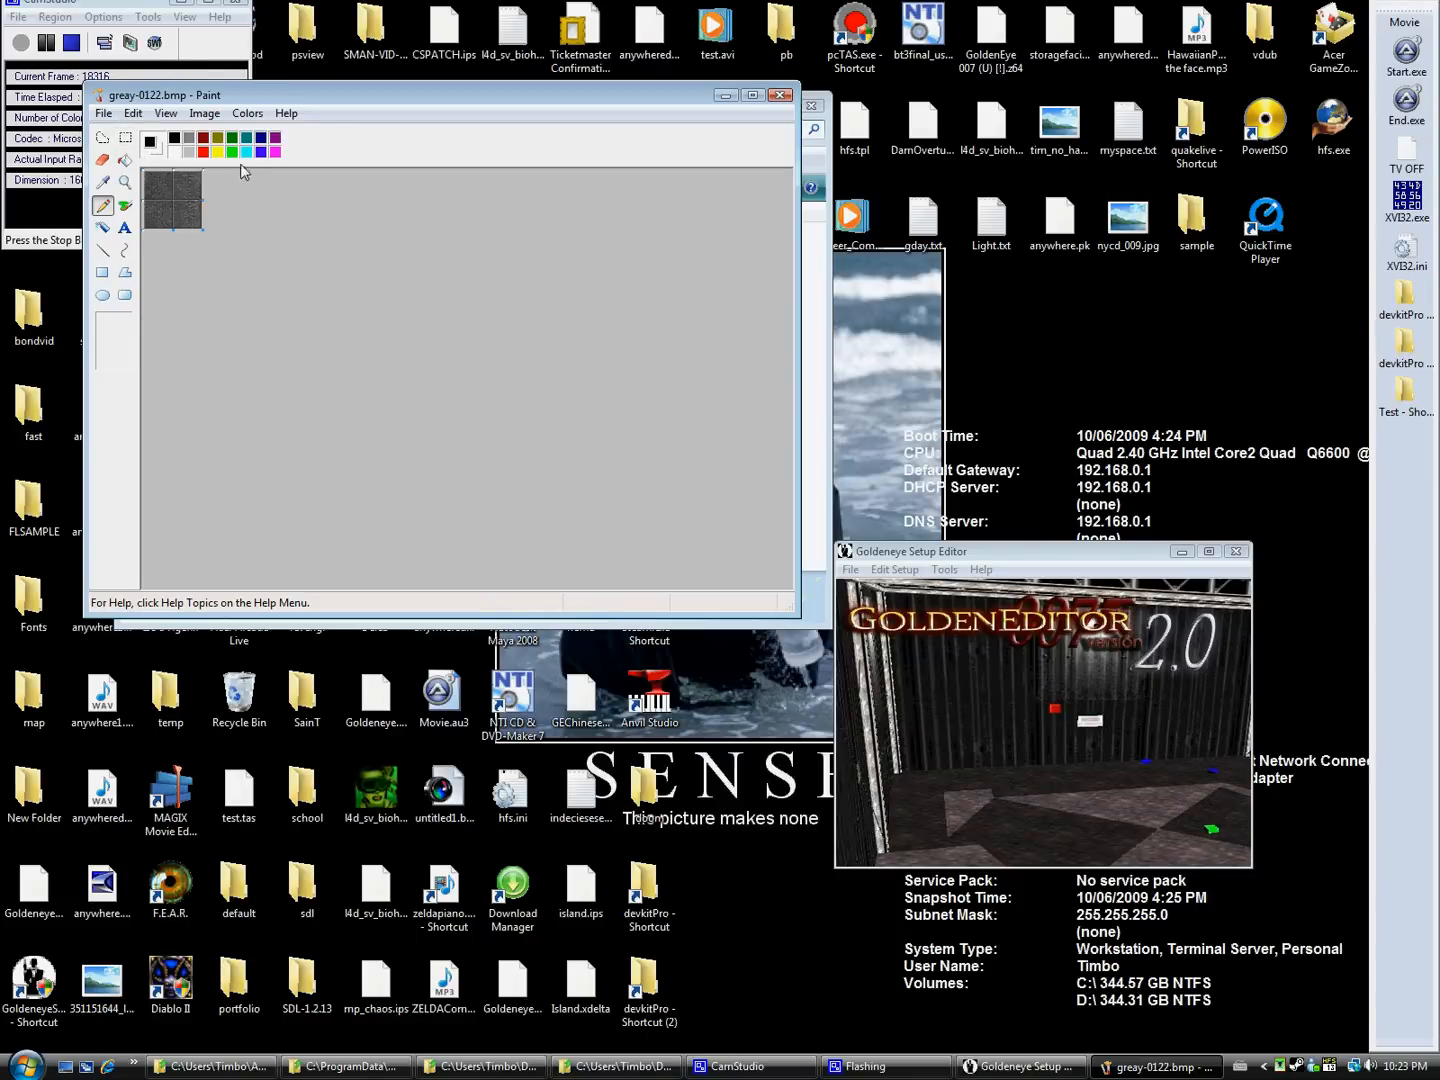
left_click(783, 95)
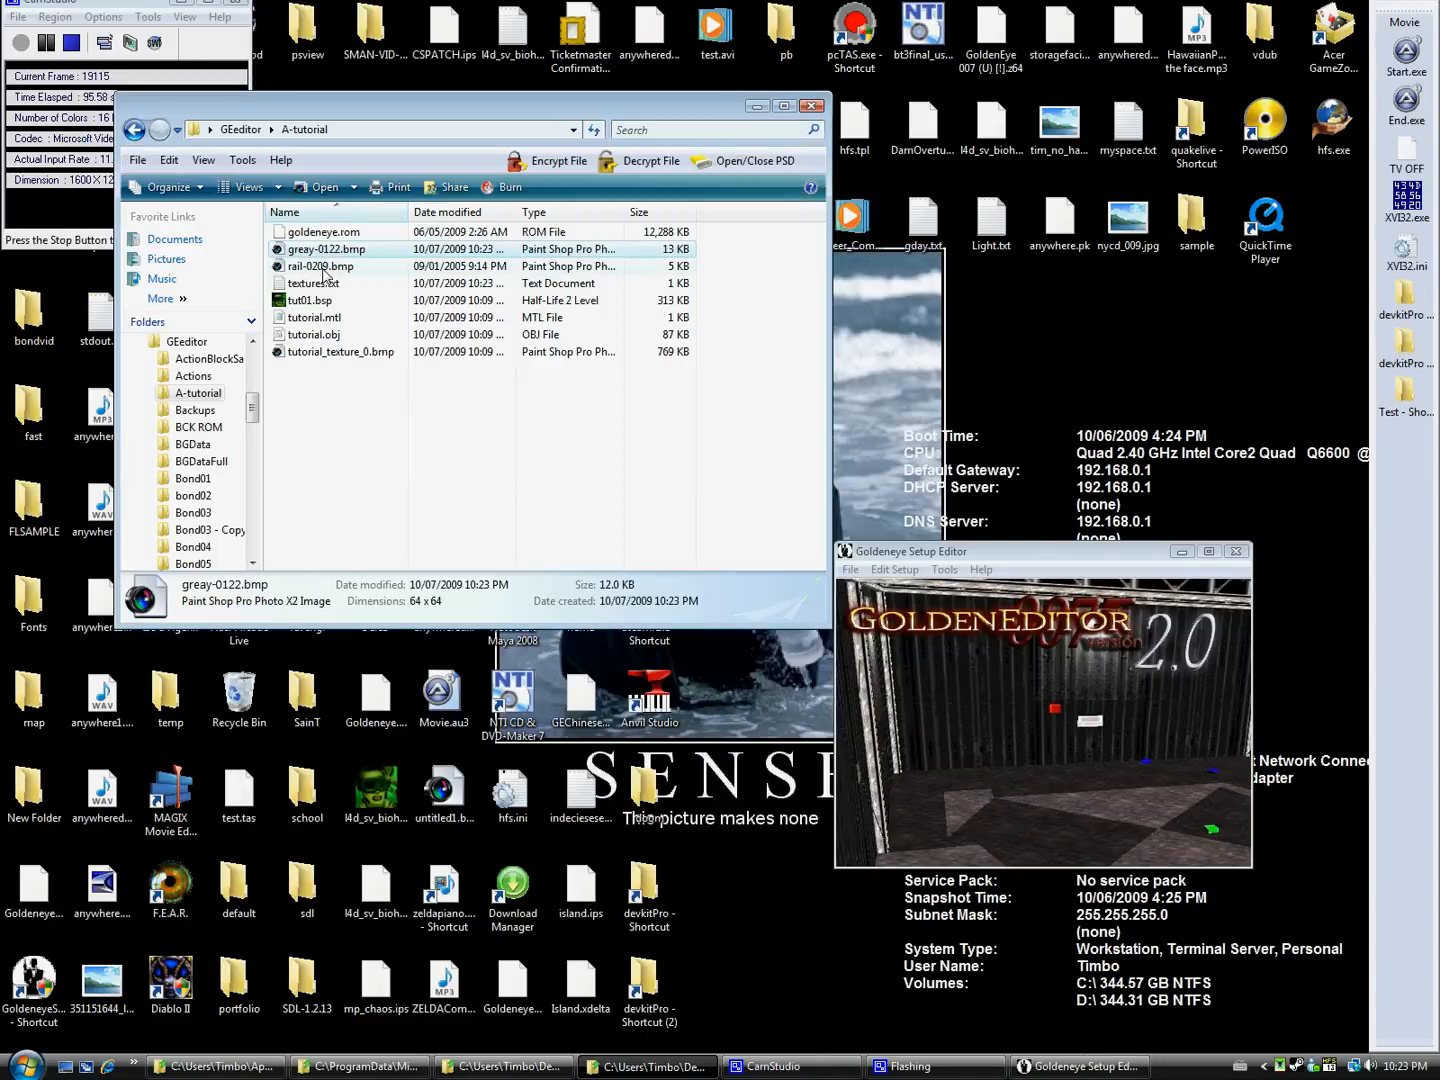
double_click(320, 266)
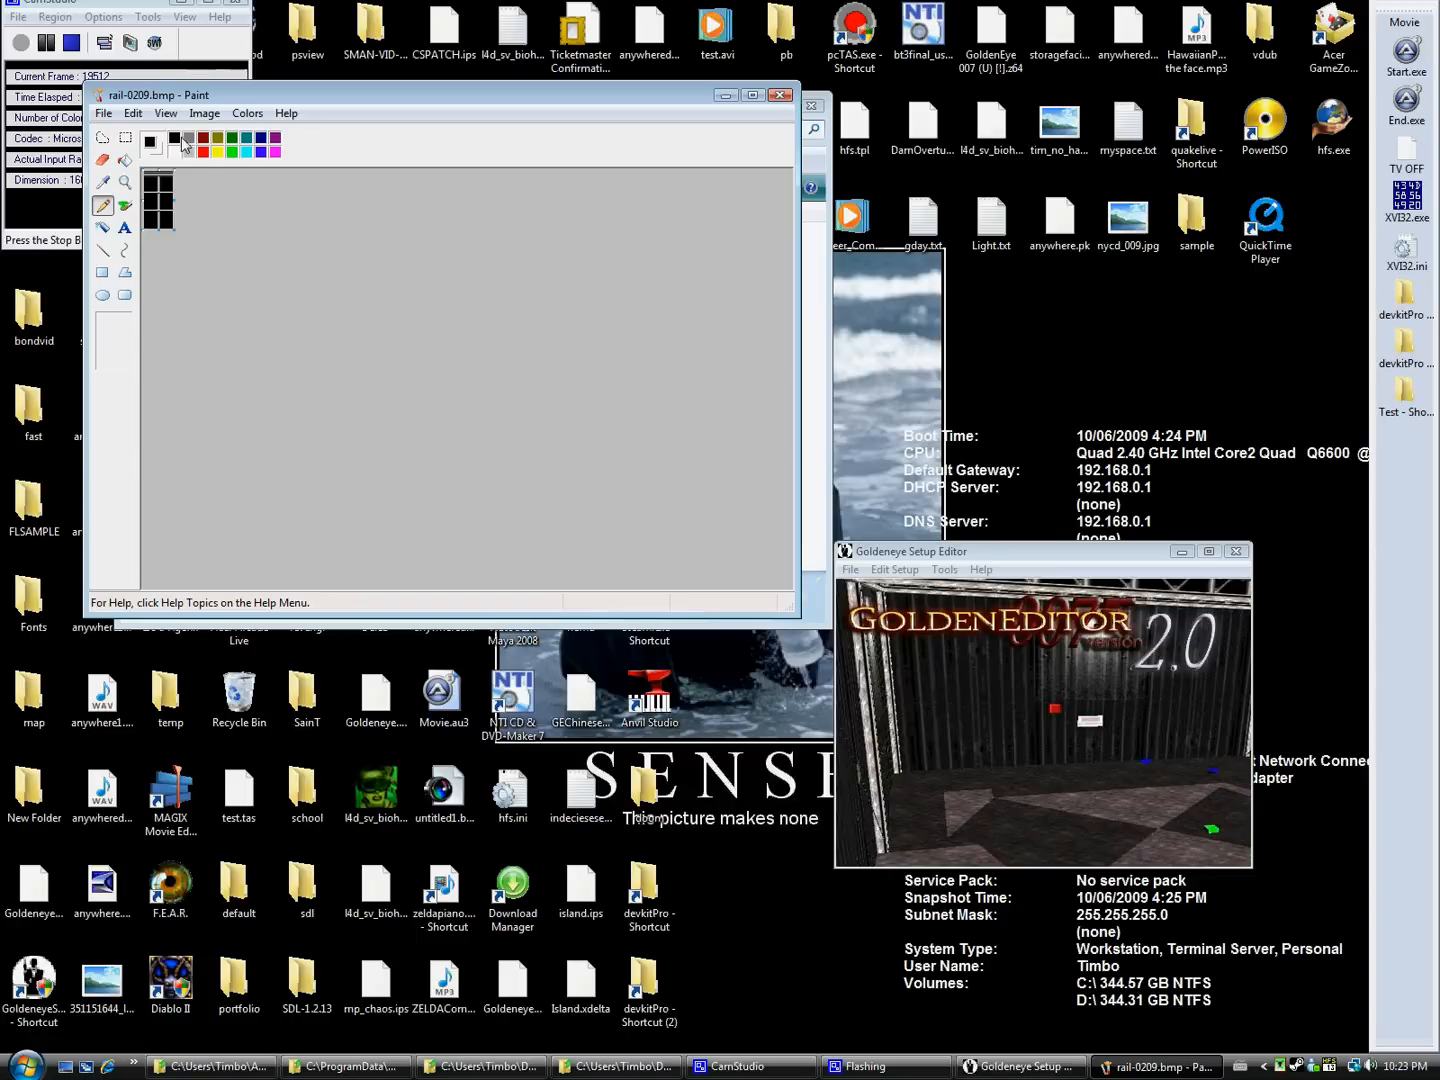
left_click(783, 95)
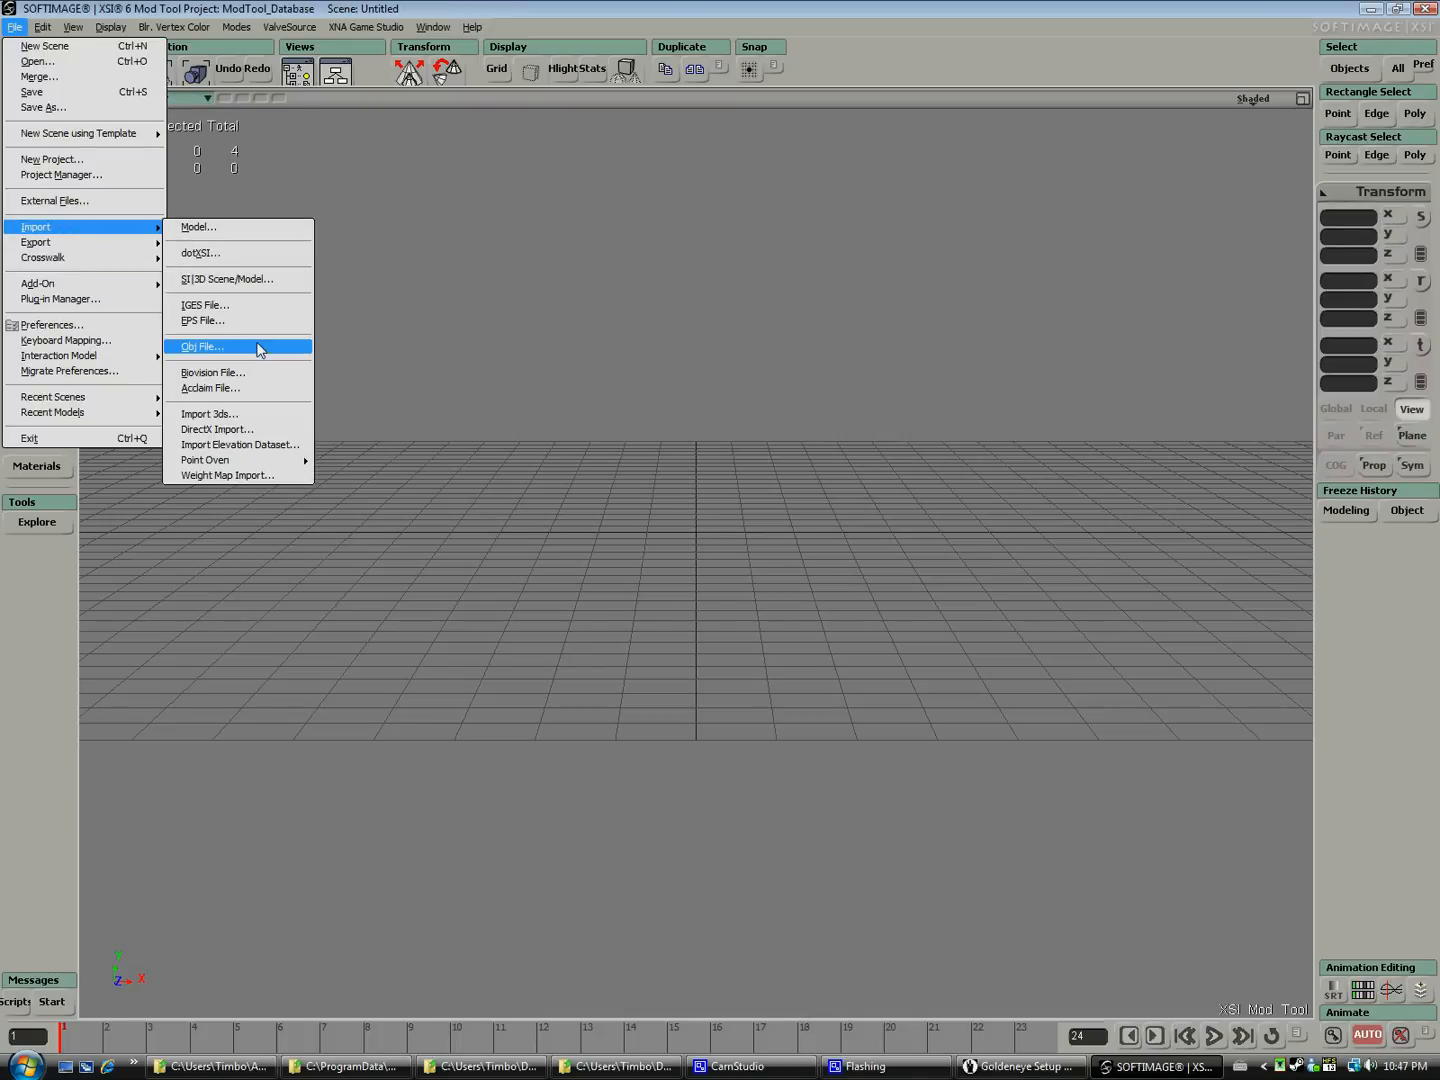
- Import tutorial.obj from A-tutorial using the default Wavefront OBJ import settings
left_click(201, 346)
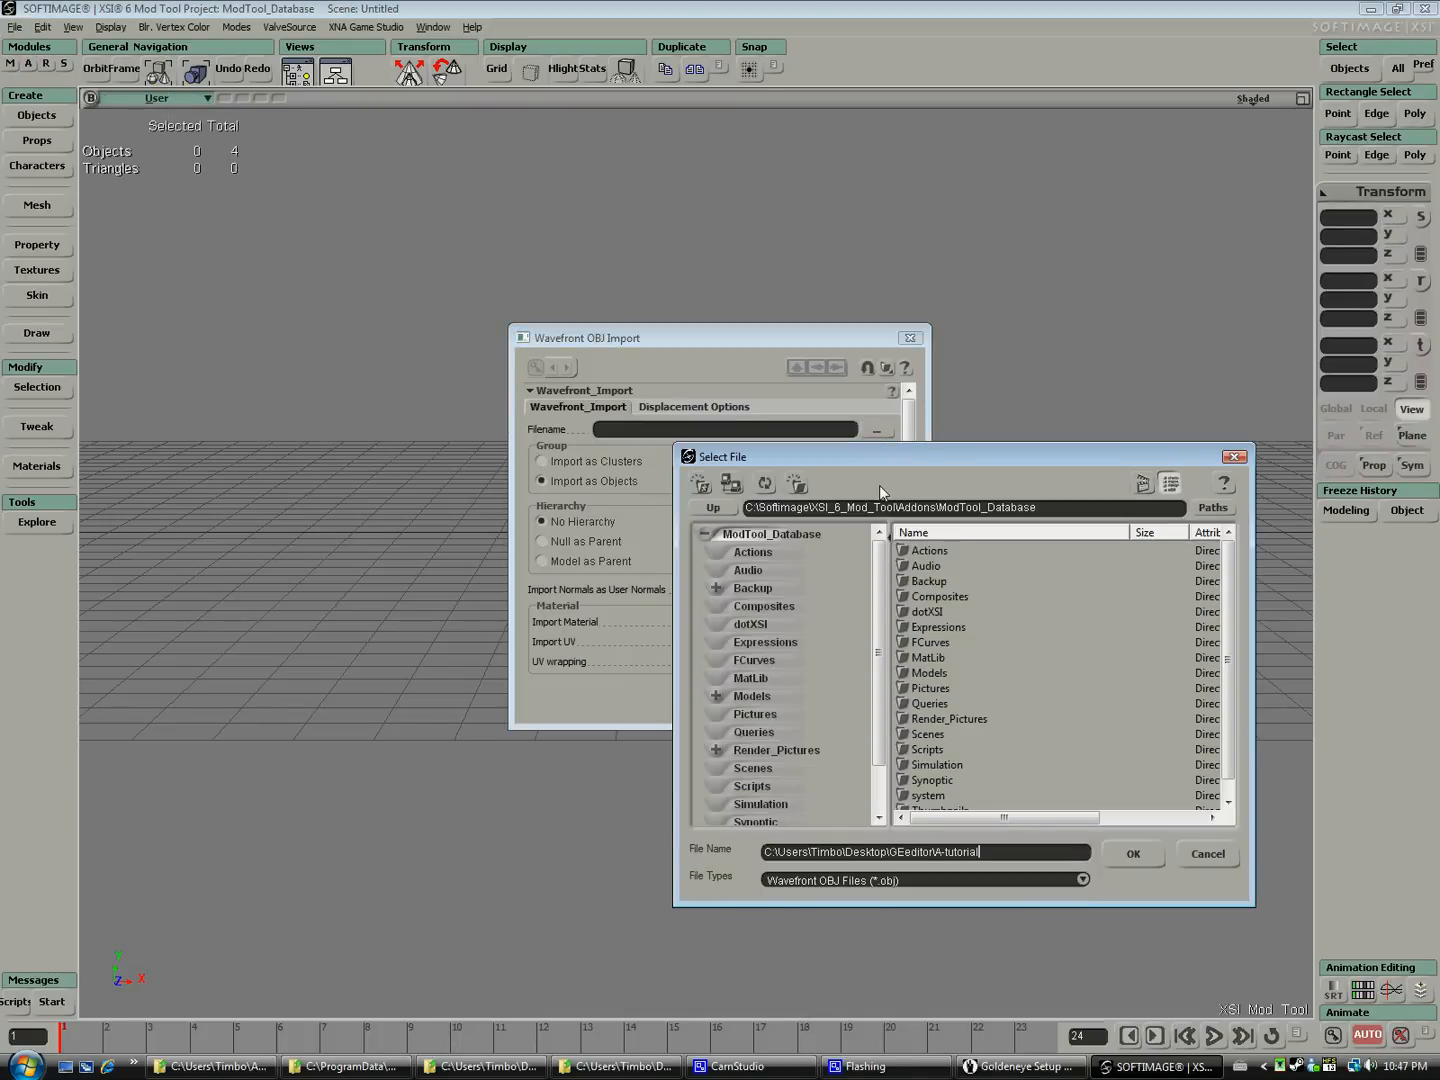
left_click(1133, 854)
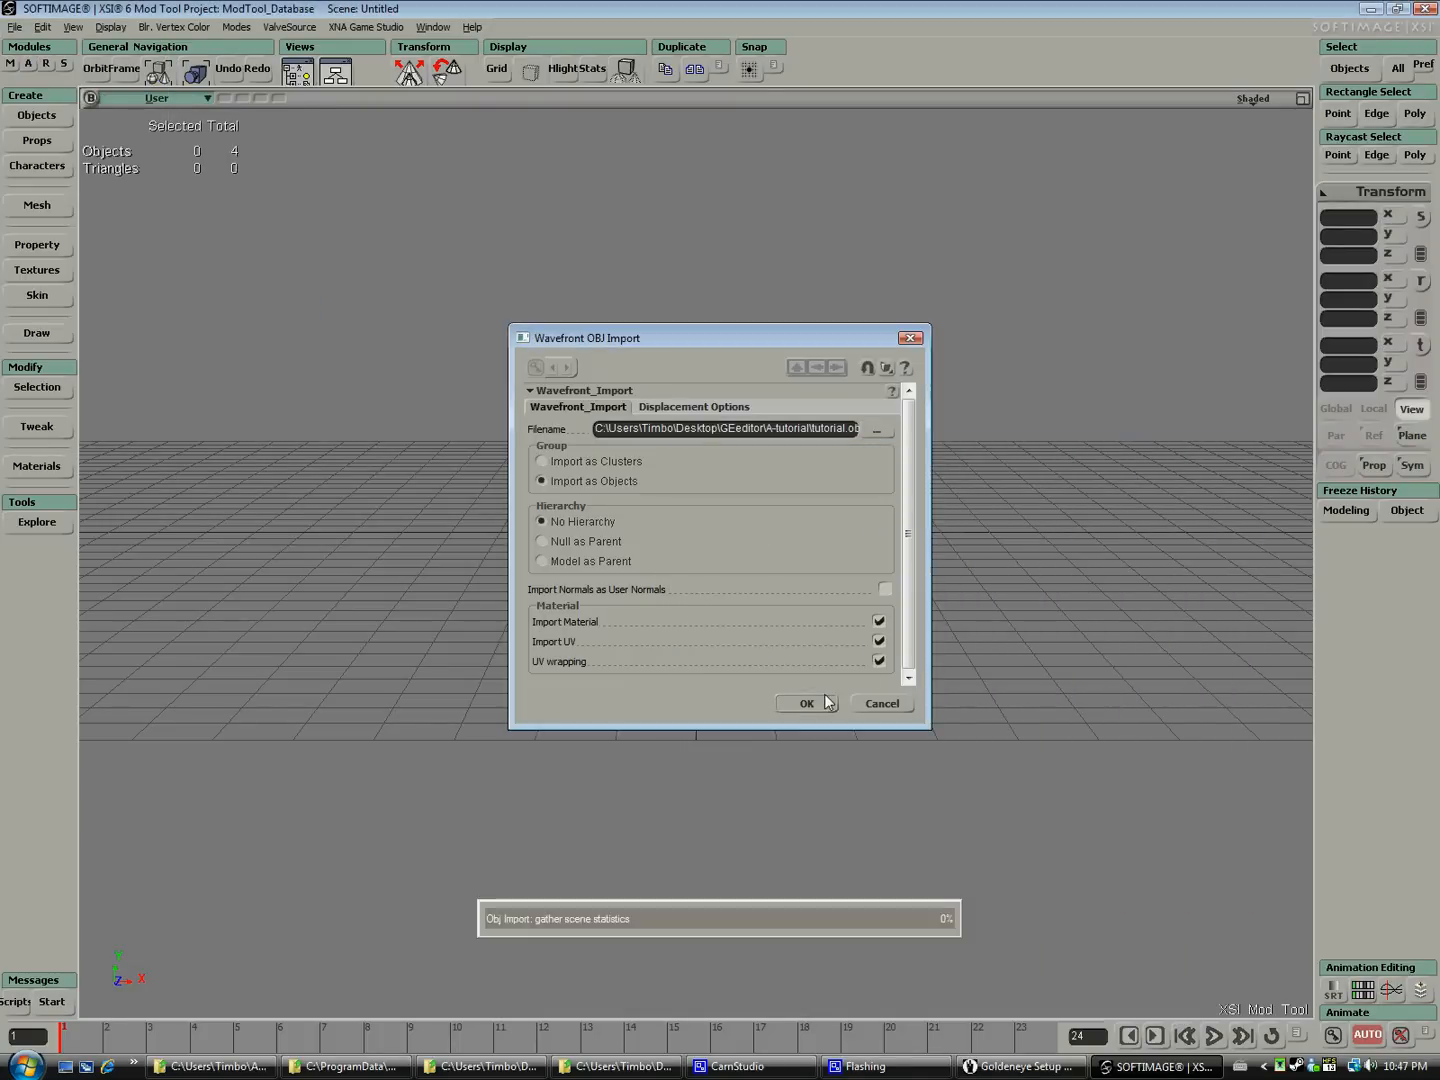
left_click(806, 703)
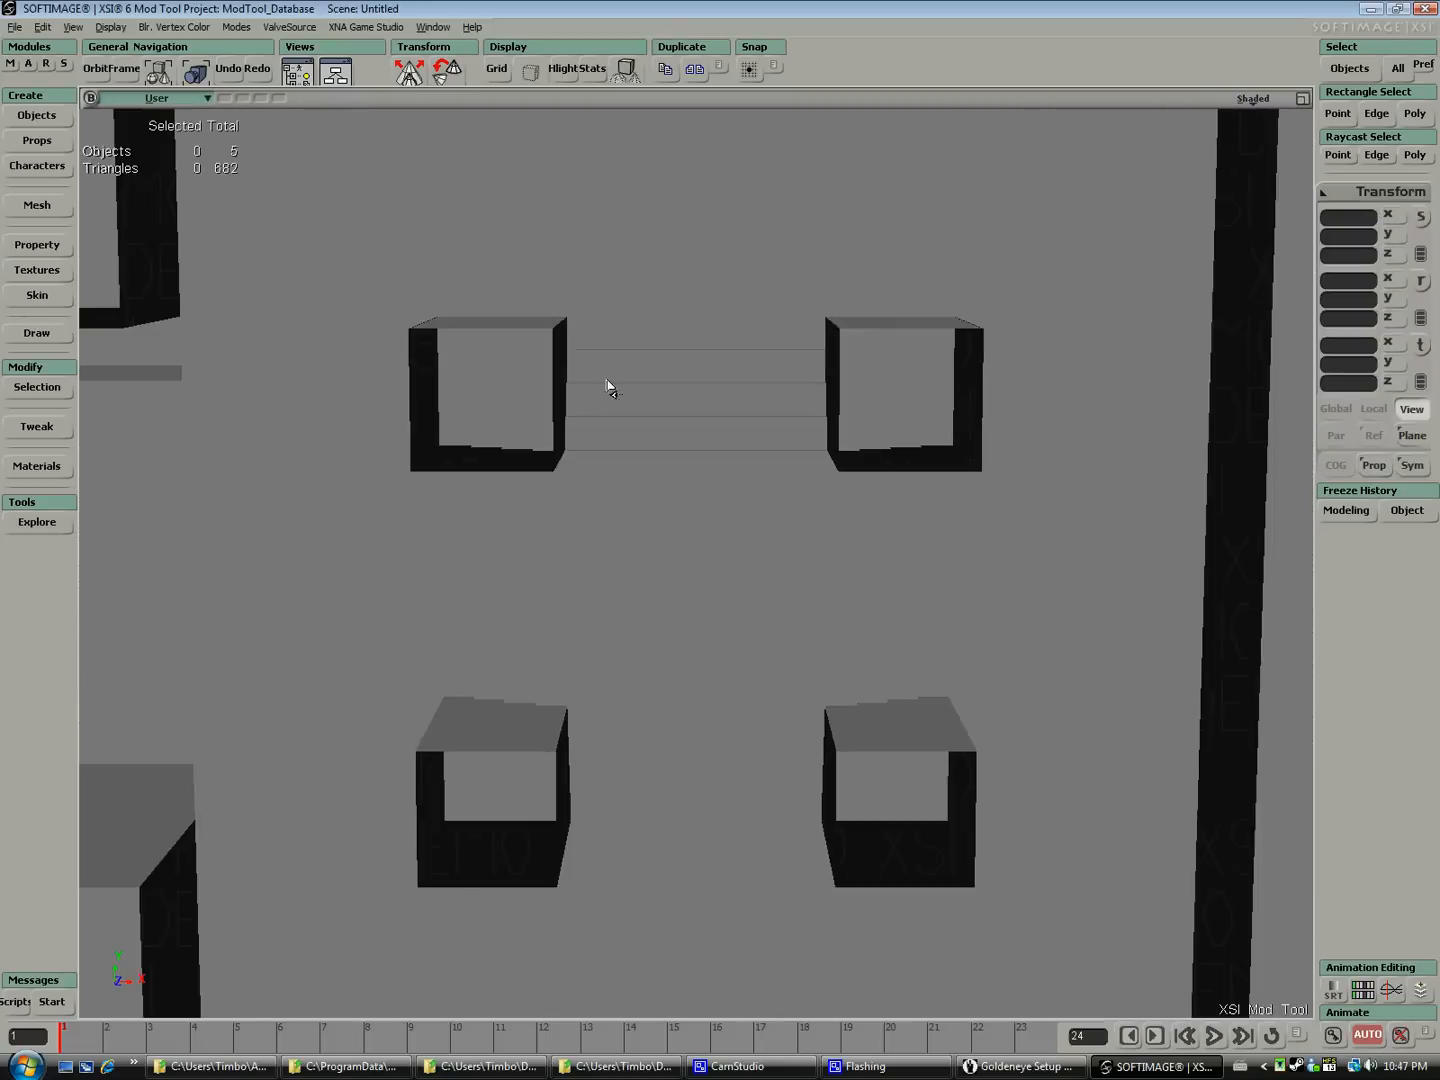
- Orbit around the imported map from several angles to inspect the stray flat panels
left_click_drag(610, 388, 633, 390)
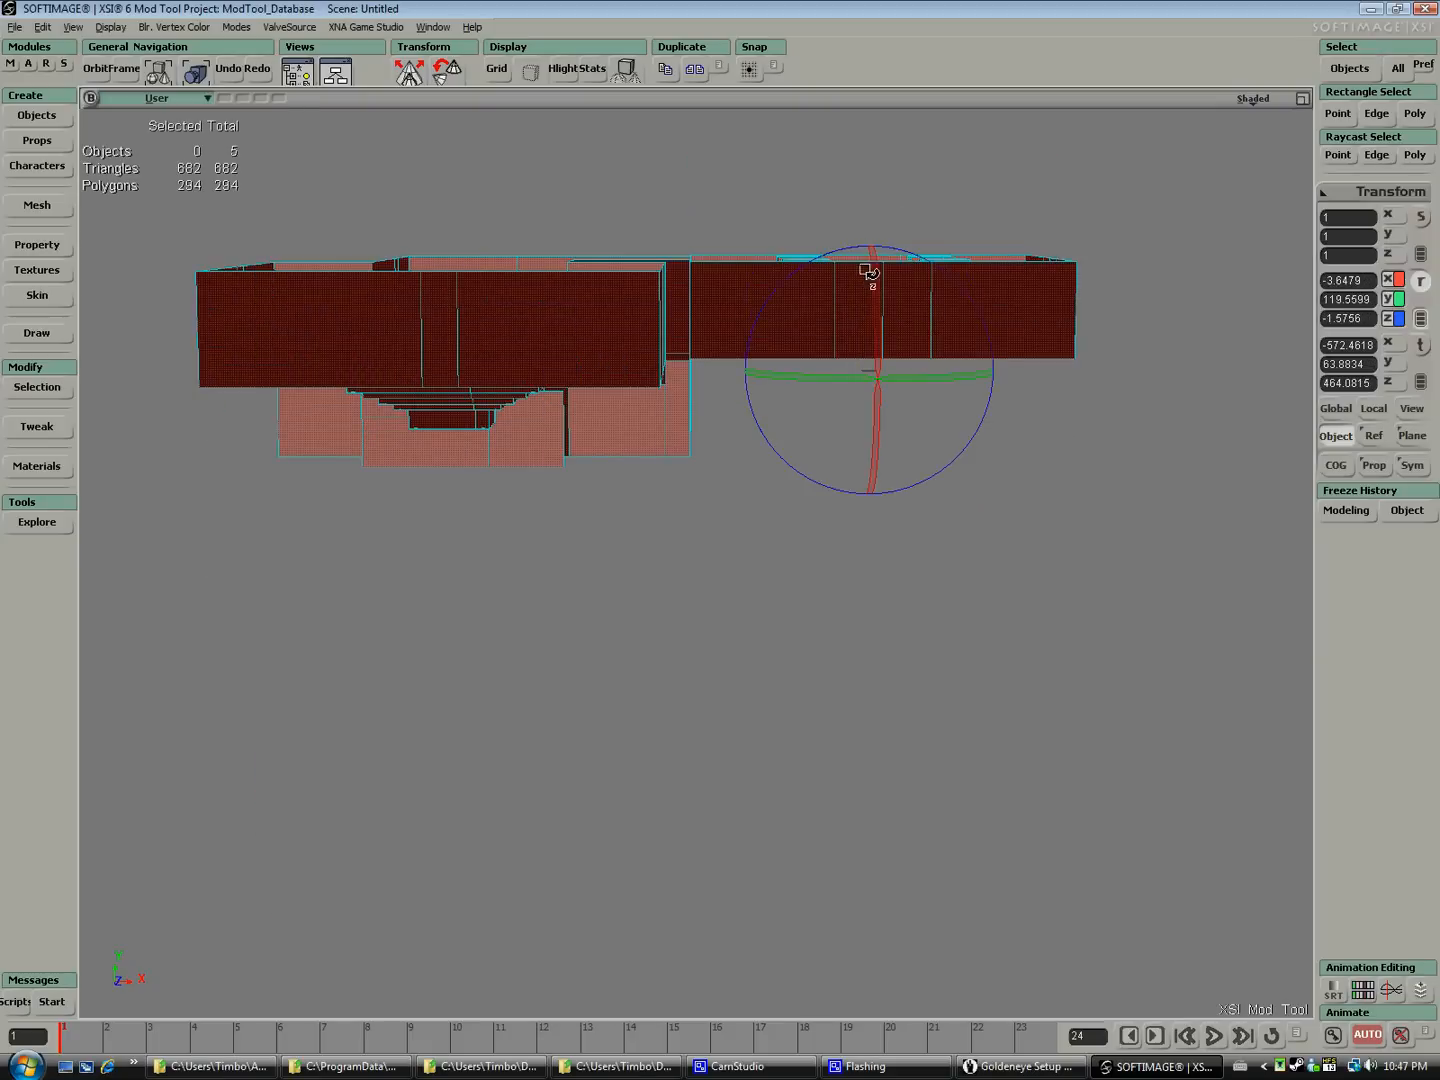
left_click_drag(870, 275, 795, 245)
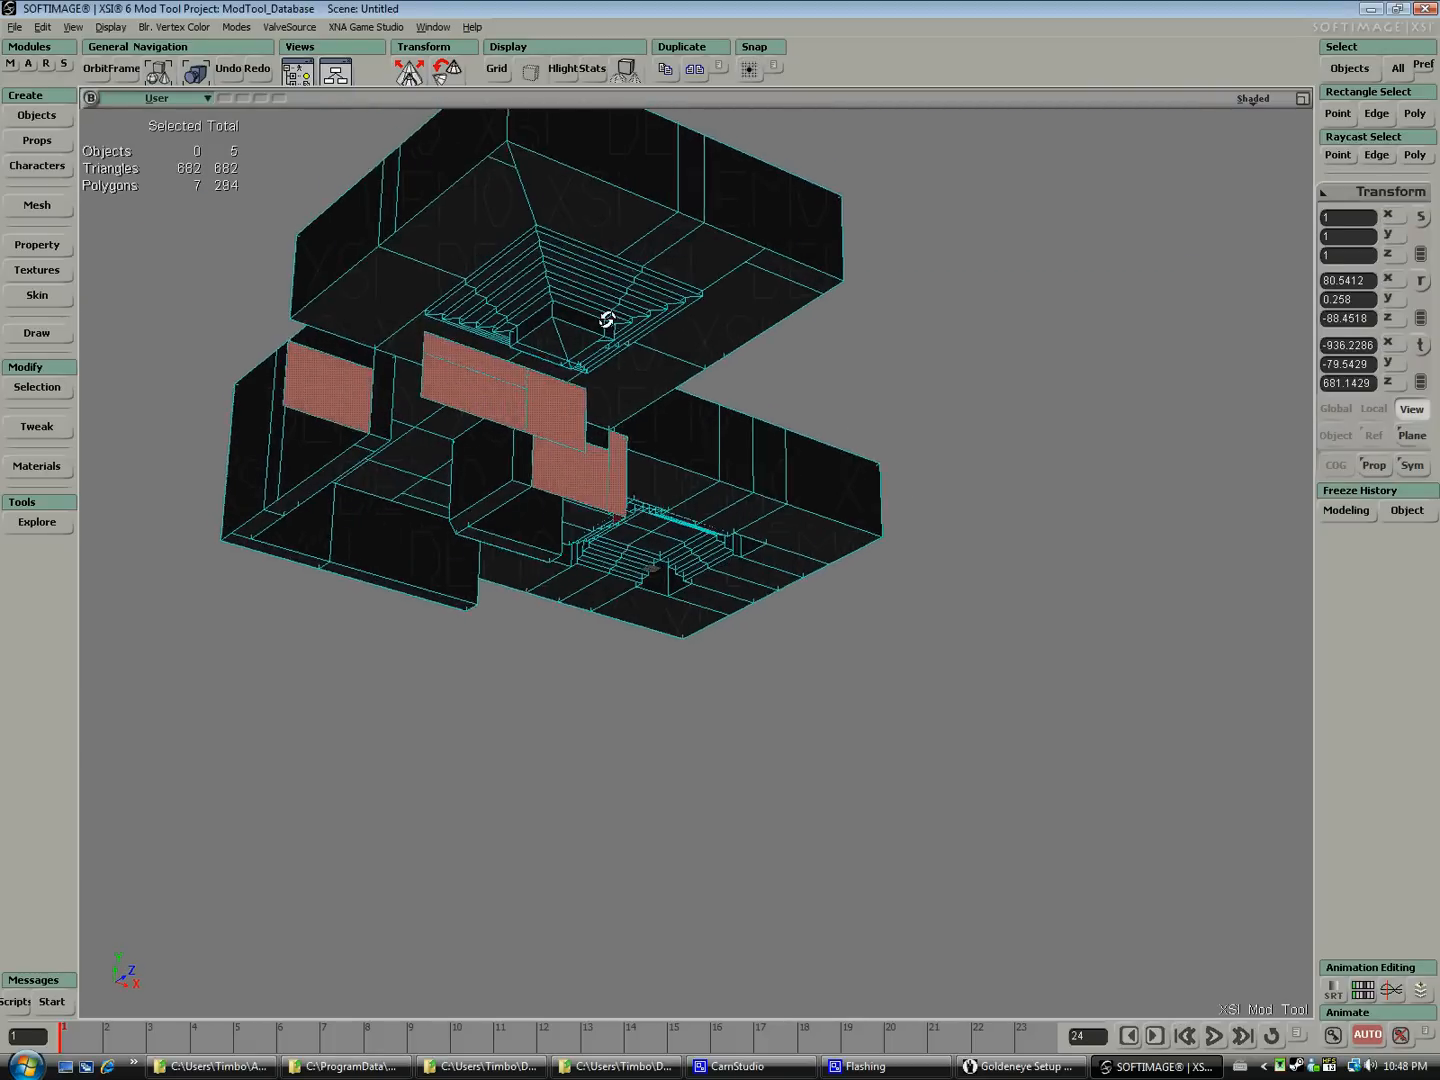
left_click_drag(600, 320, 690, 310)
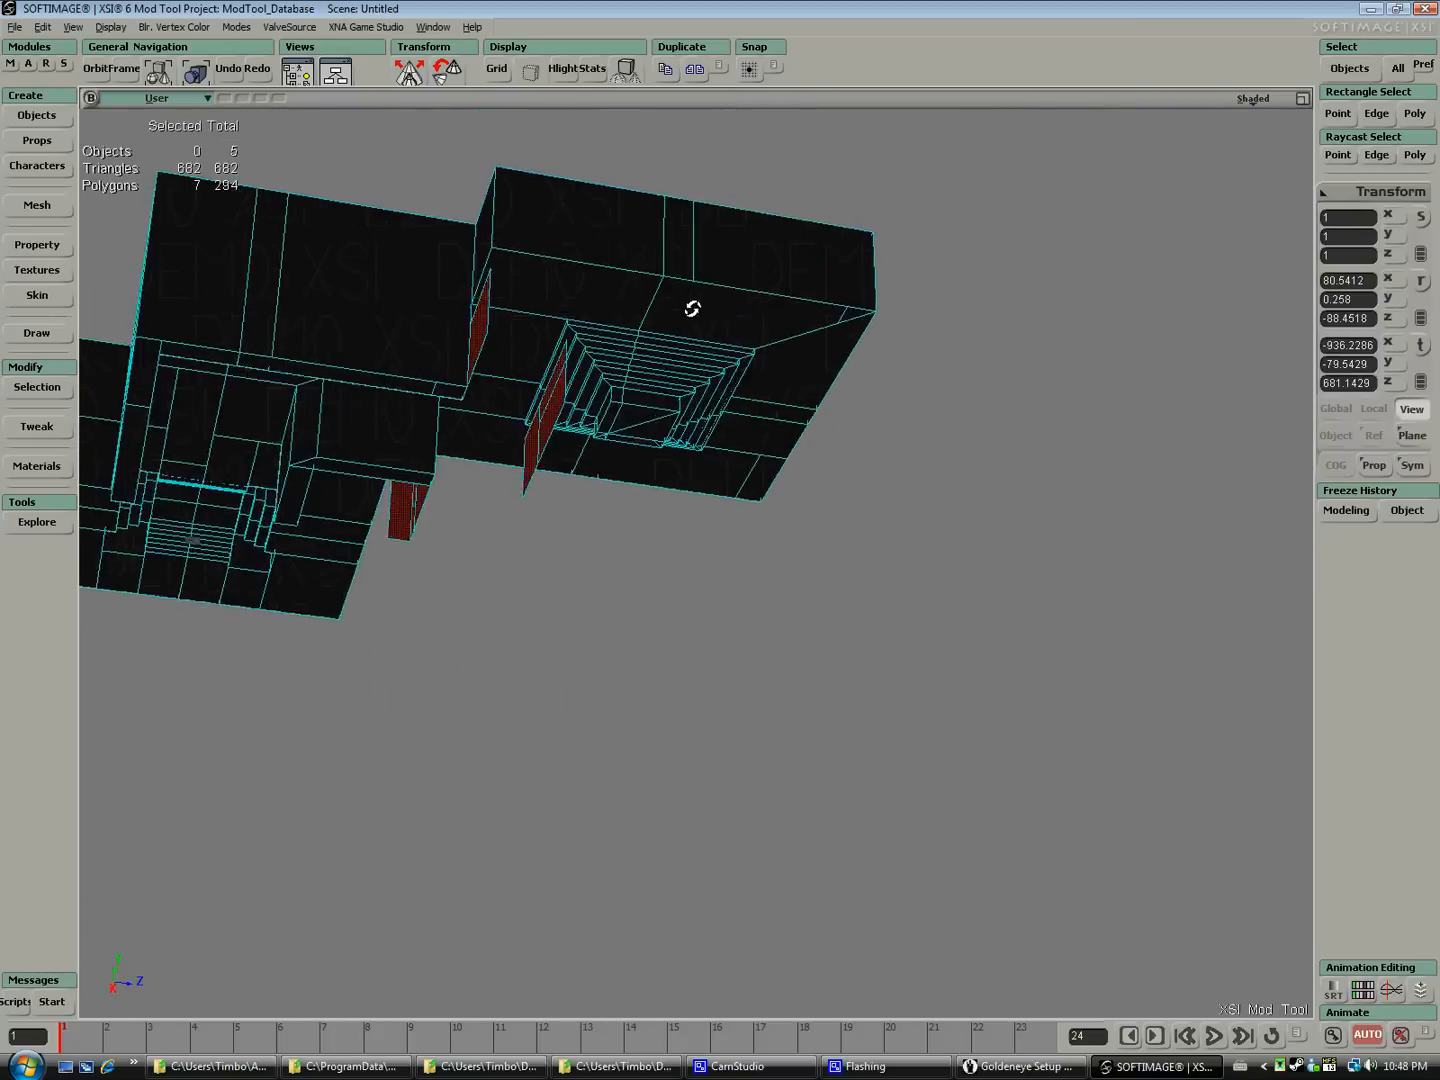
left_click_drag(692, 308, 519, 467)
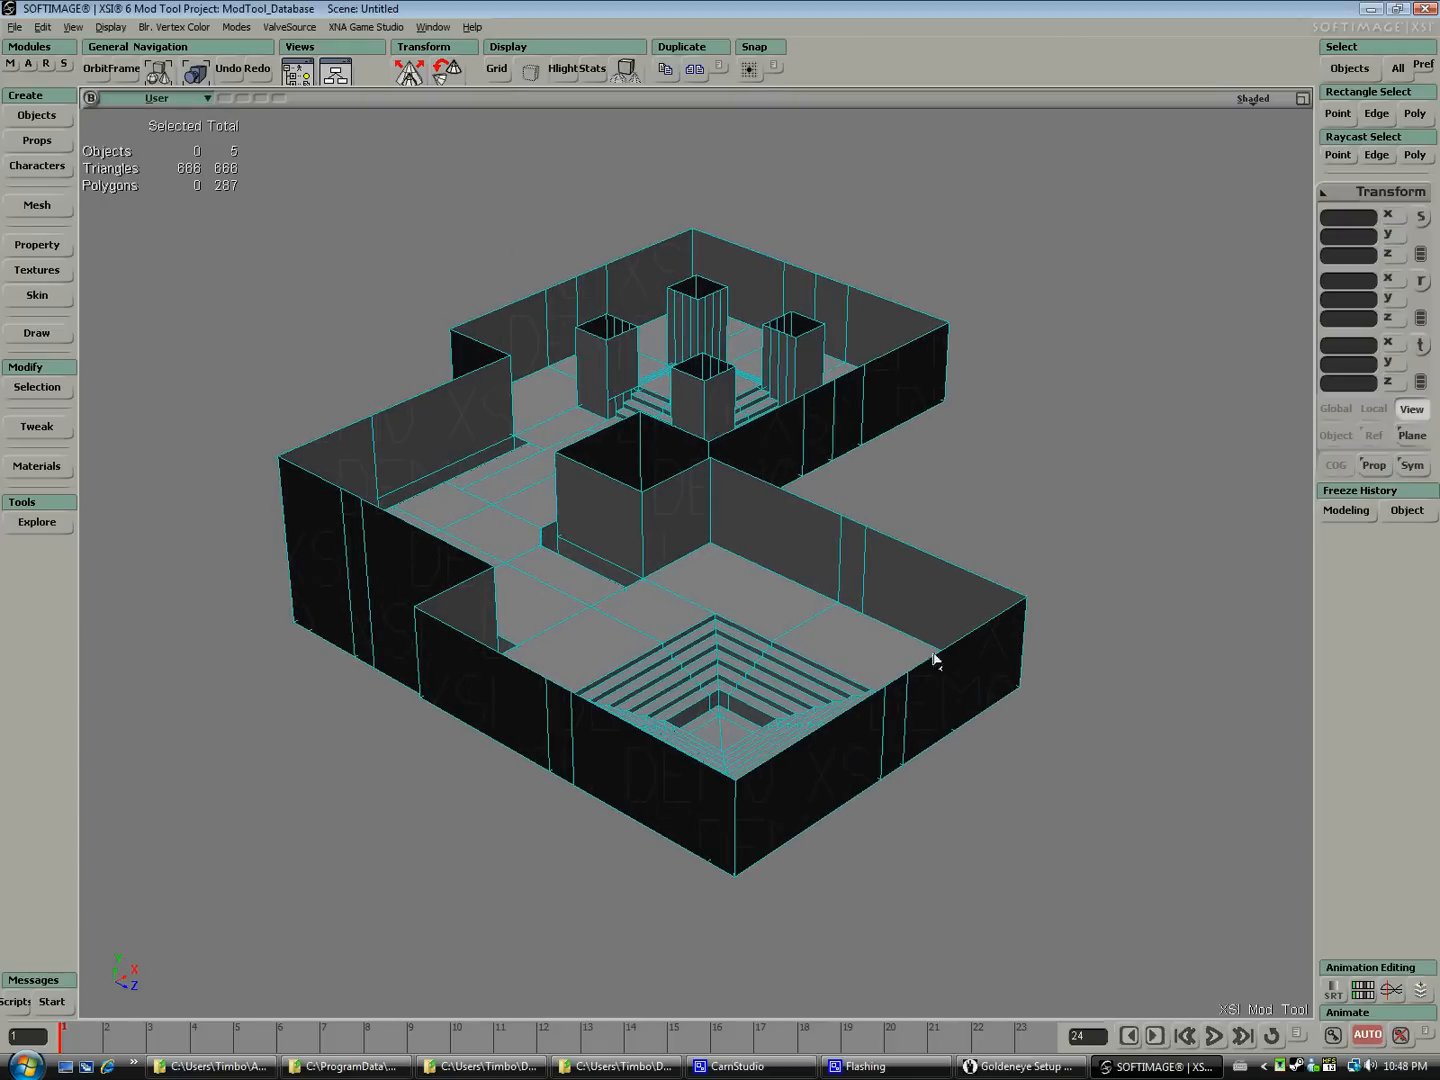
mouse_move(942, 328)
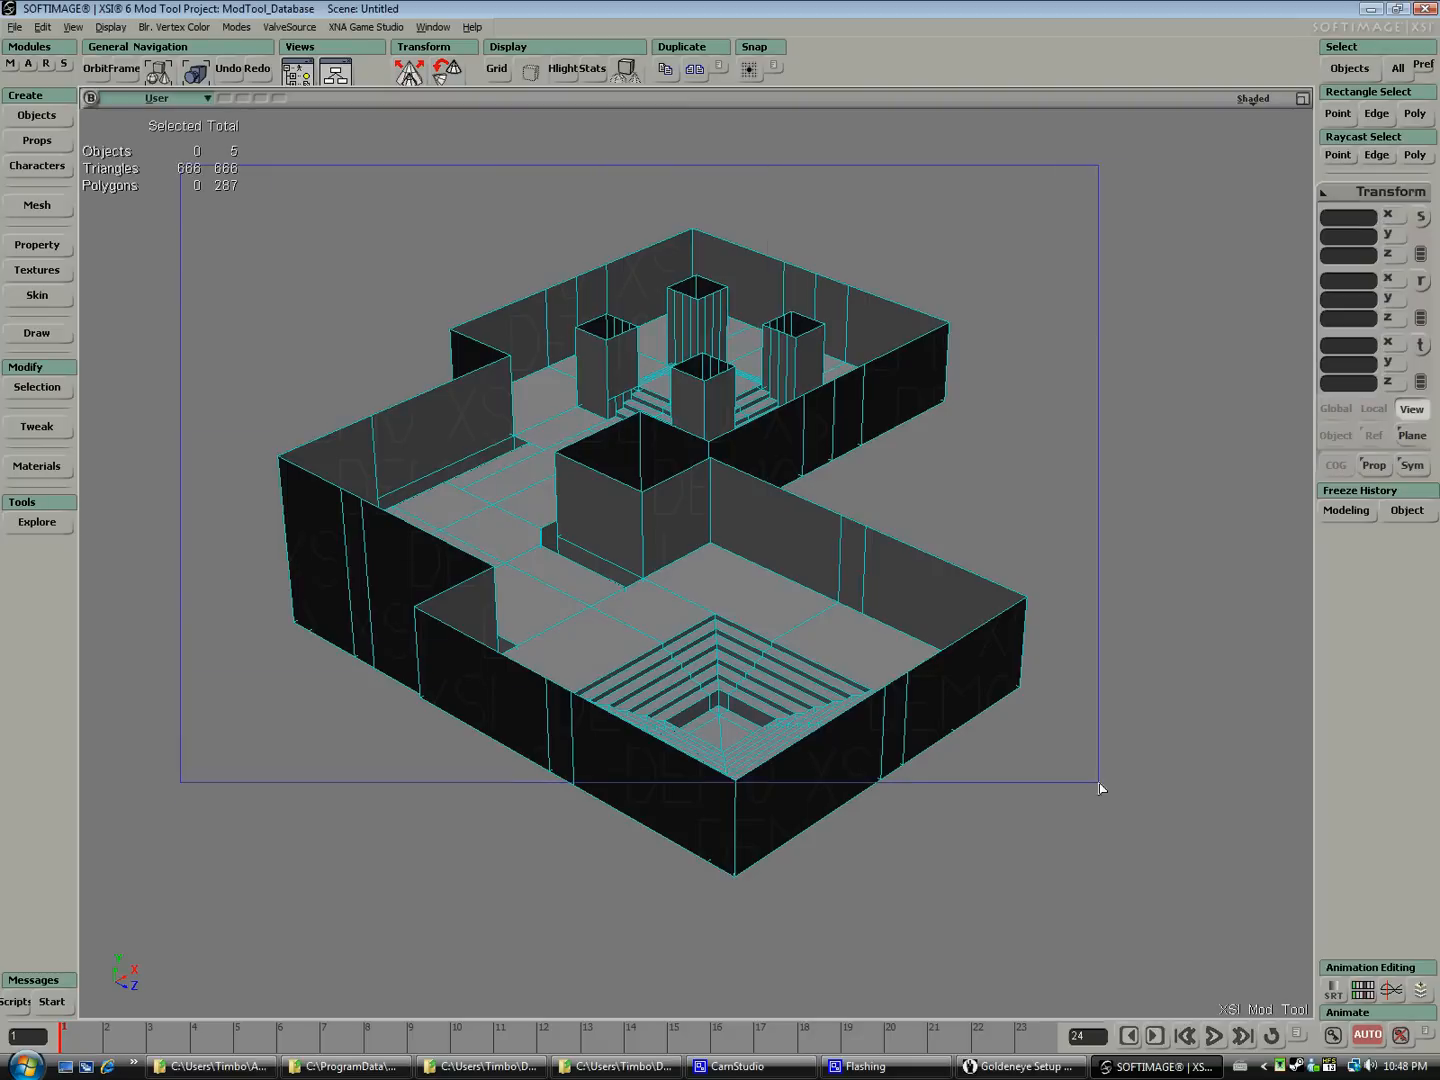
- Triangulate the selected map geometry through its right-click menu
right_click(680, 500)
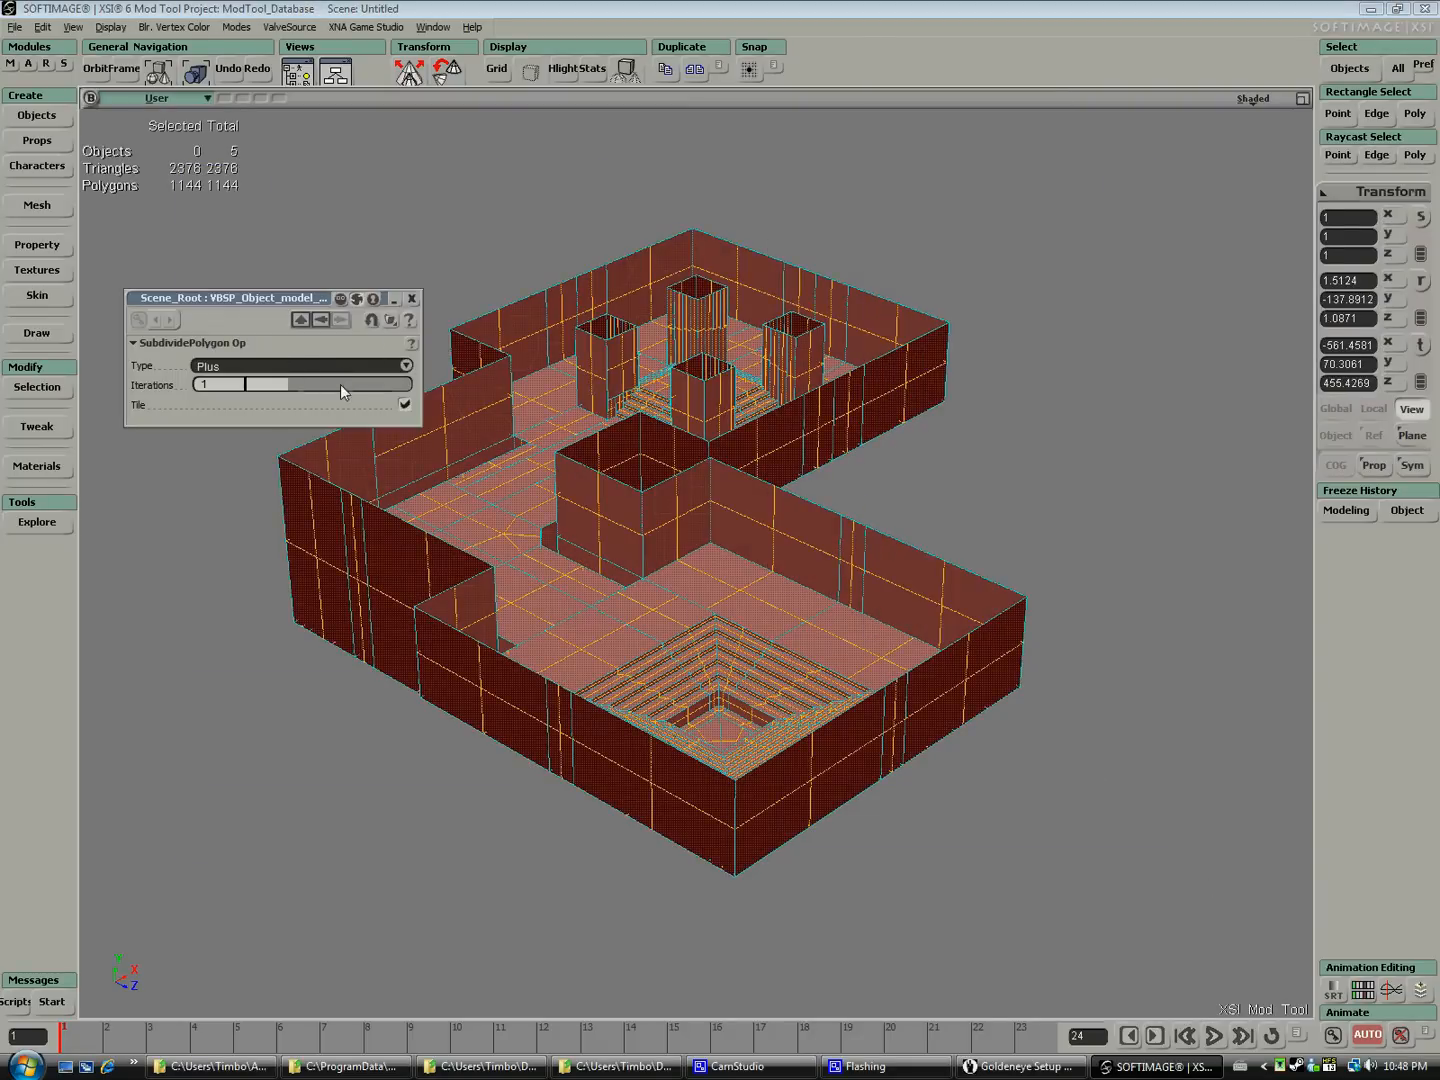
left_click(300, 366)
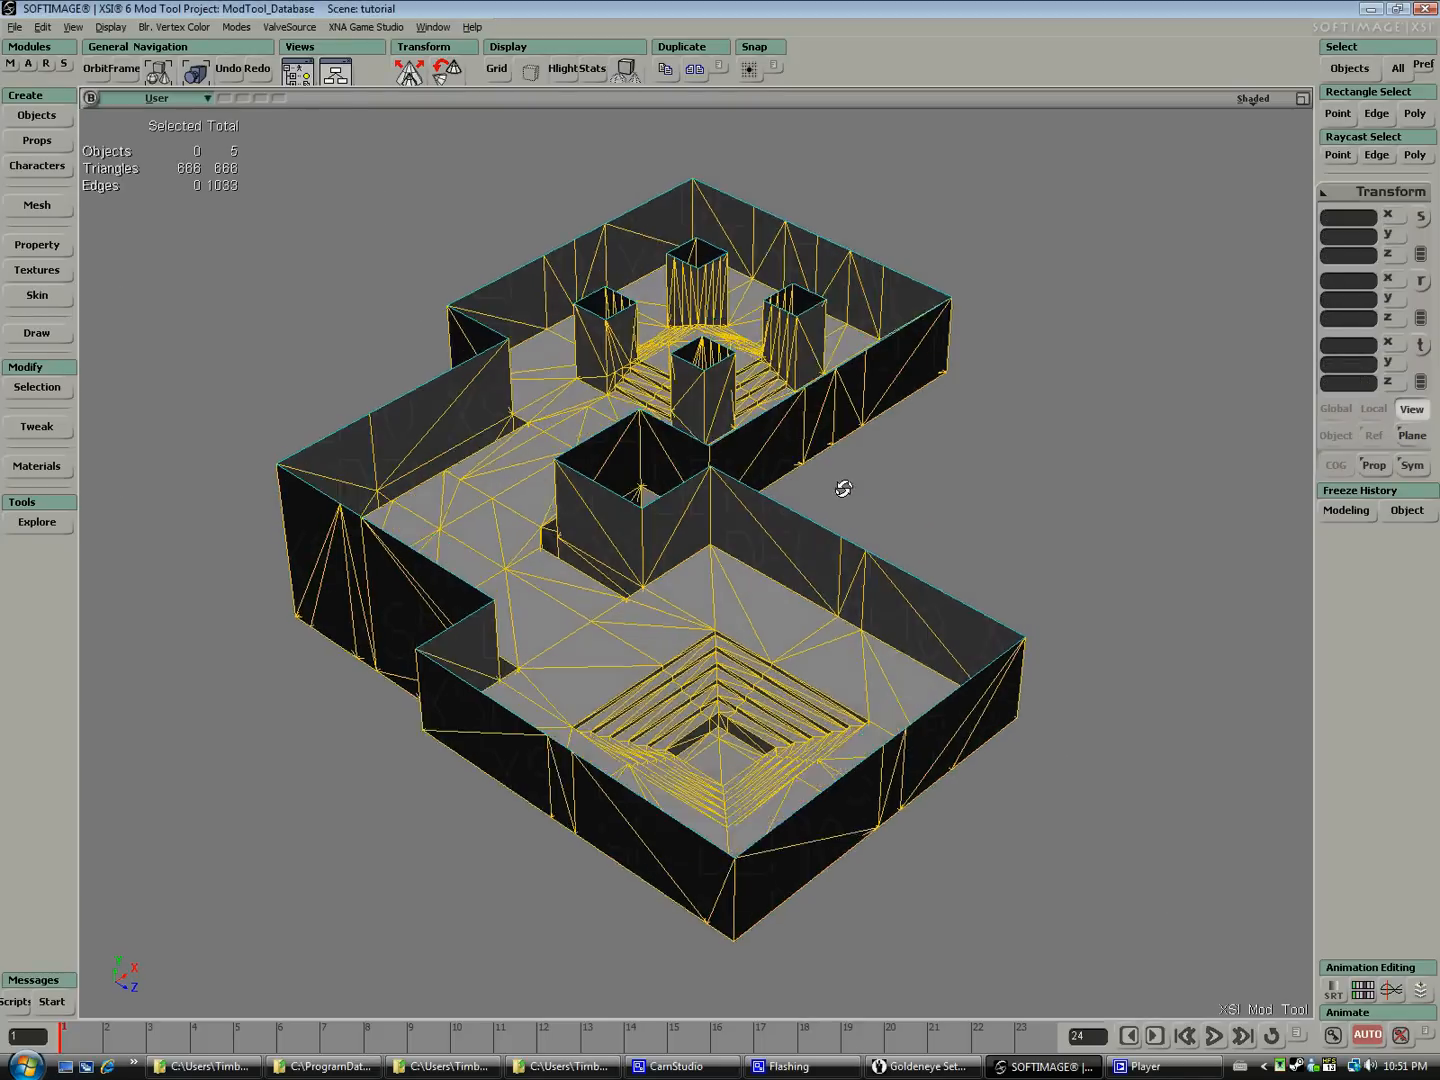
- Zoom to the front room's wall base and weld a stray vertex onto a target point
left_click_drag(843, 488, 811, 394)
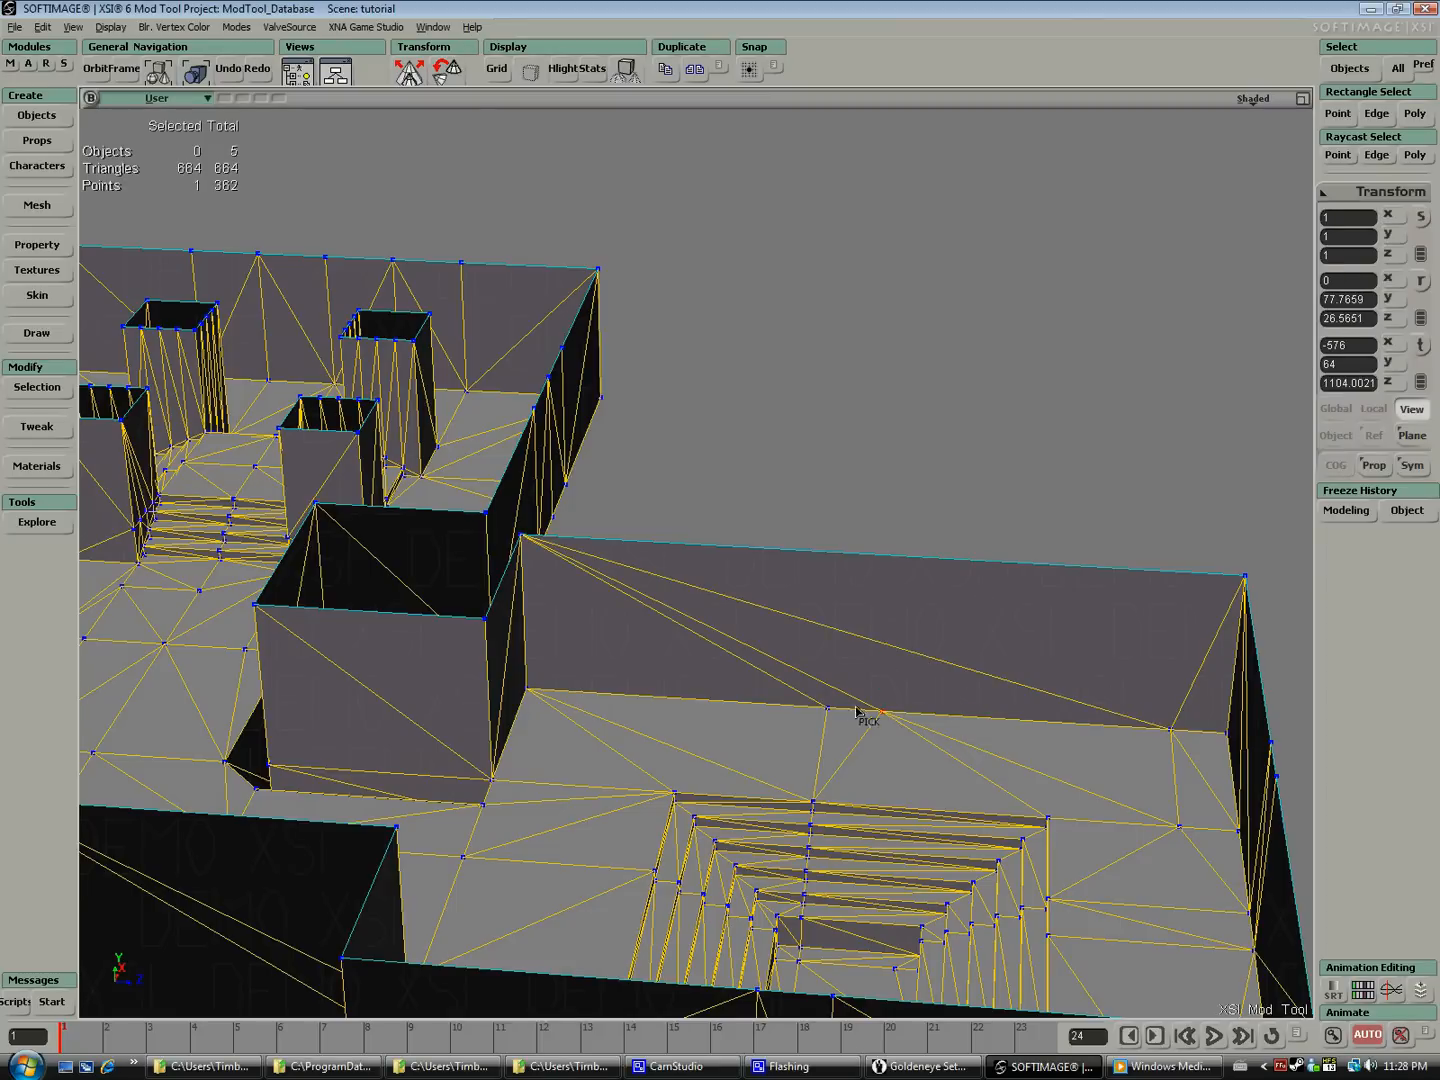
right_click(865, 712)
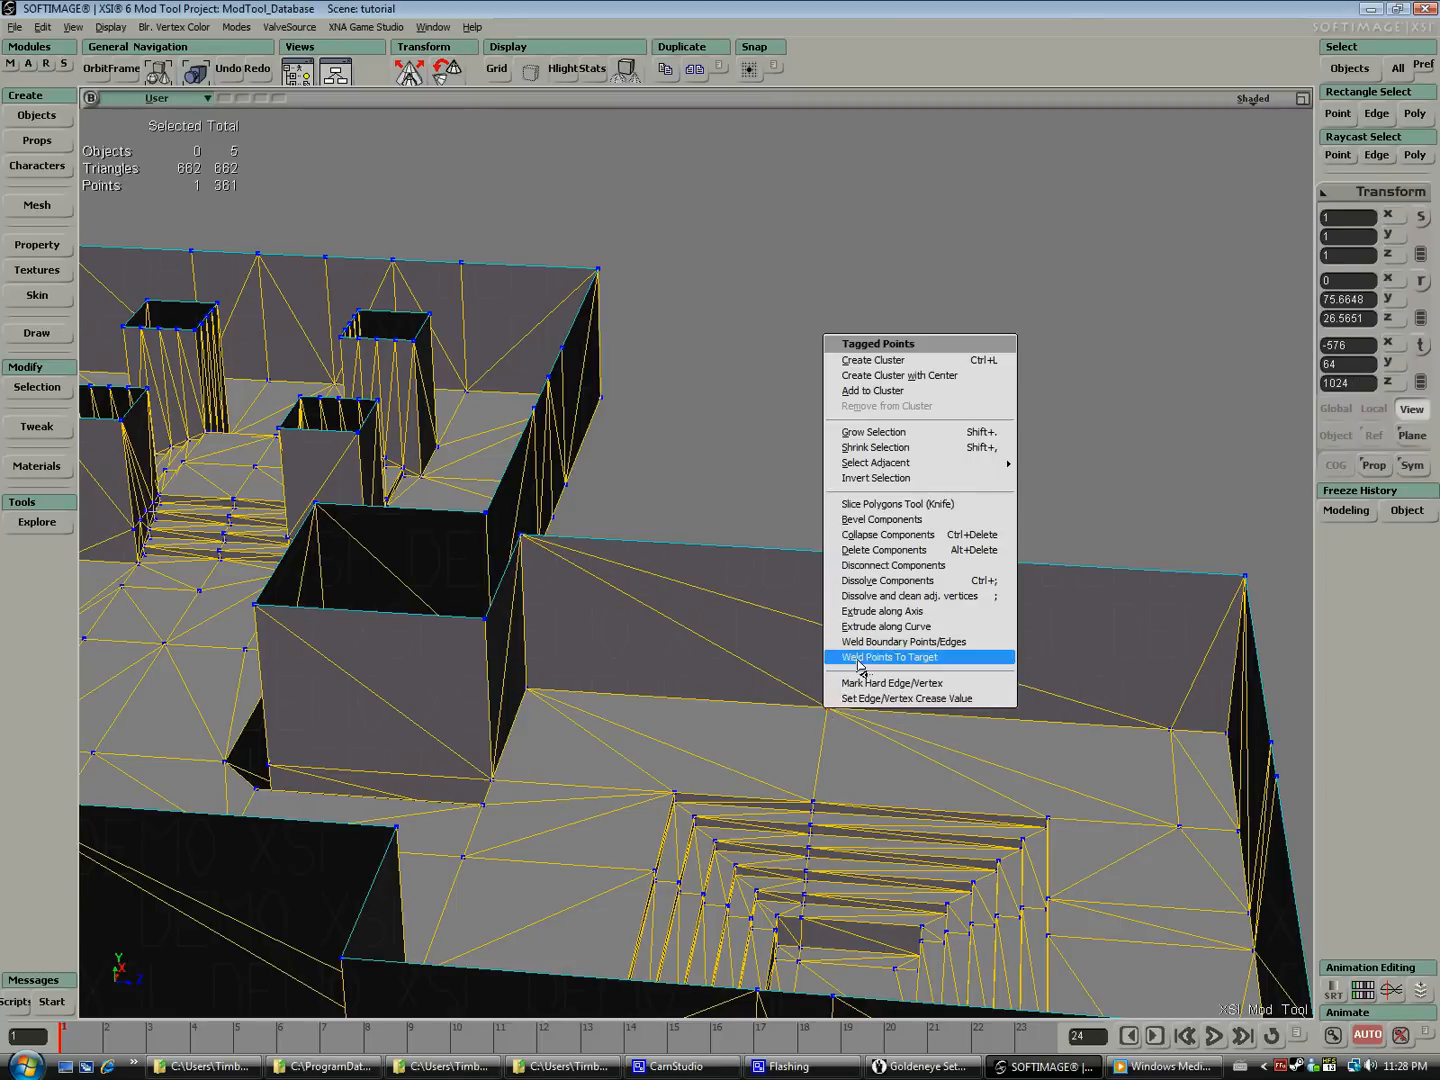
left_click(888, 657)
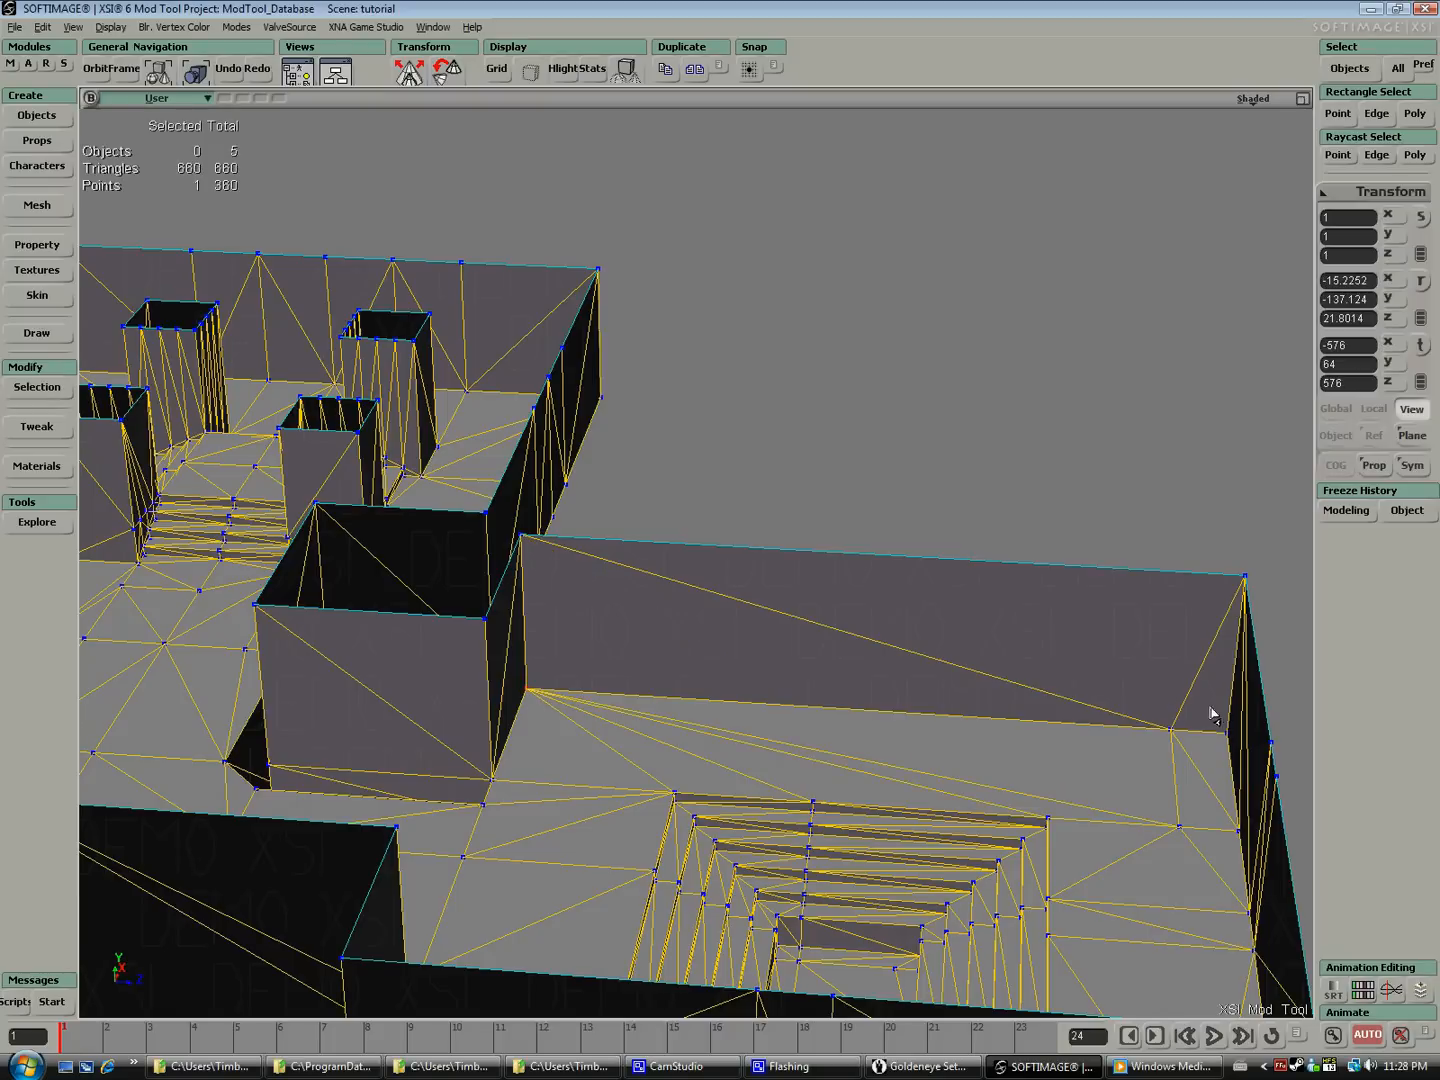